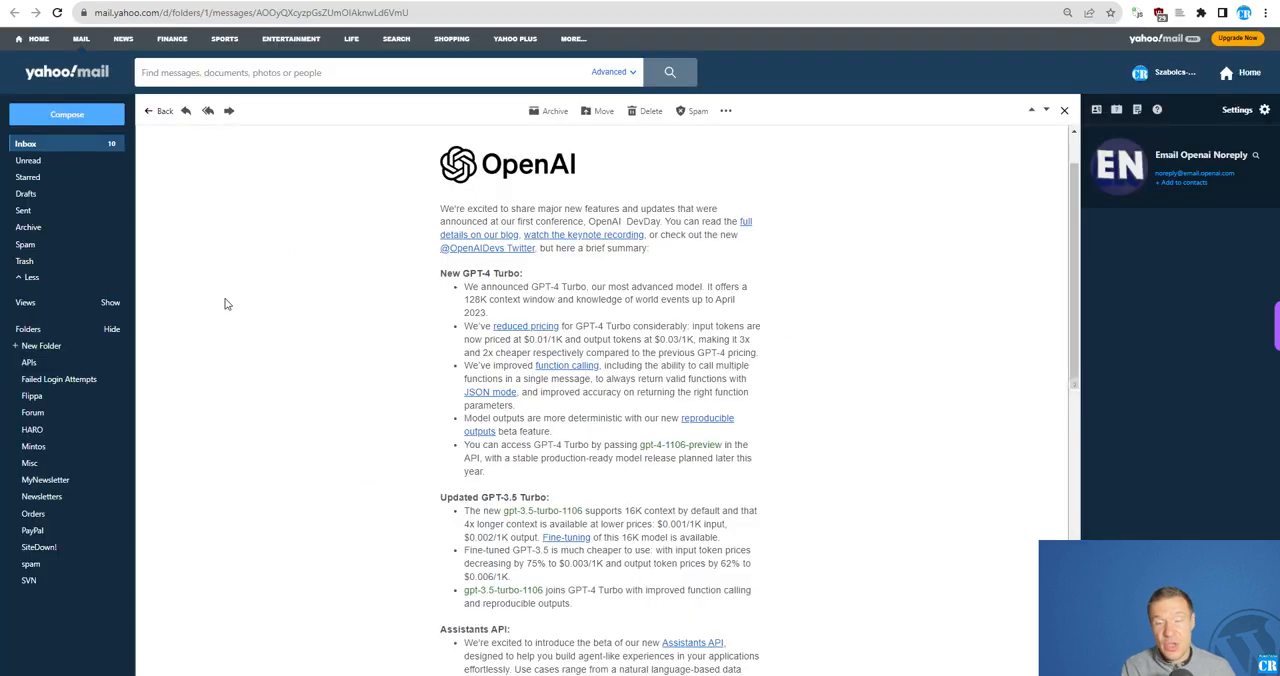
mouse_move(356, 352)
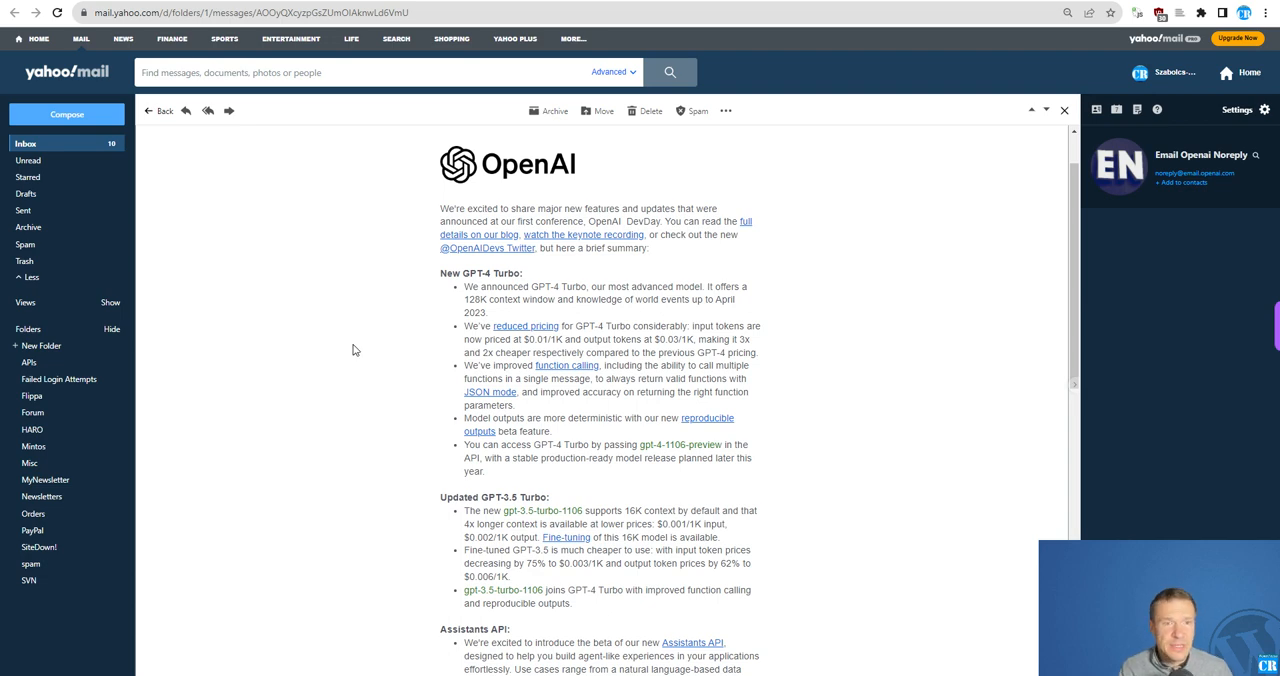
mouse_move(392, 348)
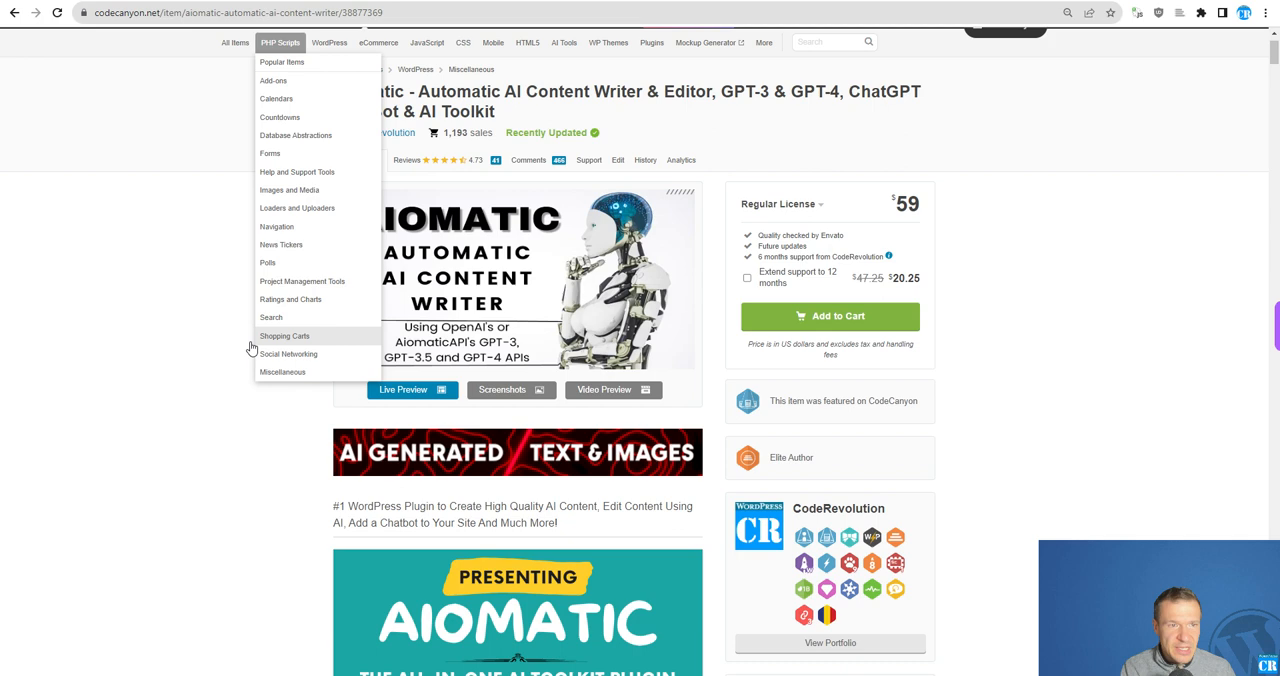
- Return to the OpenAI announcement email and highlight the 'GPT-4 Turbo' model name
left_click(184, 410)
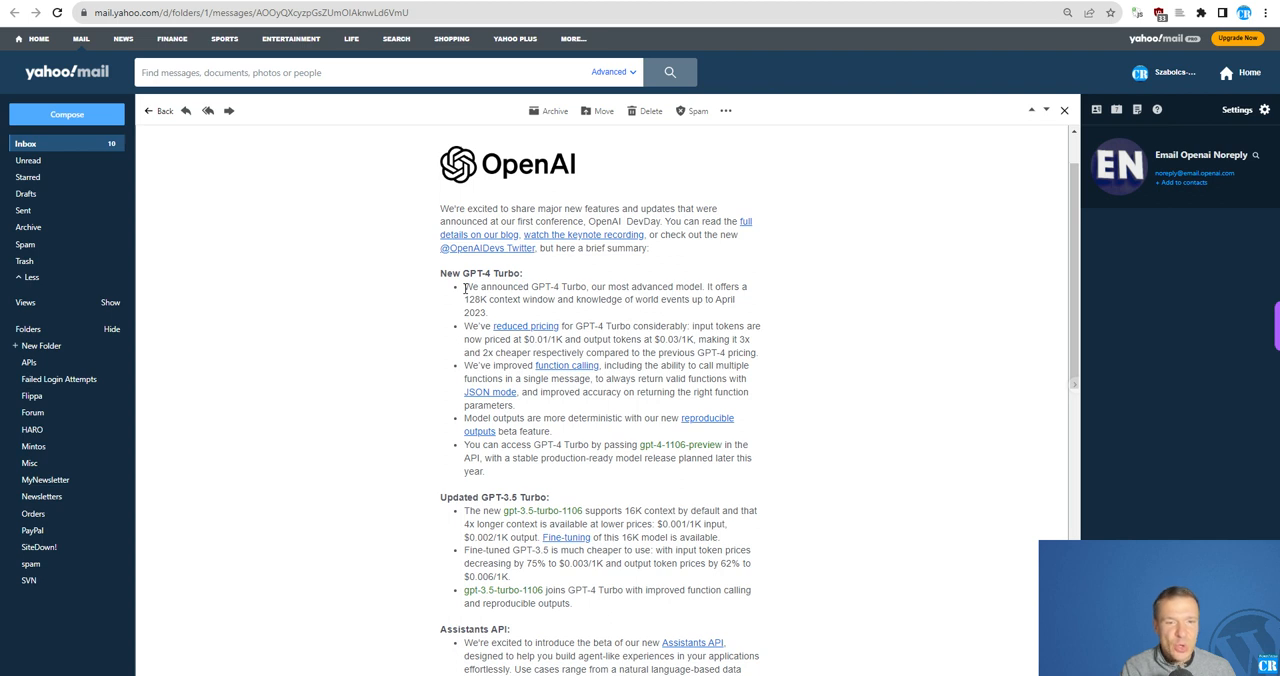
double_click(556, 288)
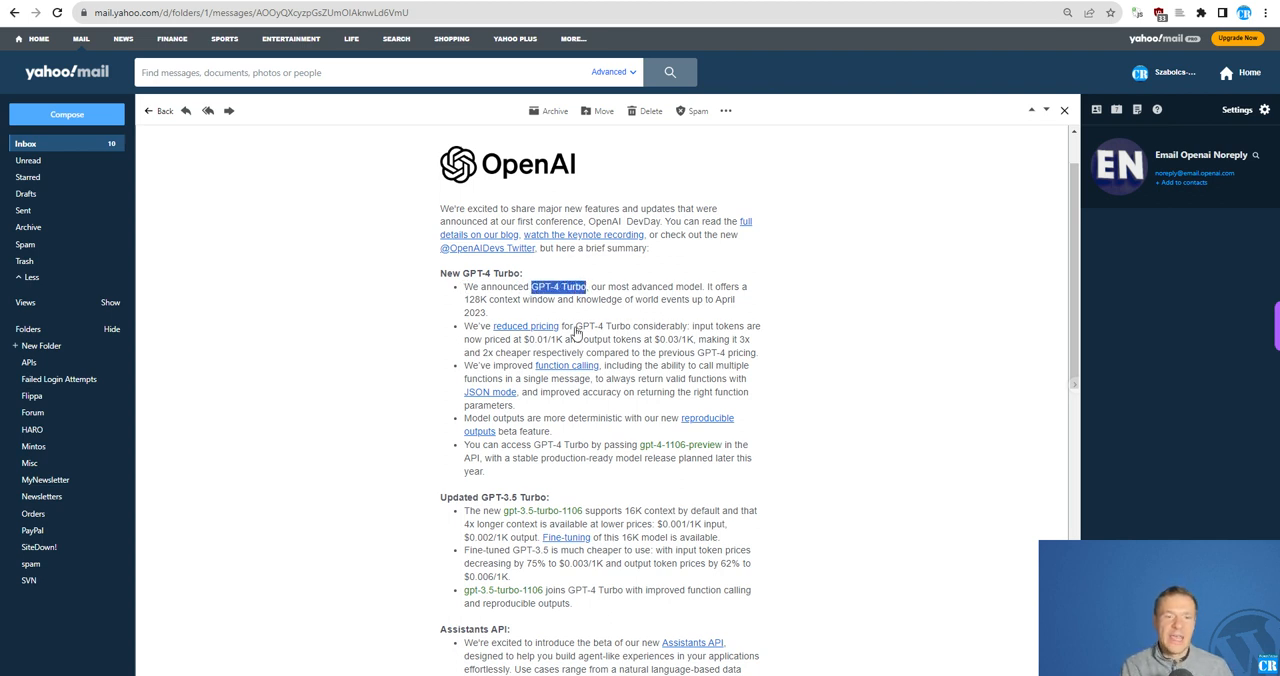
mouse_move(460, 352)
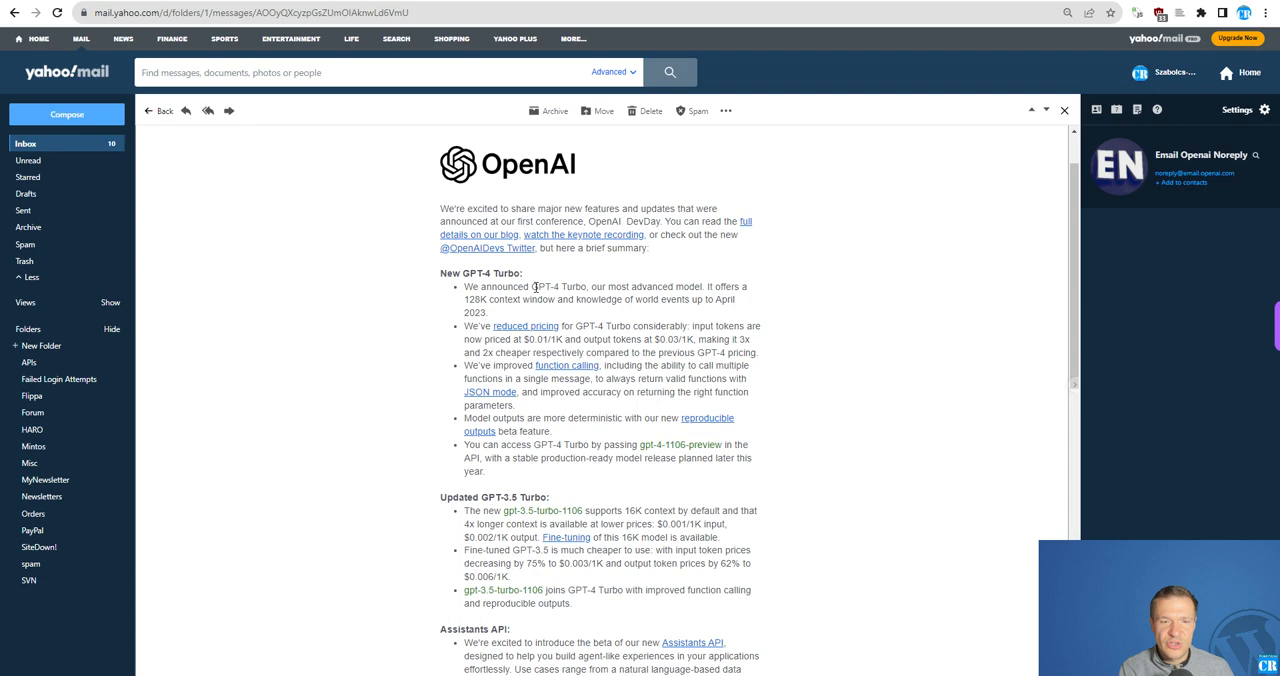
double_click(558, 288)
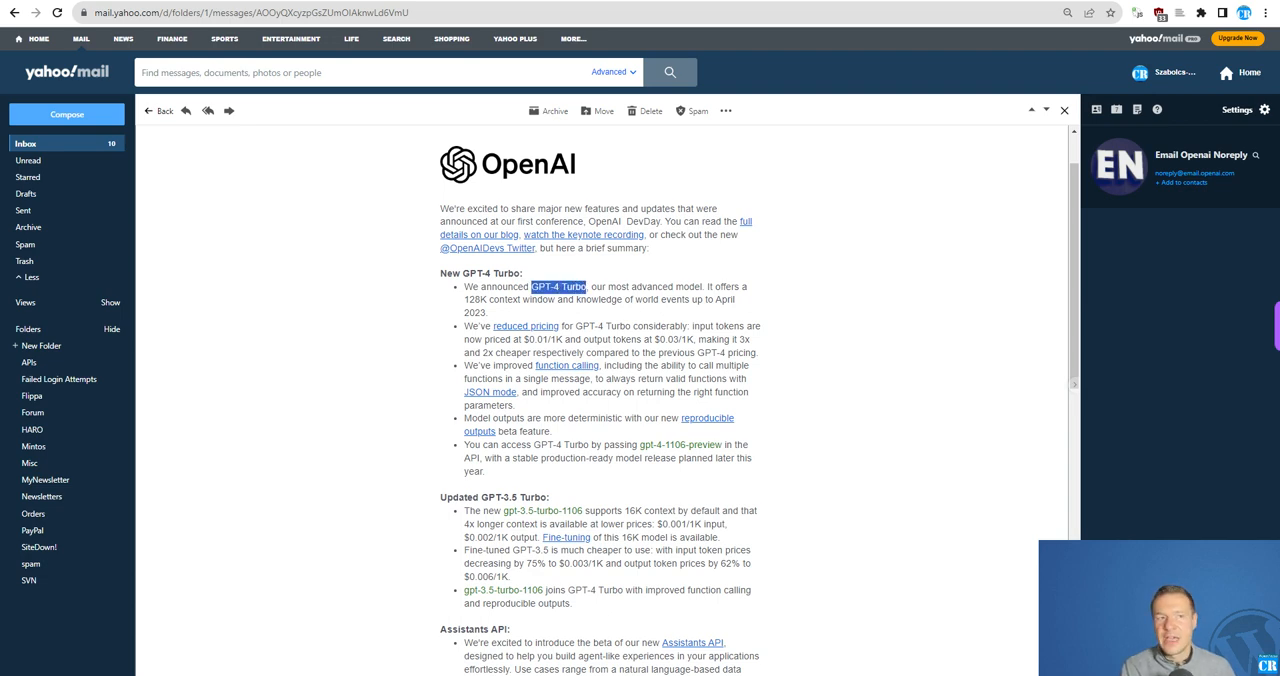
mouse_move(424, 300)
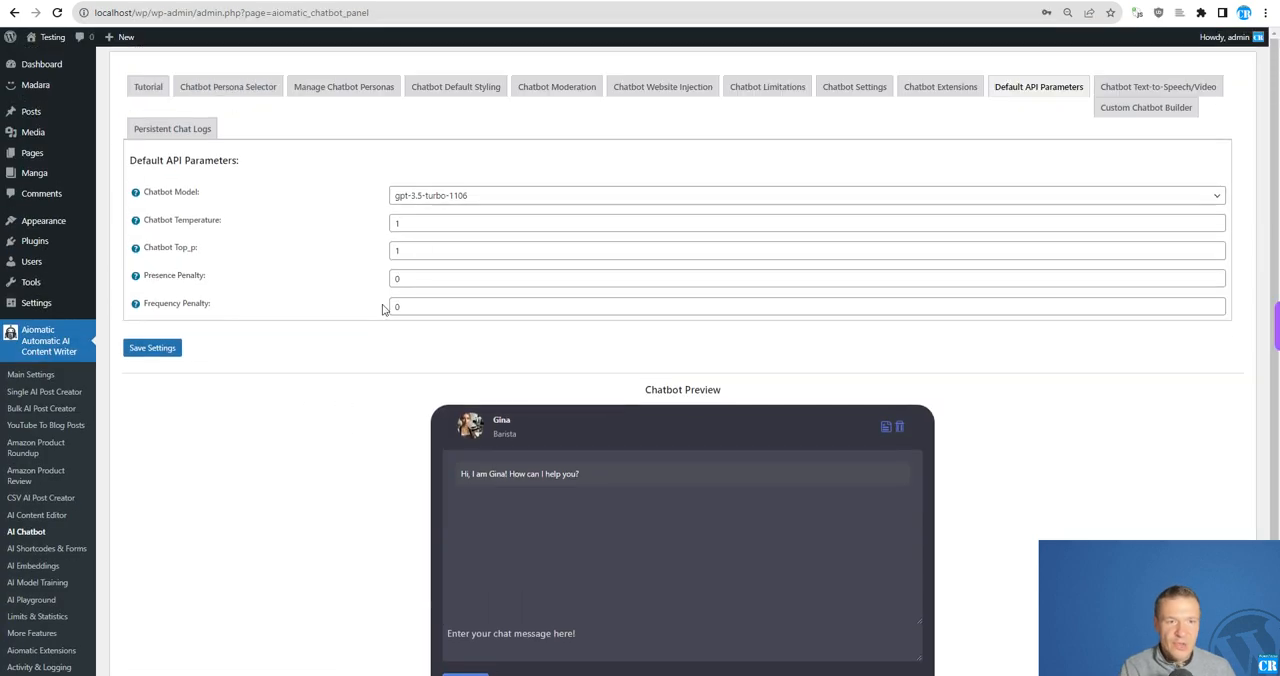
mouse_move(300, 236)
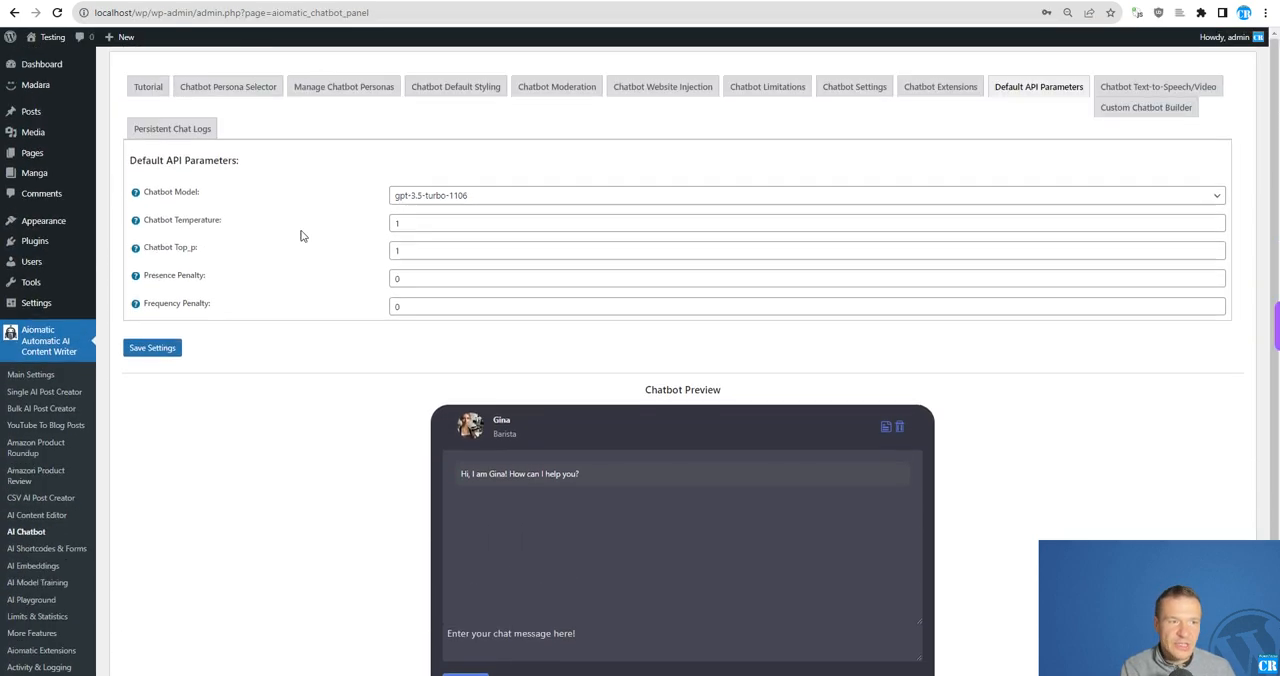
mouse_move(280, 426)
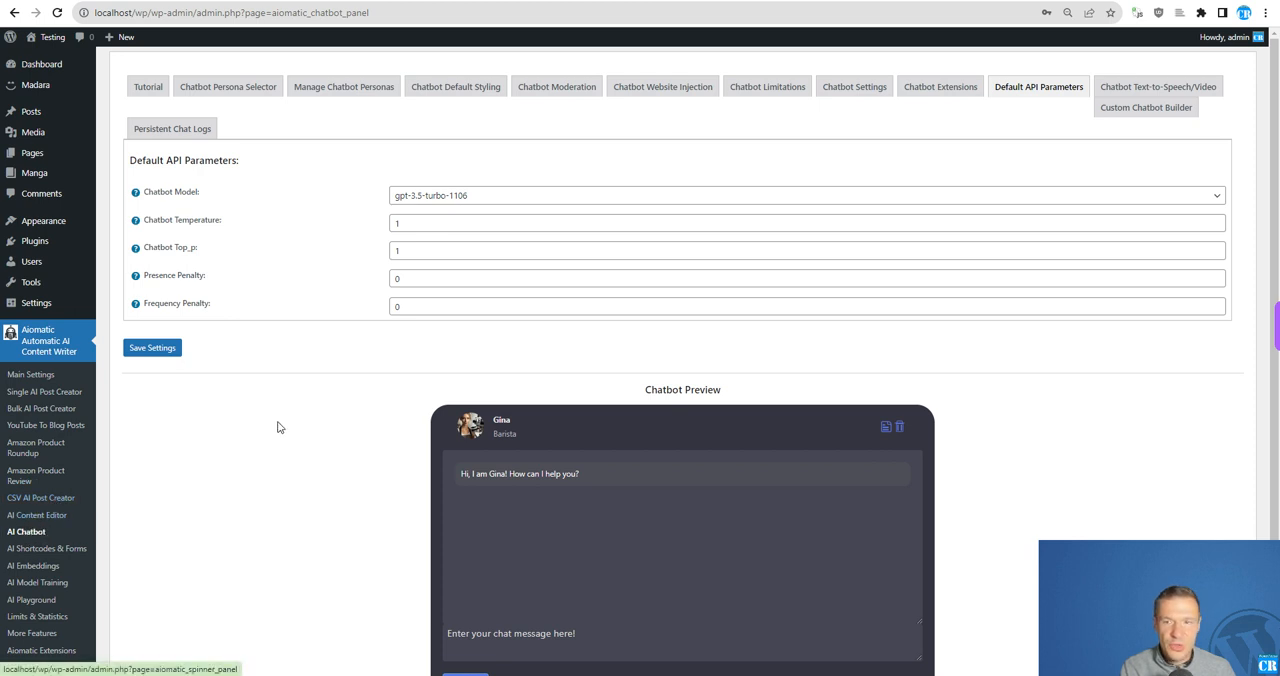
mouse_move(26, 532)
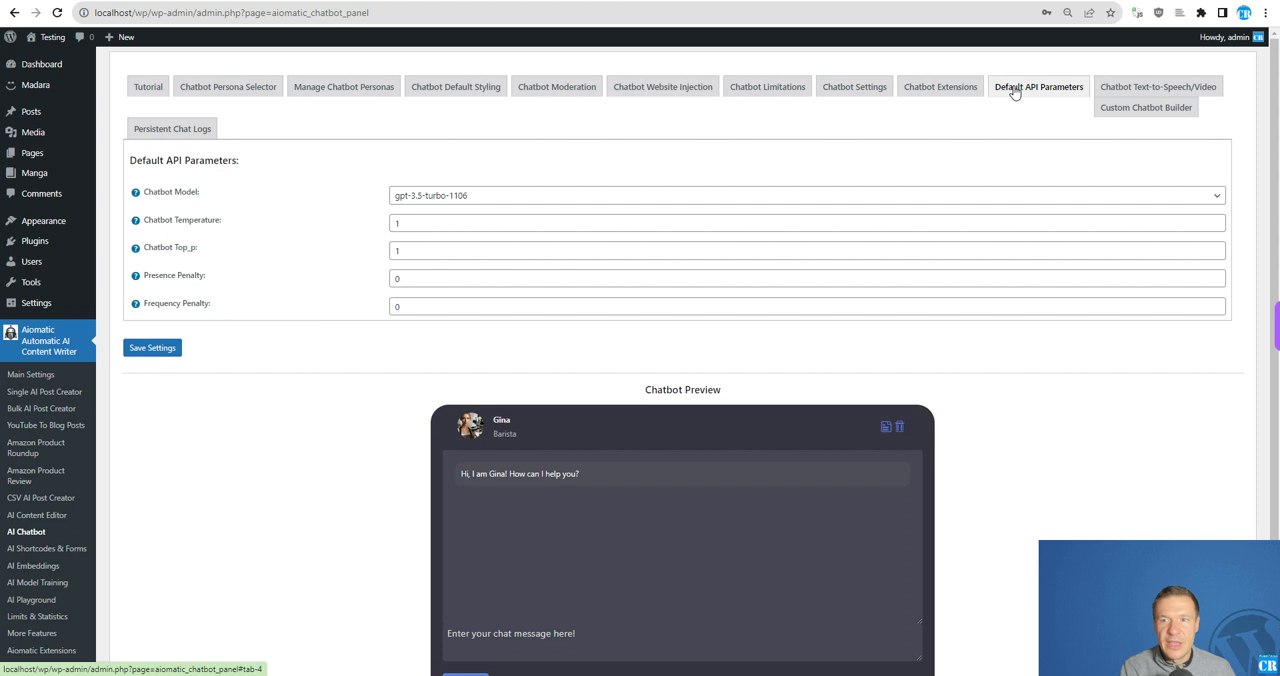
- Set the Chatbot Model default API parameter to gpt-4-1106-preview and save the settings
left_click(804, 194)
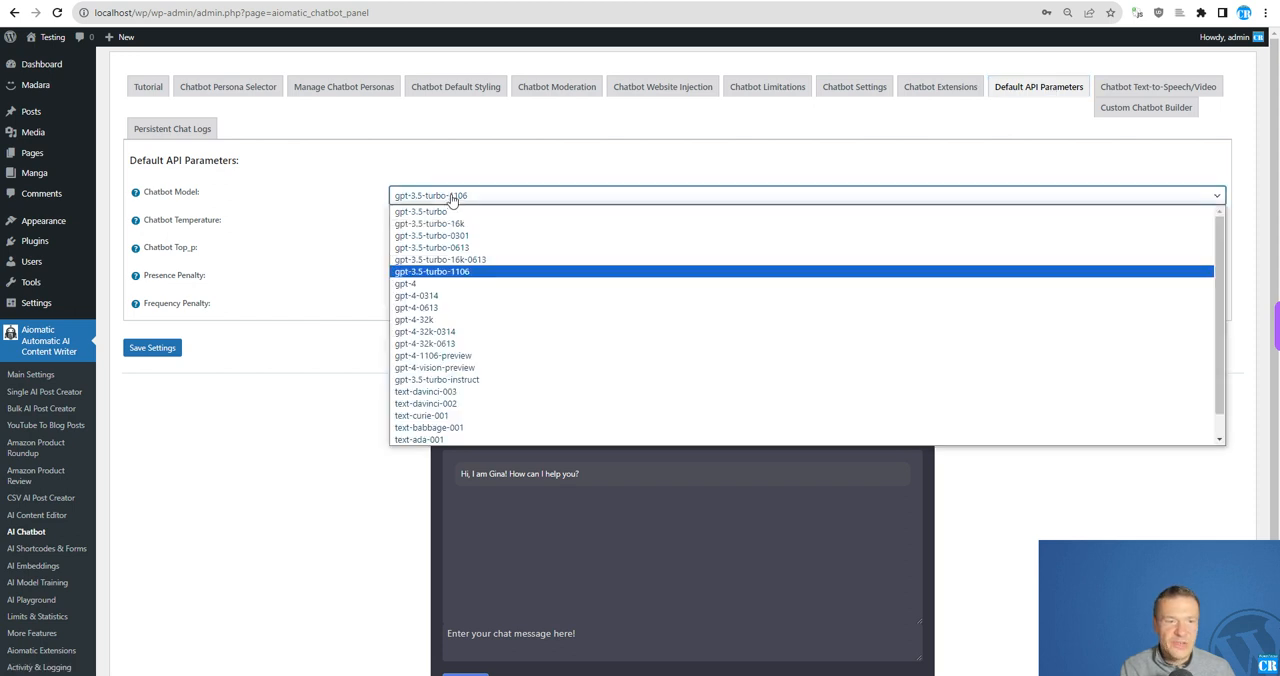
mouse_move(432, 356)
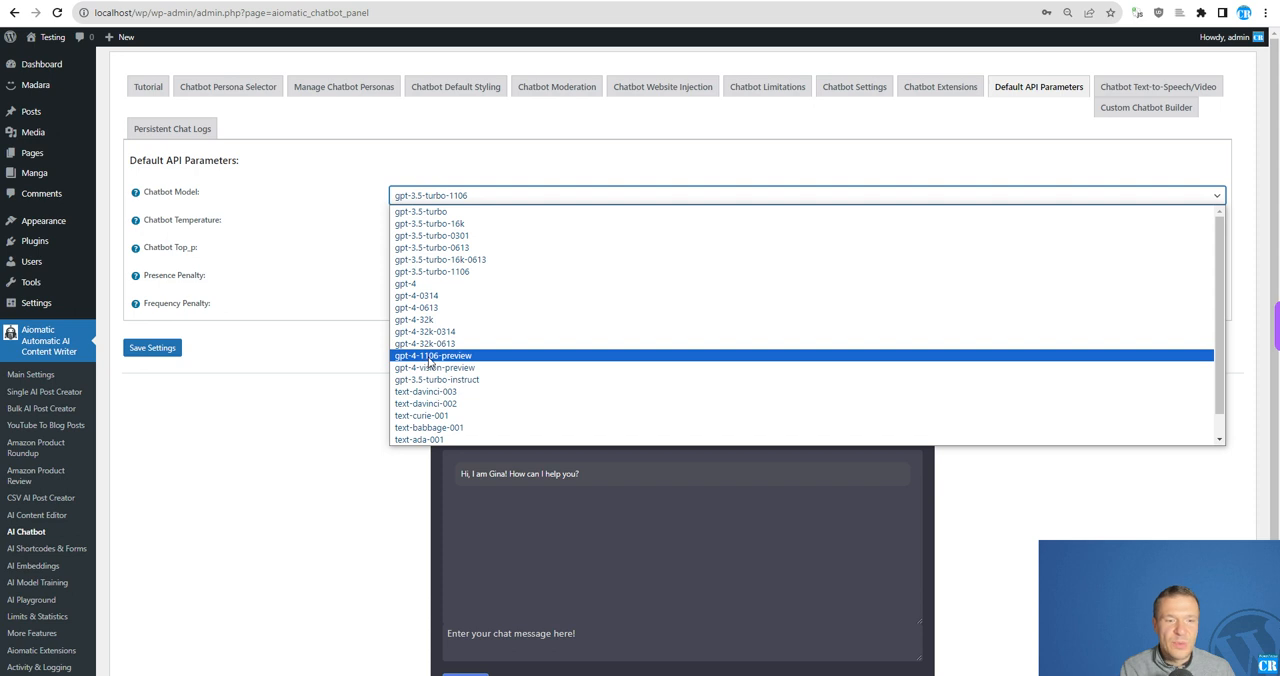
left_click(432, 356)
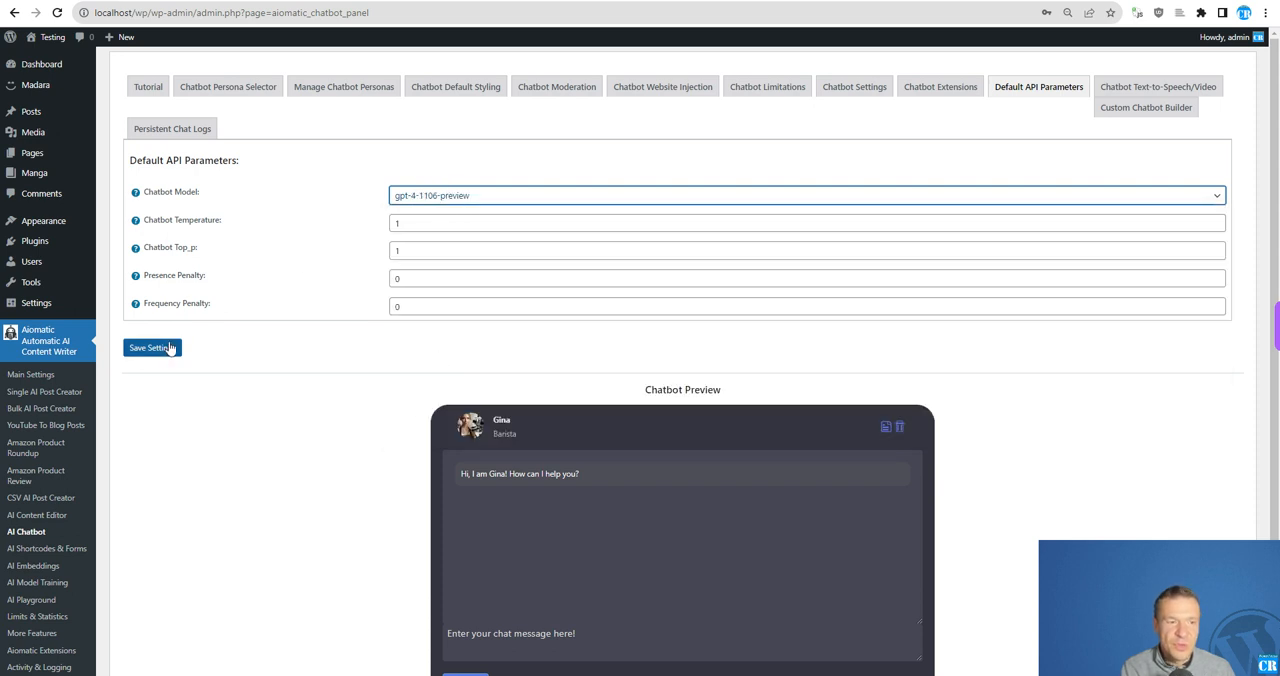
left_click(152, 348)
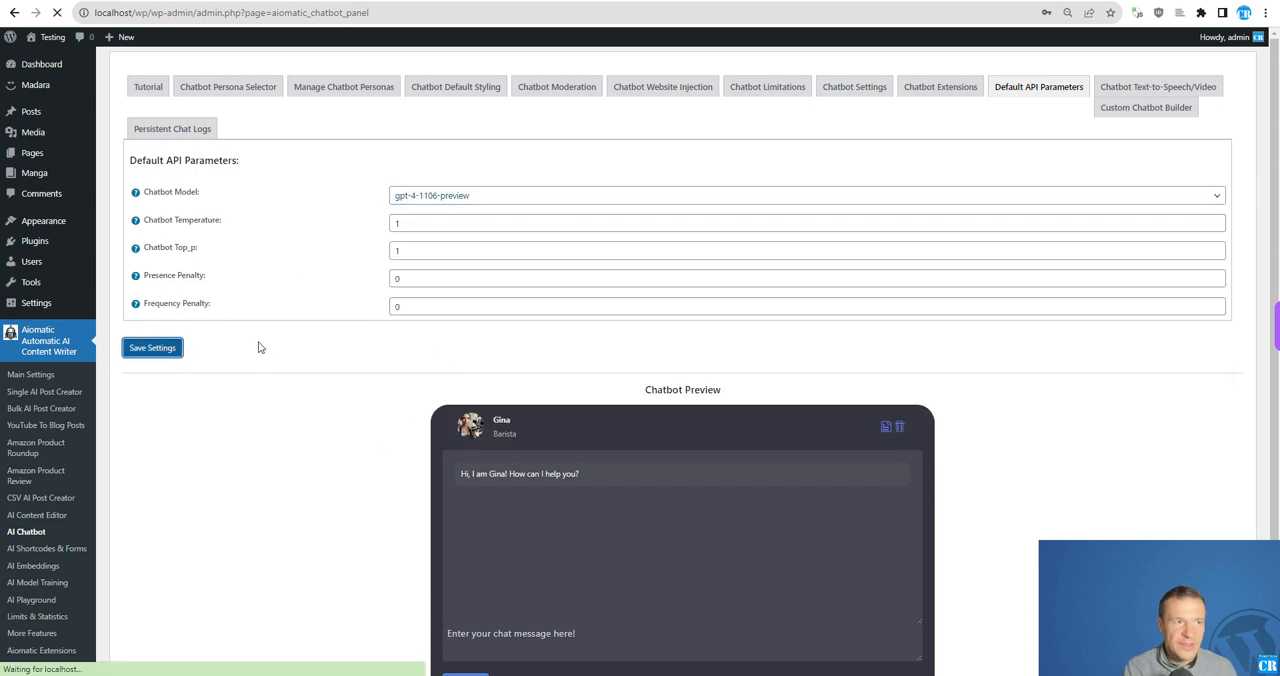
- Send 'Hello!' and 'How are you?' to the chatbot preview and get barista-style replies
left_click(152, 348)
type("Hi")
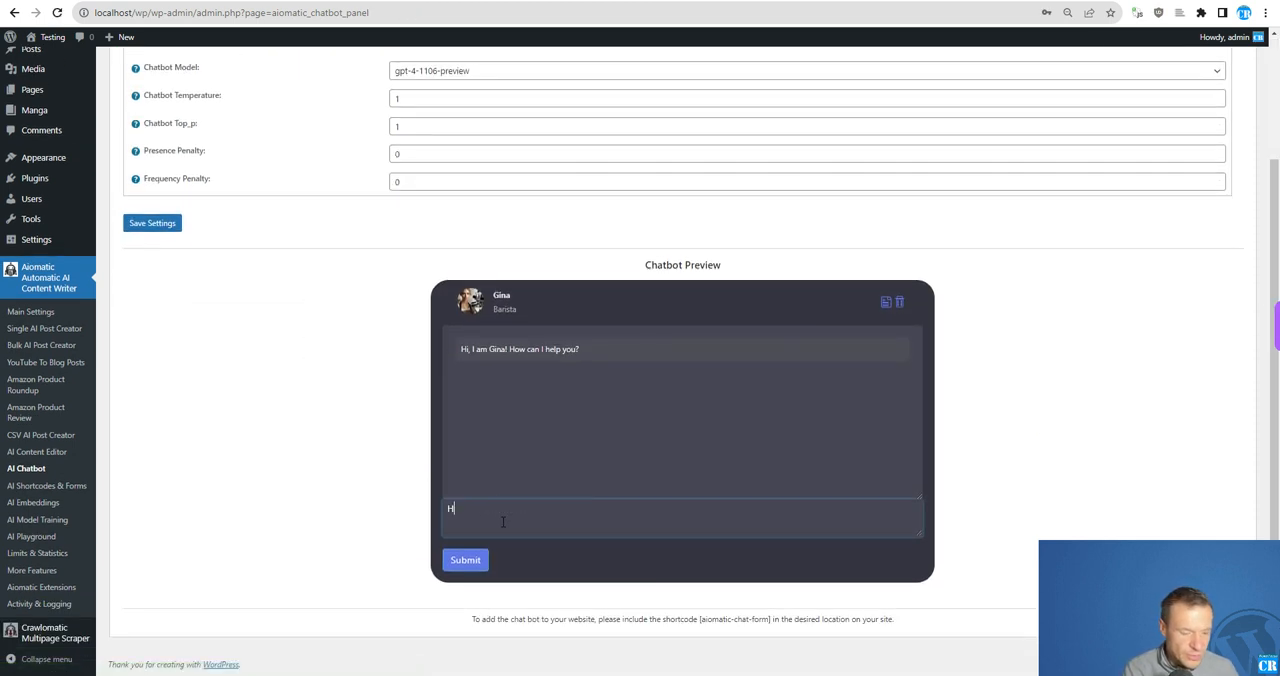
left_click(464, 560)
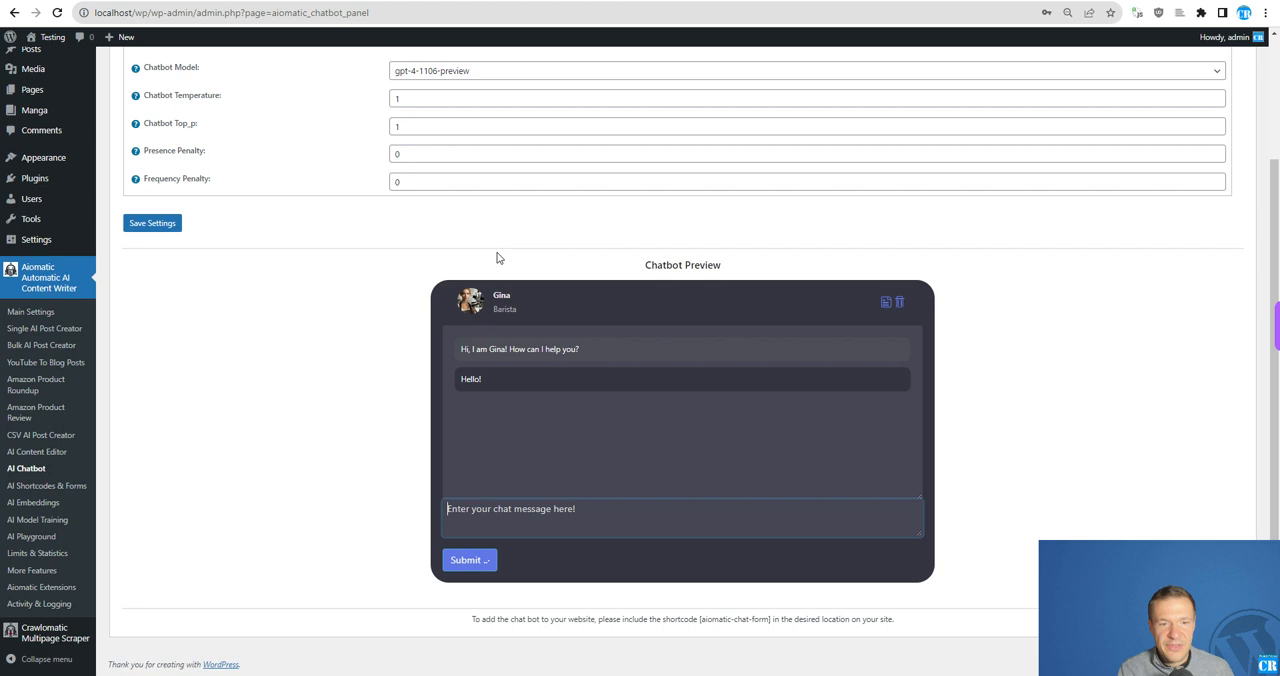
left_click(464, 560)
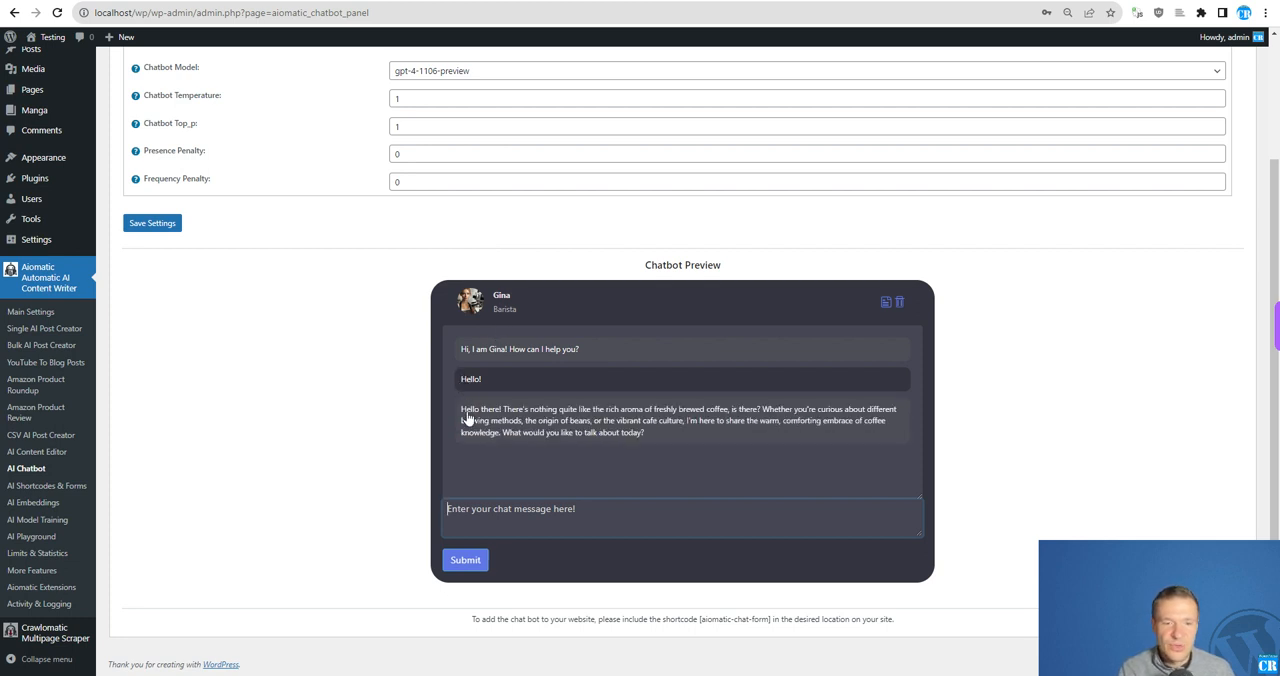
type("How are y")
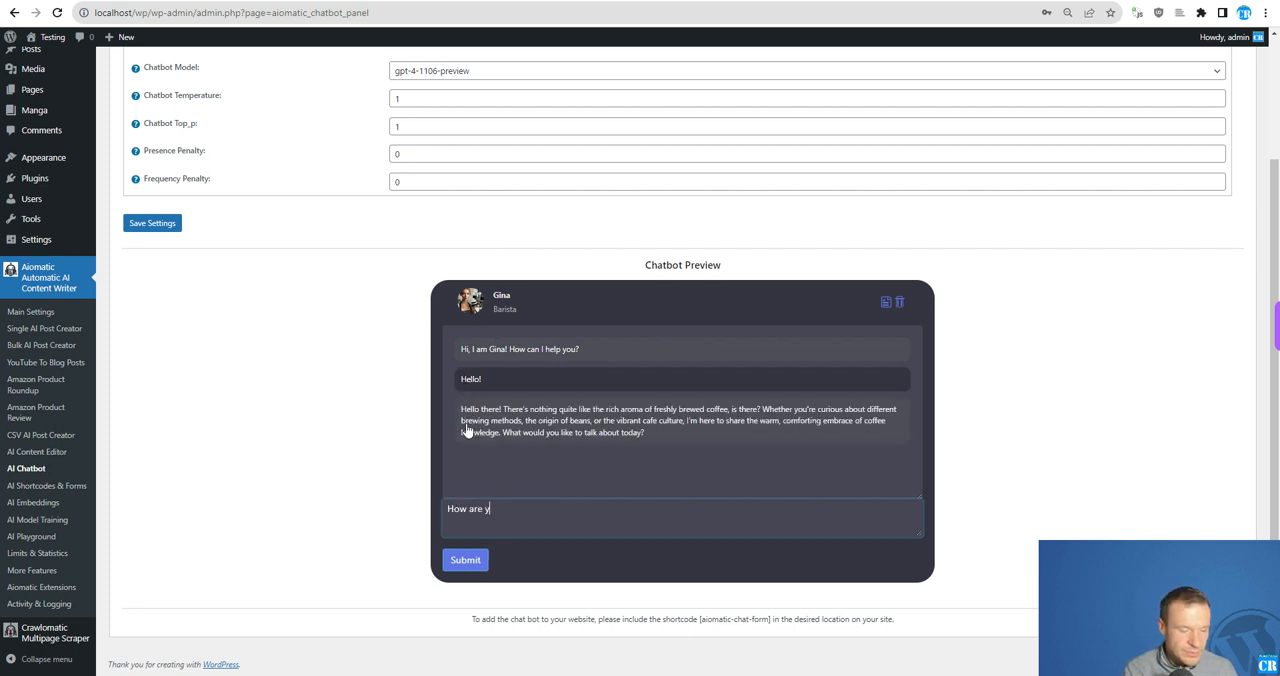
left_click(464, 560)
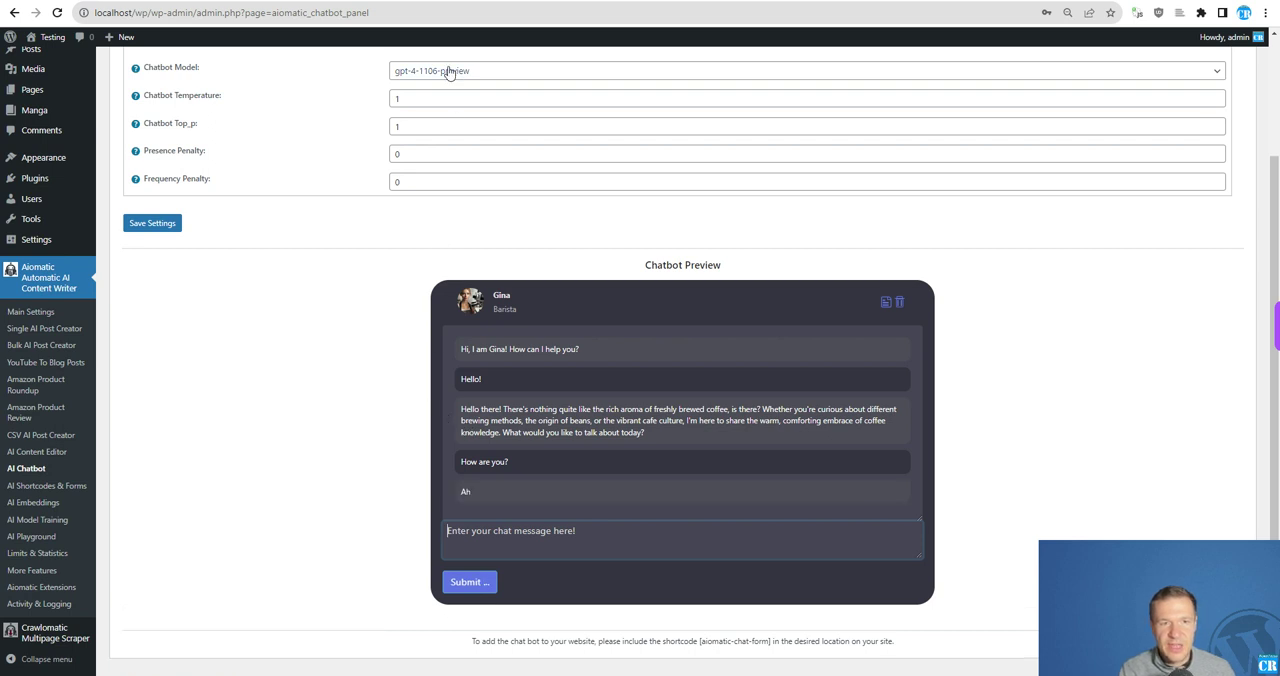
left_click(468, 582)
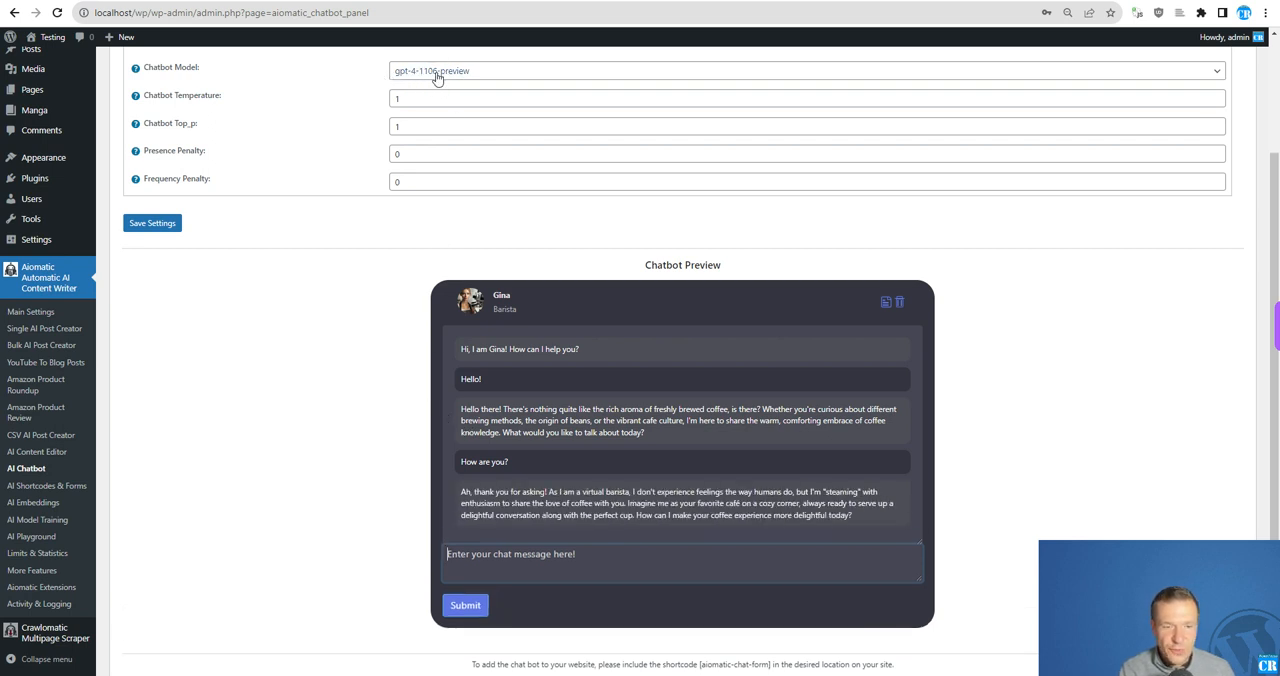
mouse_move(42, 344)
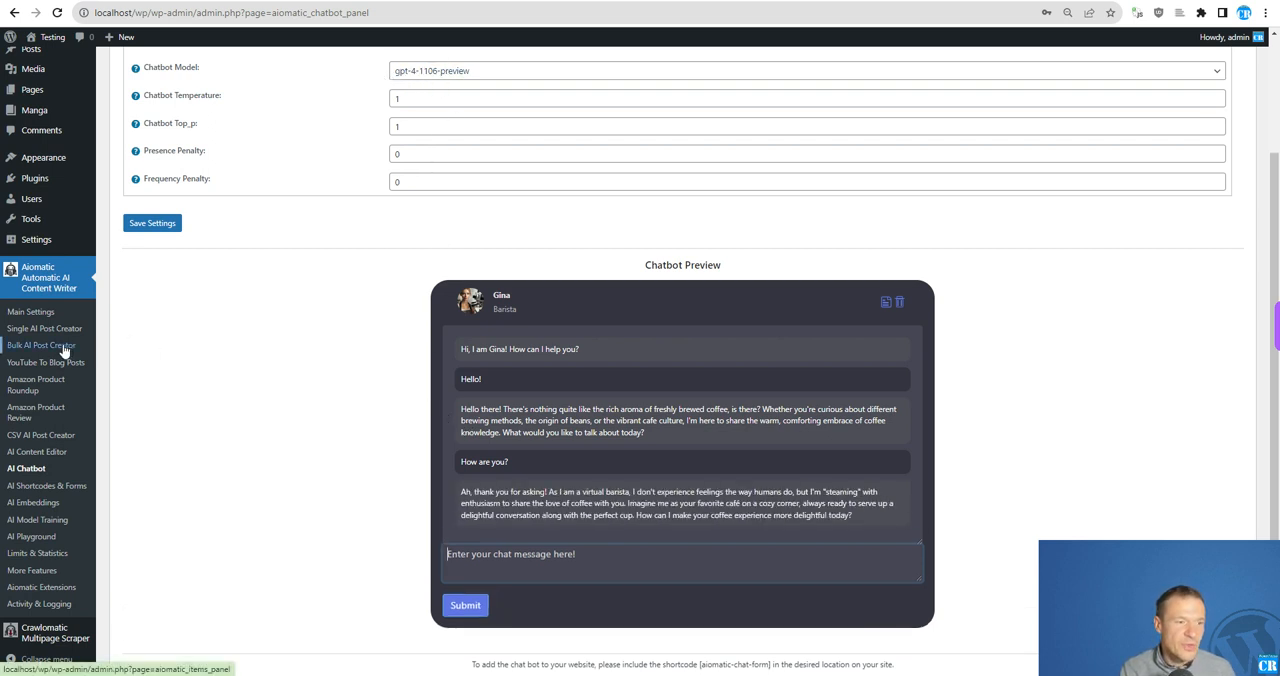
- Go to the Bulk AI Post Creator and scroll to the rule's advanced title-generation model settings
left_click(42, 344)
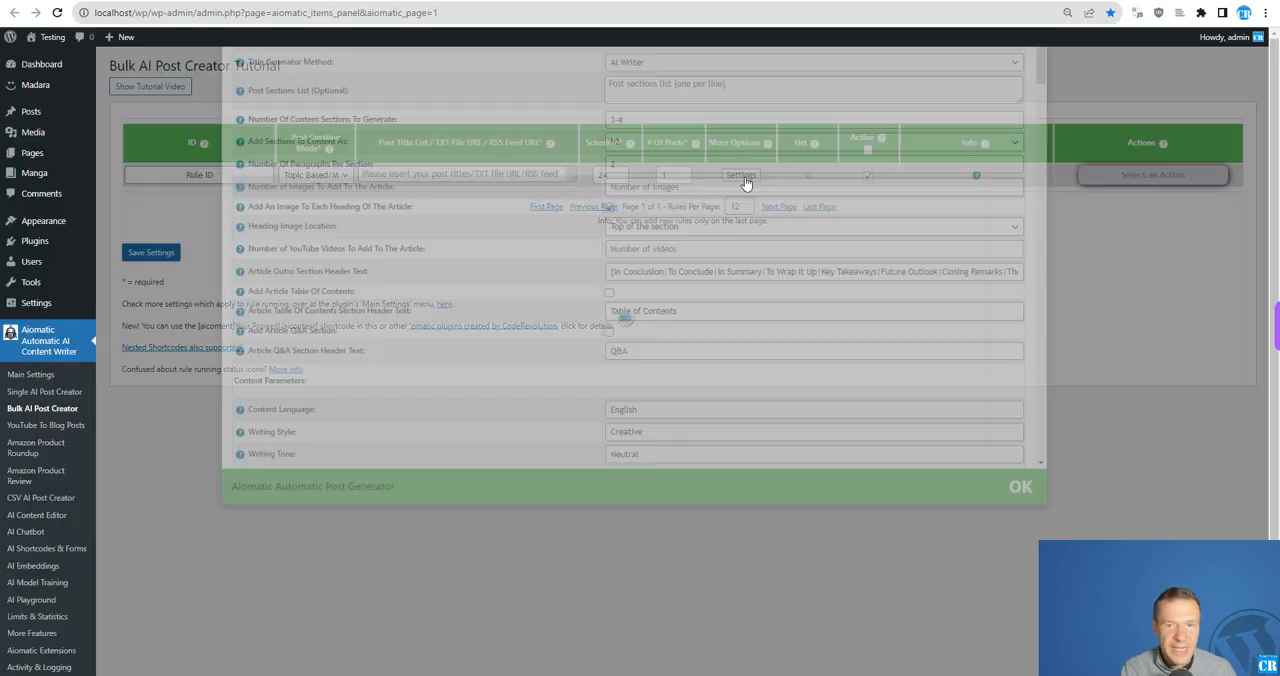
scroll("down", 3)
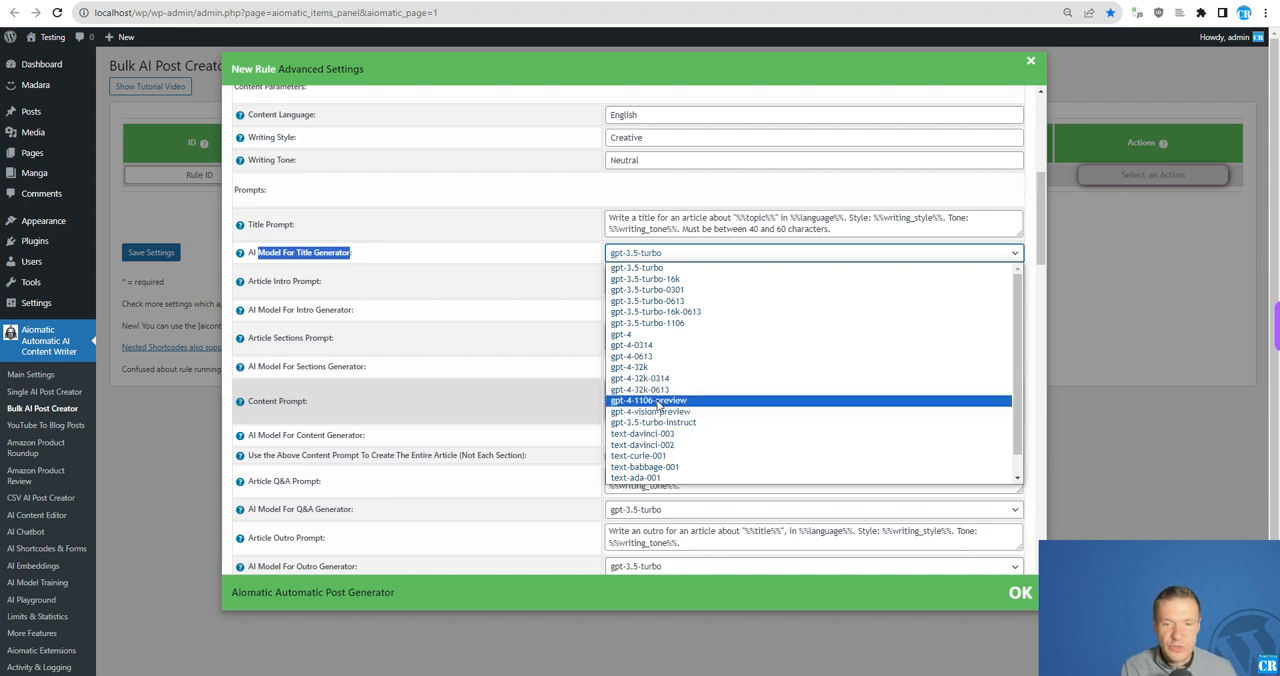
mouse_move(650, 412)
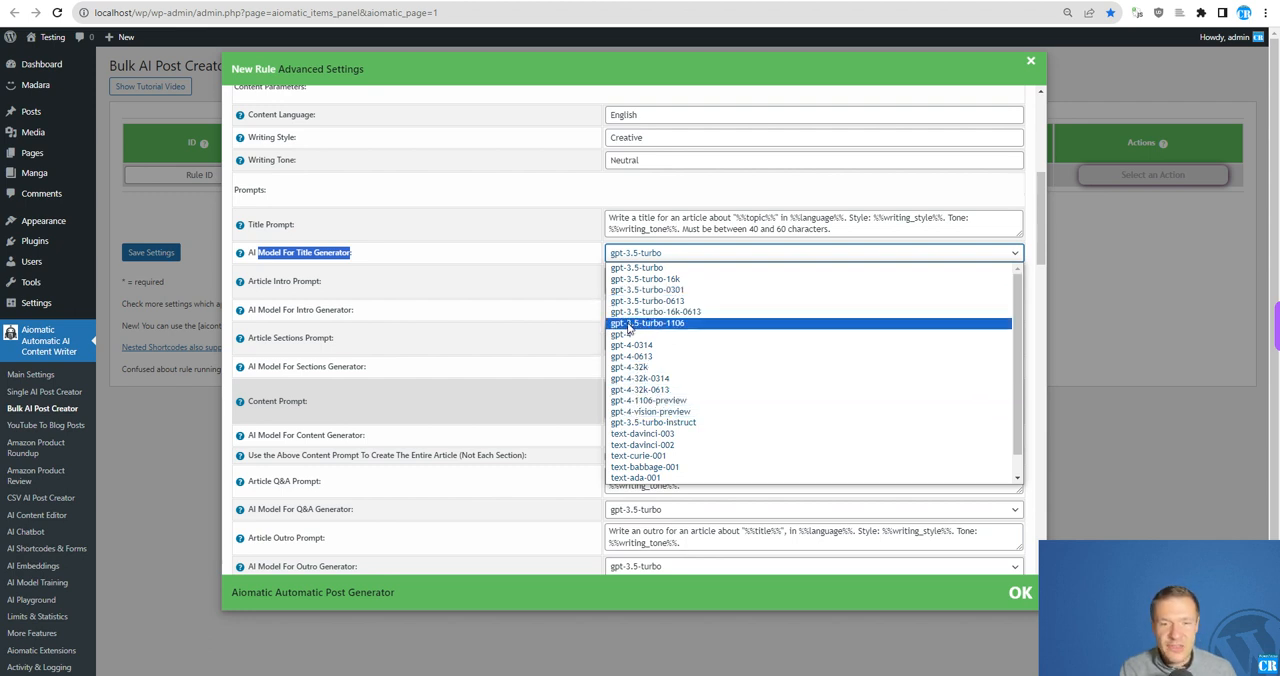
mouse_move(672, 330)
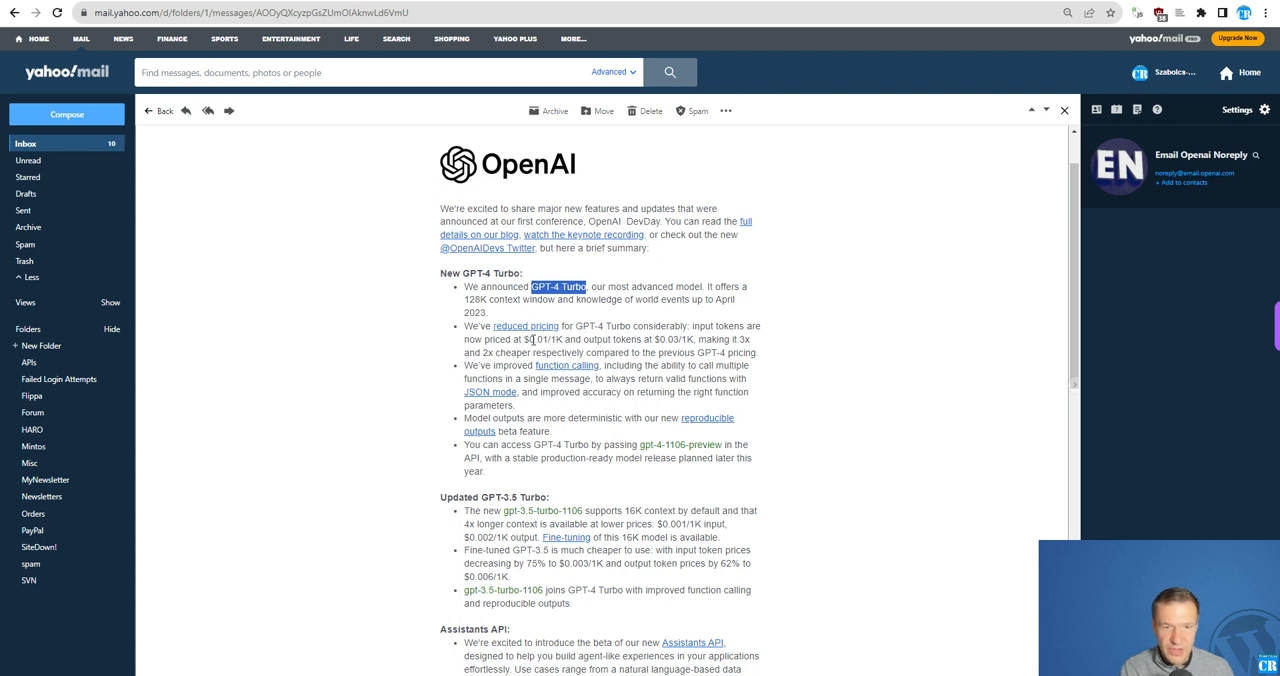
mouse_move(560, 372)
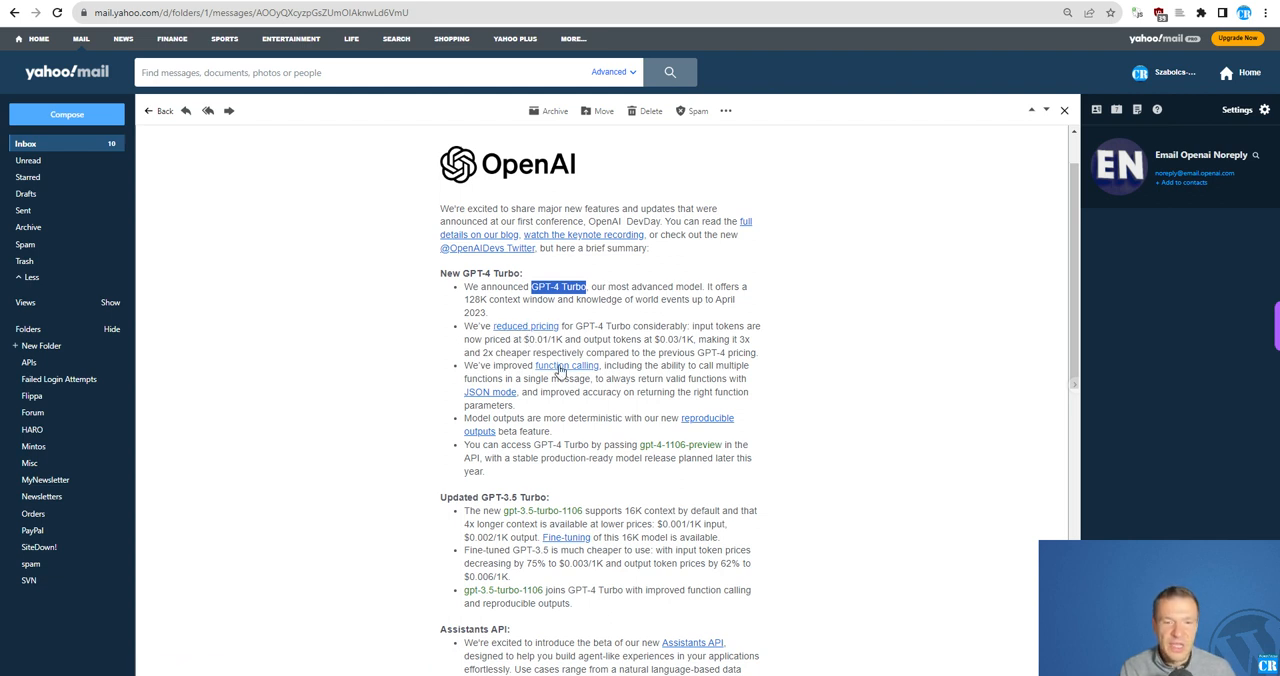
mouse_move(568, 364)
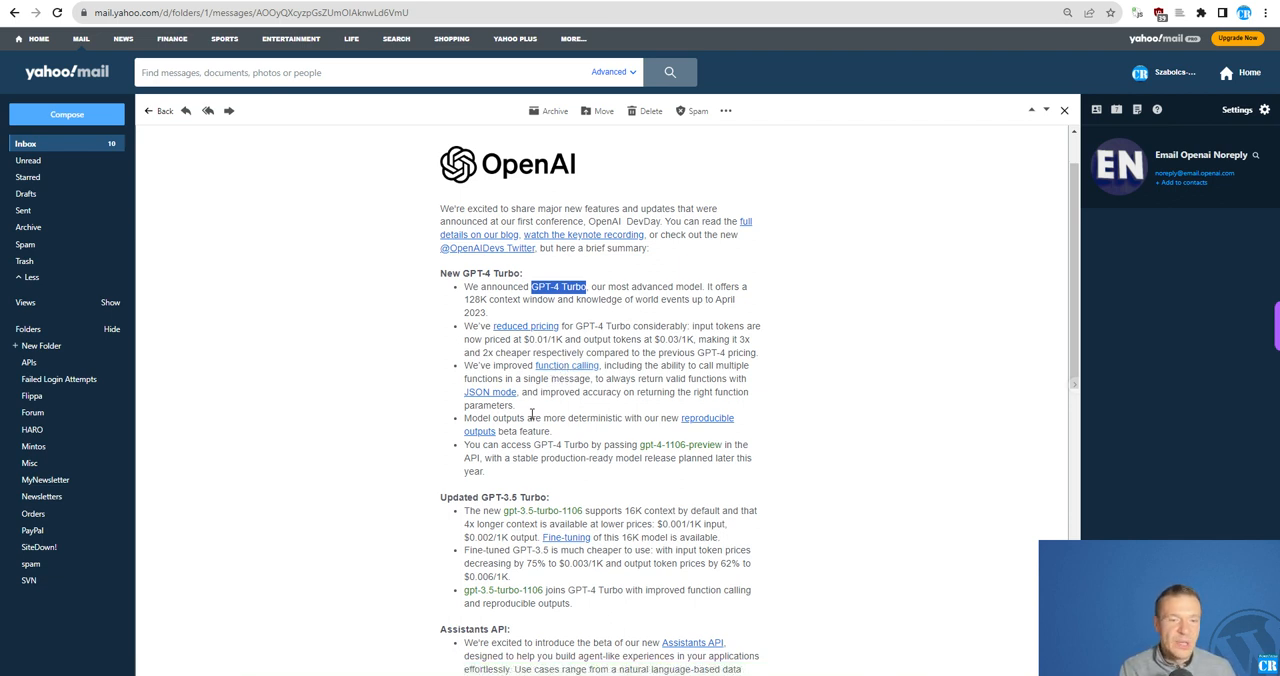
- Scroll the OpenAI email down and highlight the 'gpt-4-1106-preview' model name
scroll("down", 3)
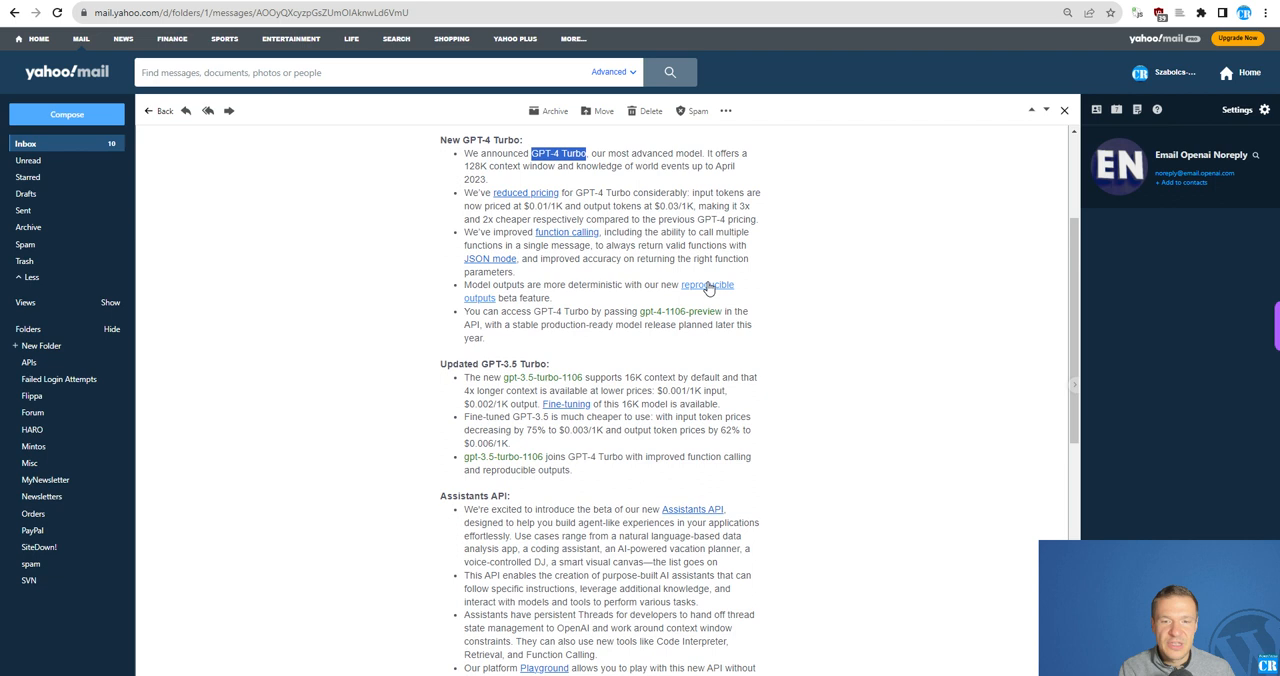
mouse_move(596, 284)
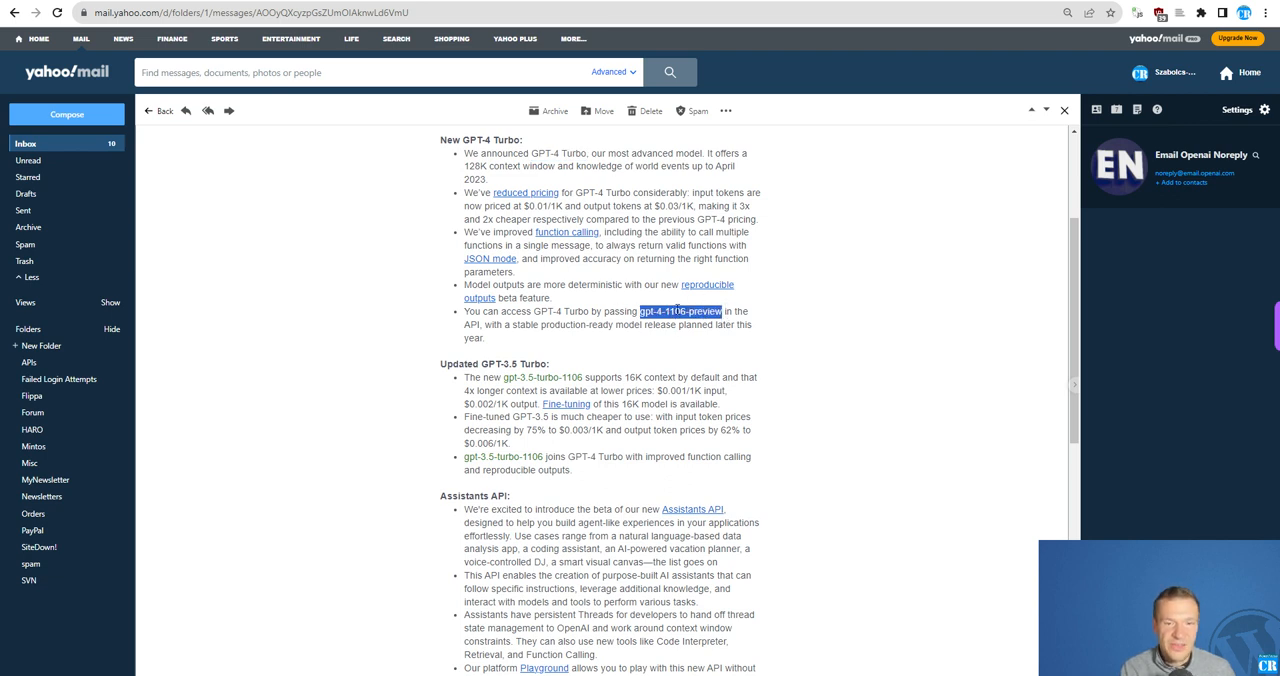
scroll("down", 3)
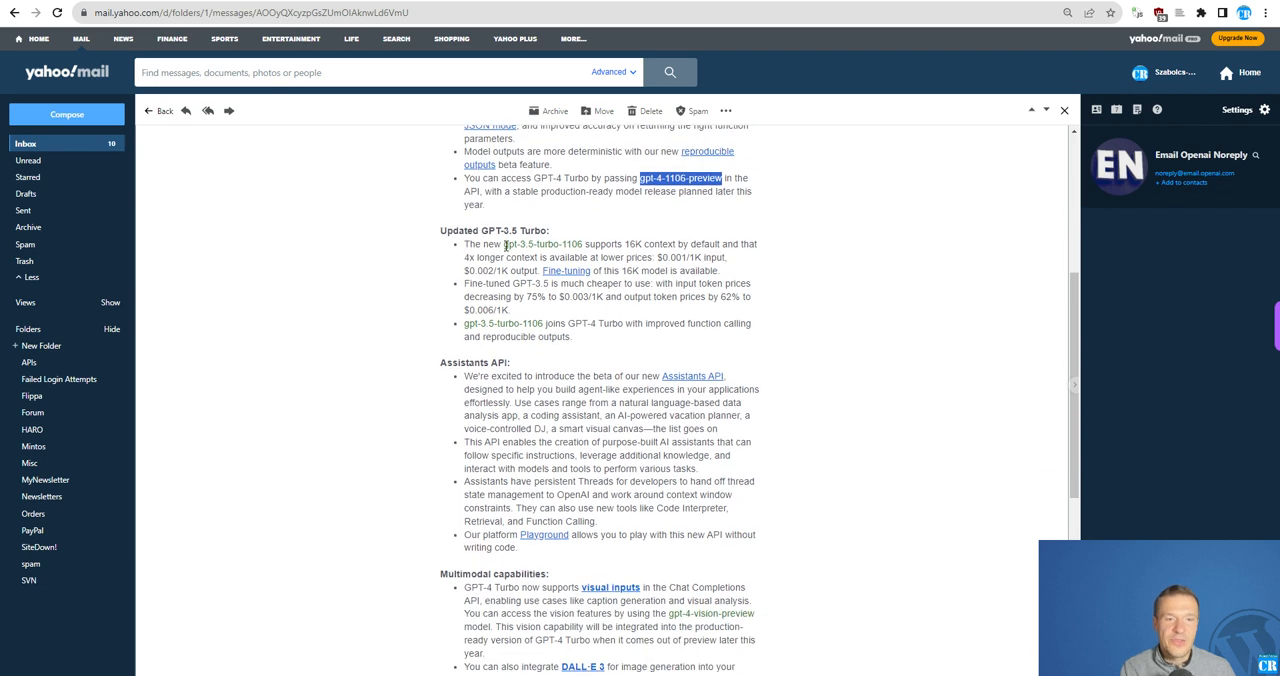
double_click(544, 244)
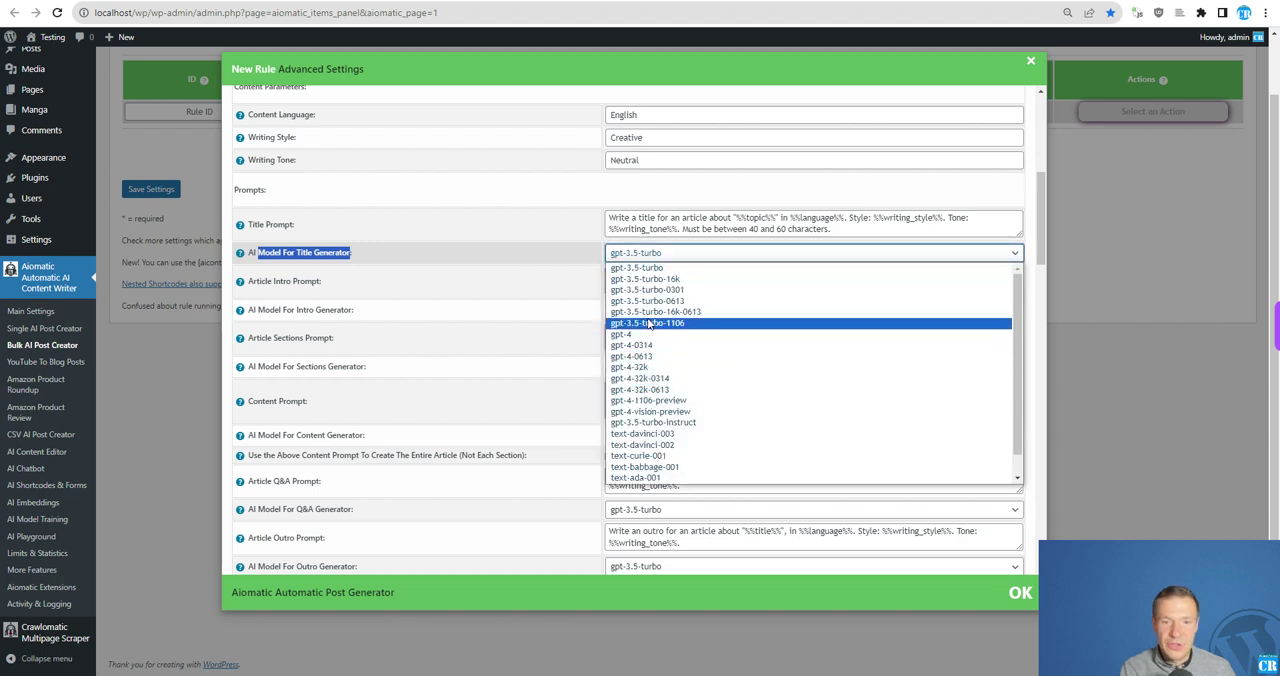
- Choose a model in the AI Model For Title Generator dropdown of the bulk post rule
left_click(648, 322)
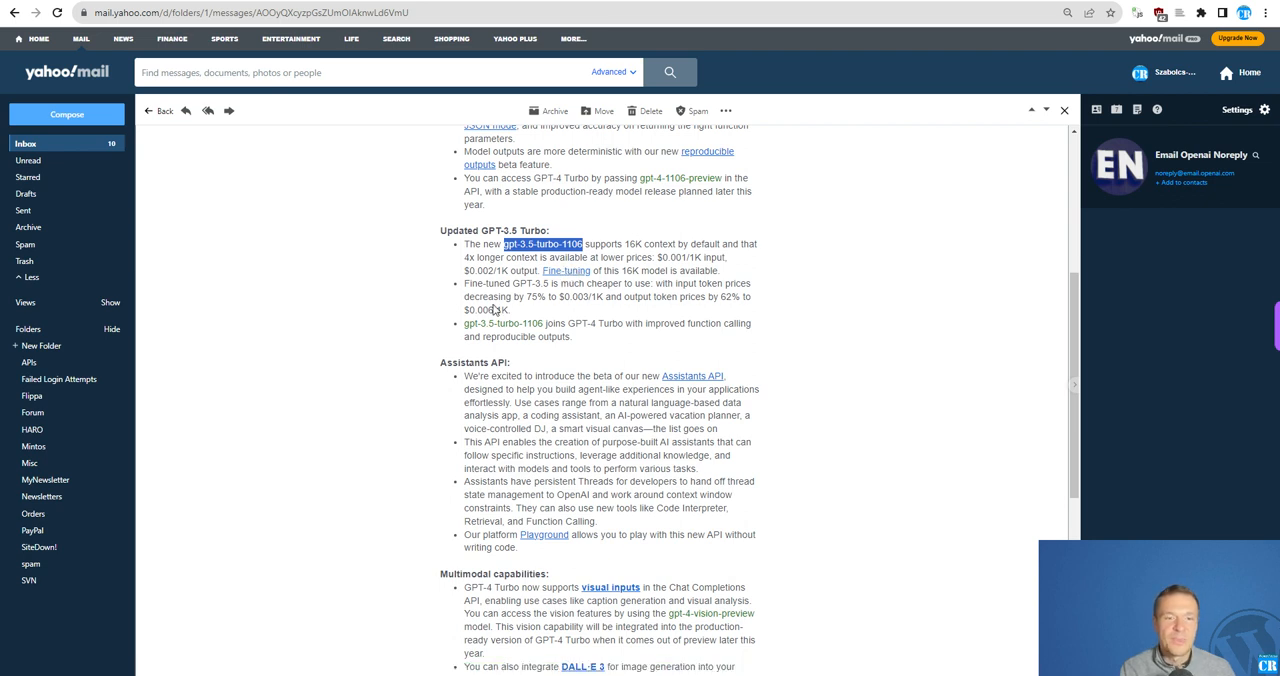
scroll("down", 3)
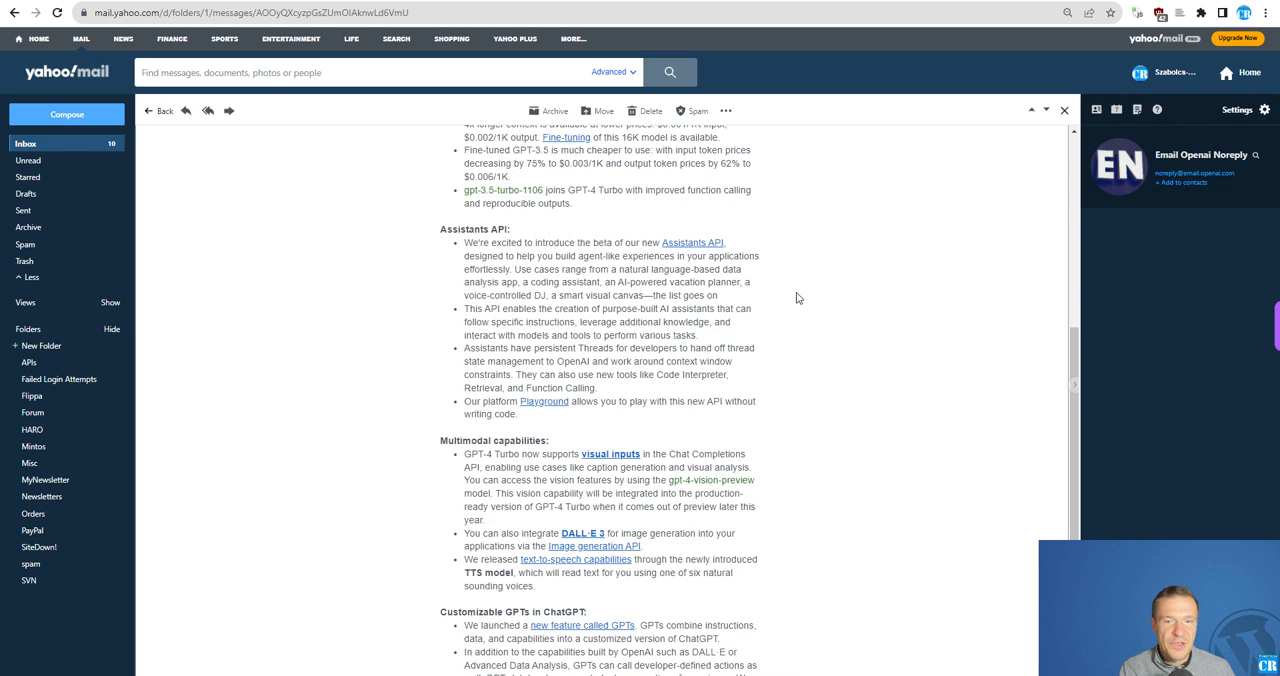
mouse_move(716, 312)
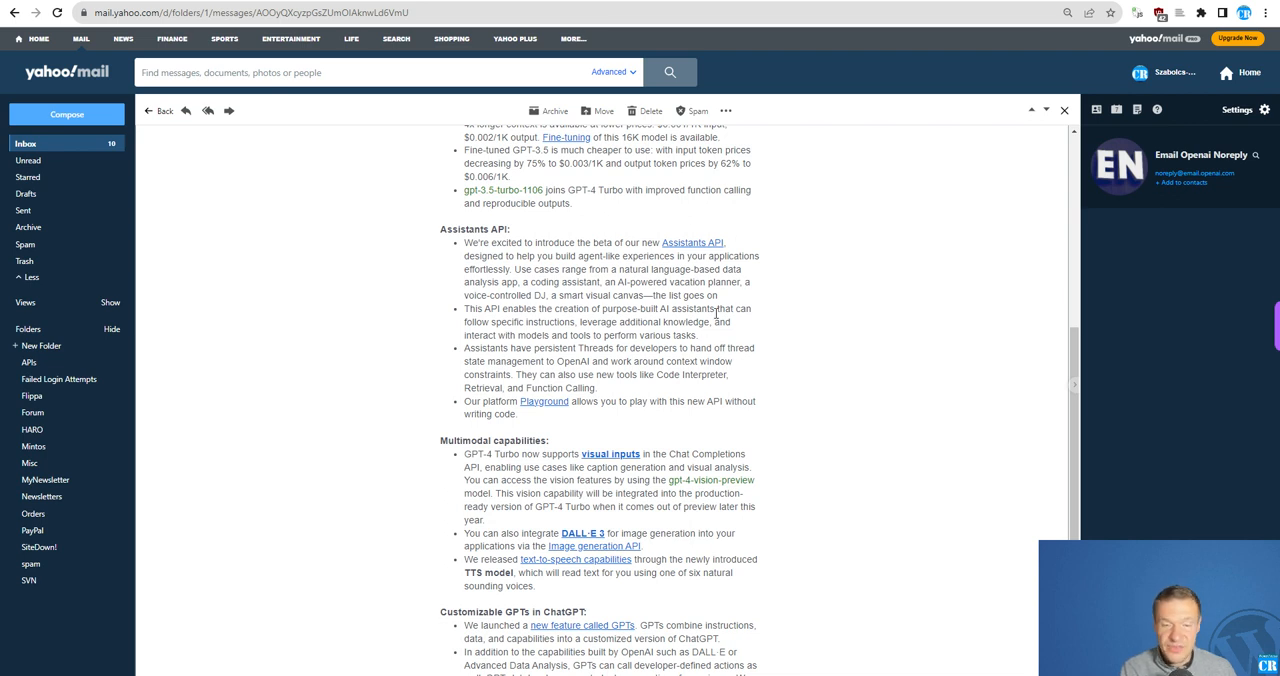
mouse_move(572, 334)
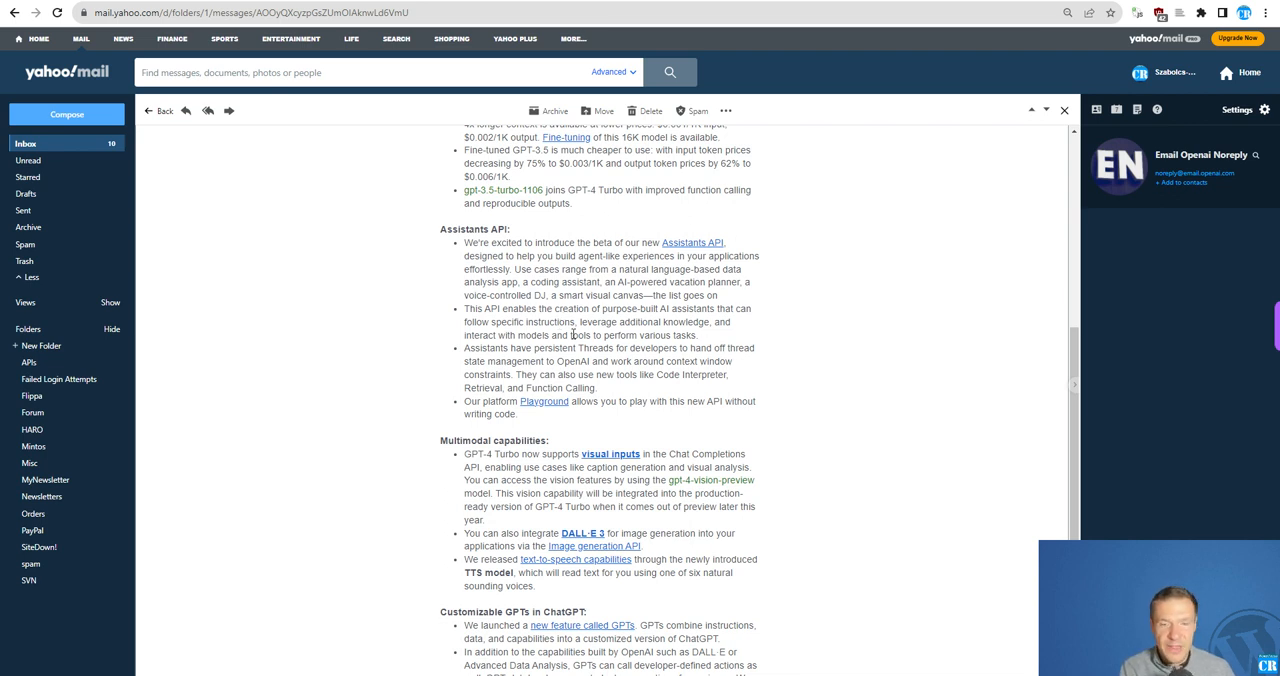
scroll("down", 3)
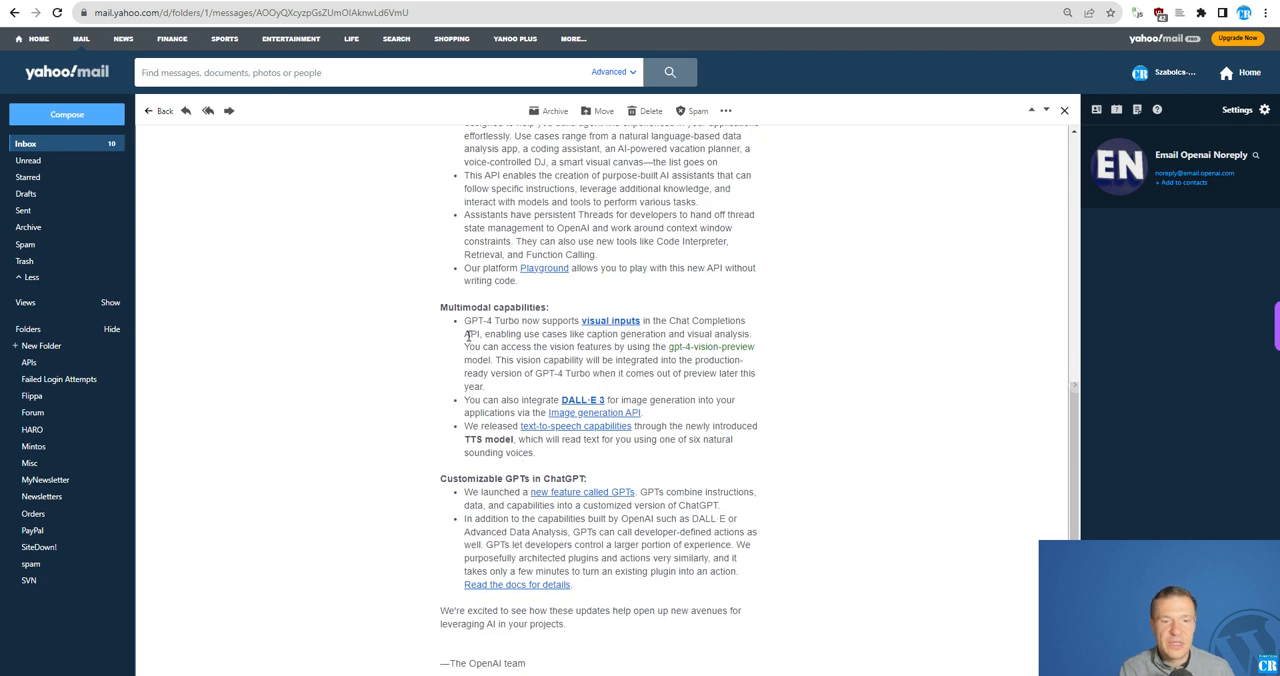
scroll("down", 3)
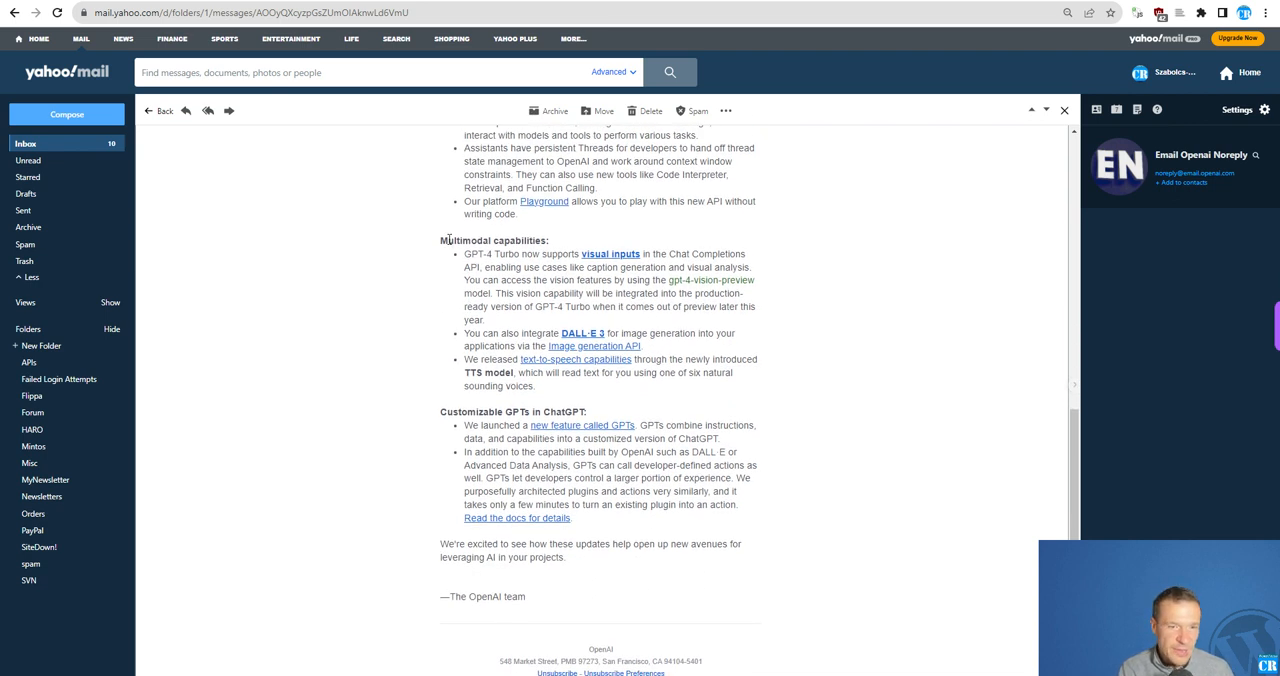
double_click(490, 254)
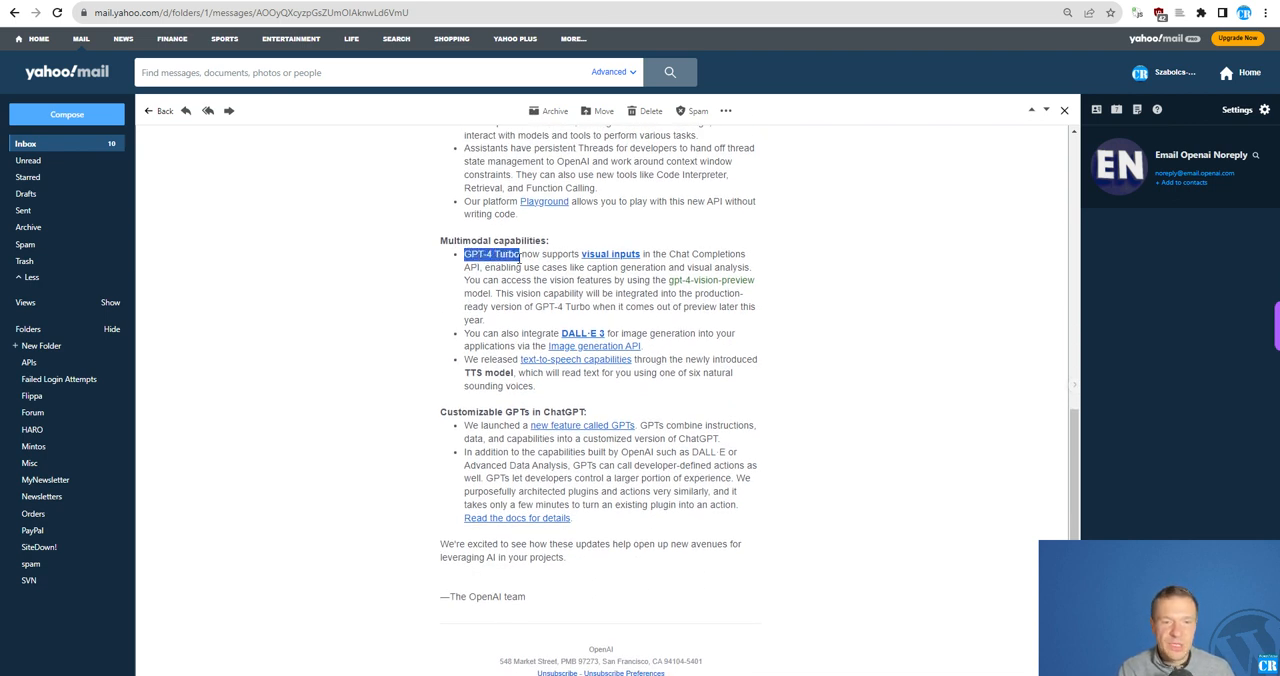
mouse_move(612, 254)
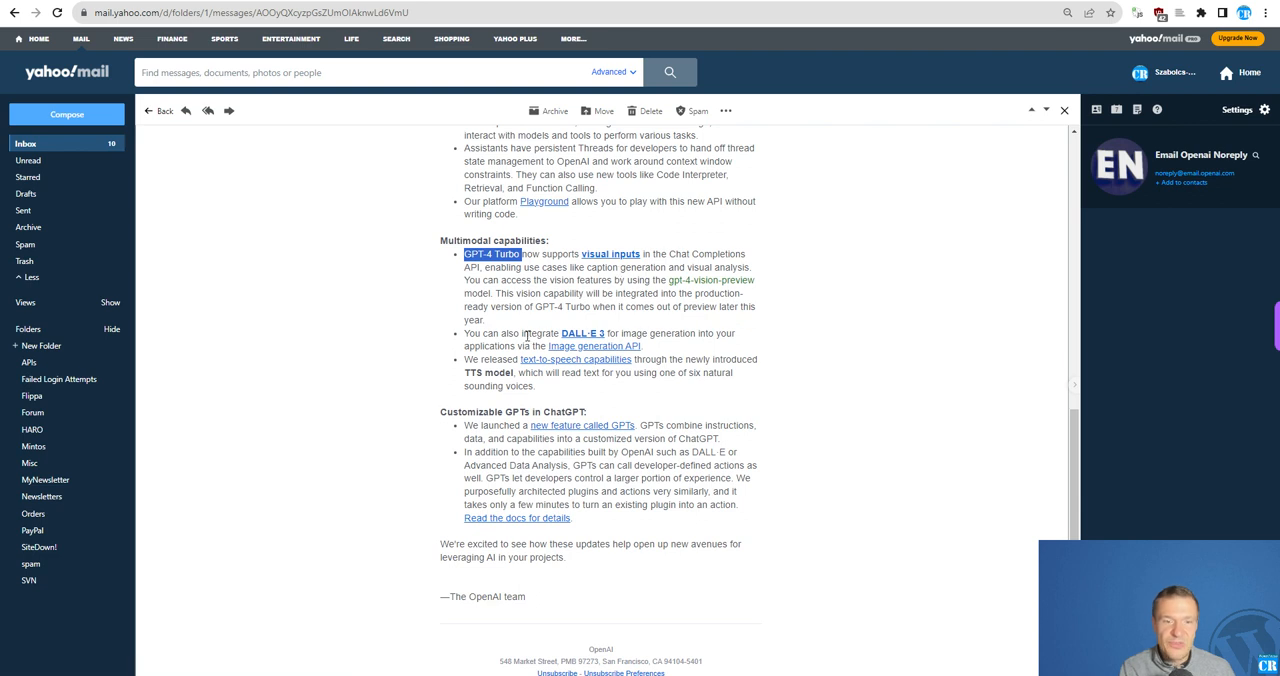
mouse_move(584, 332)
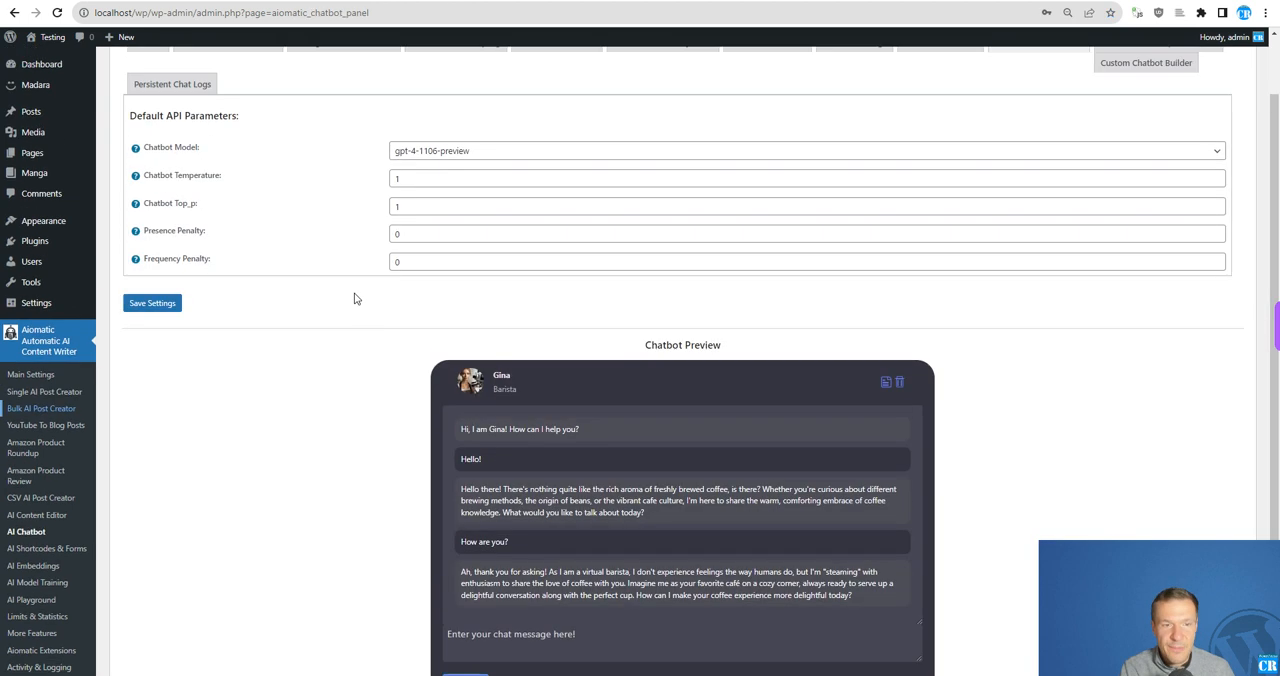
- Save the Default API Parameters again and reload the AI Chatbot settings page onto its tutorial
left_click(152, 304)
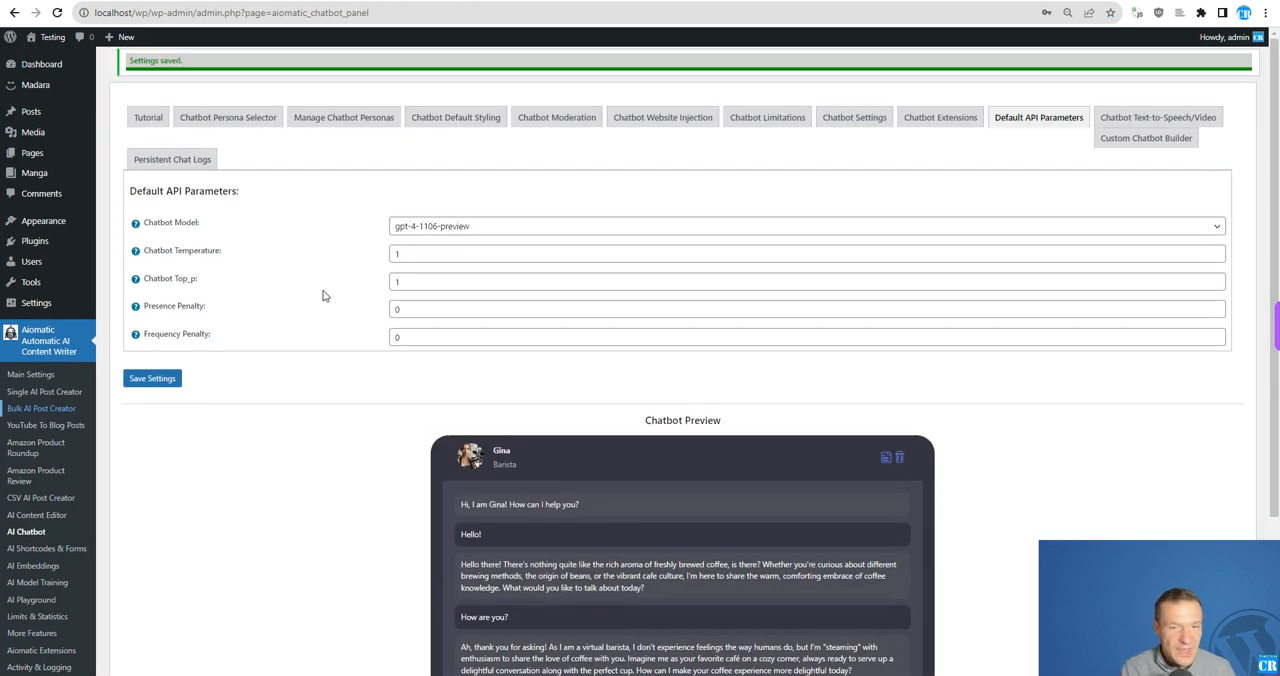
left_click(56, 12)
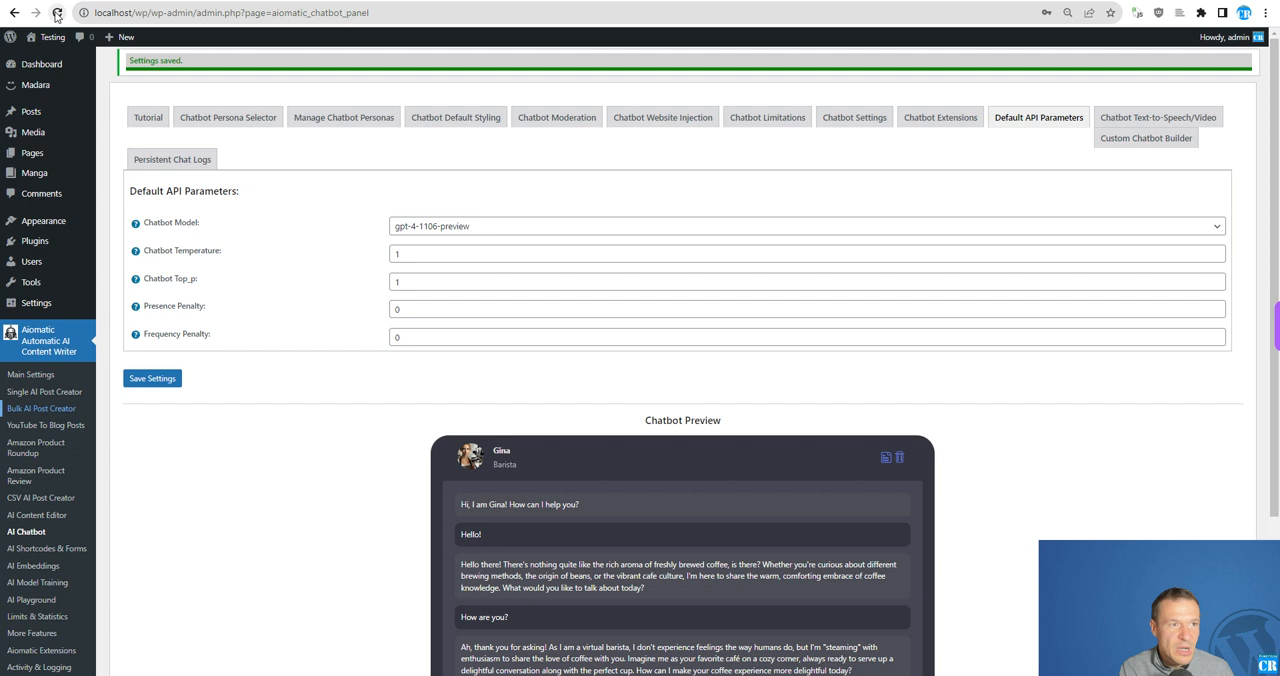
mouse_move(56, 12)
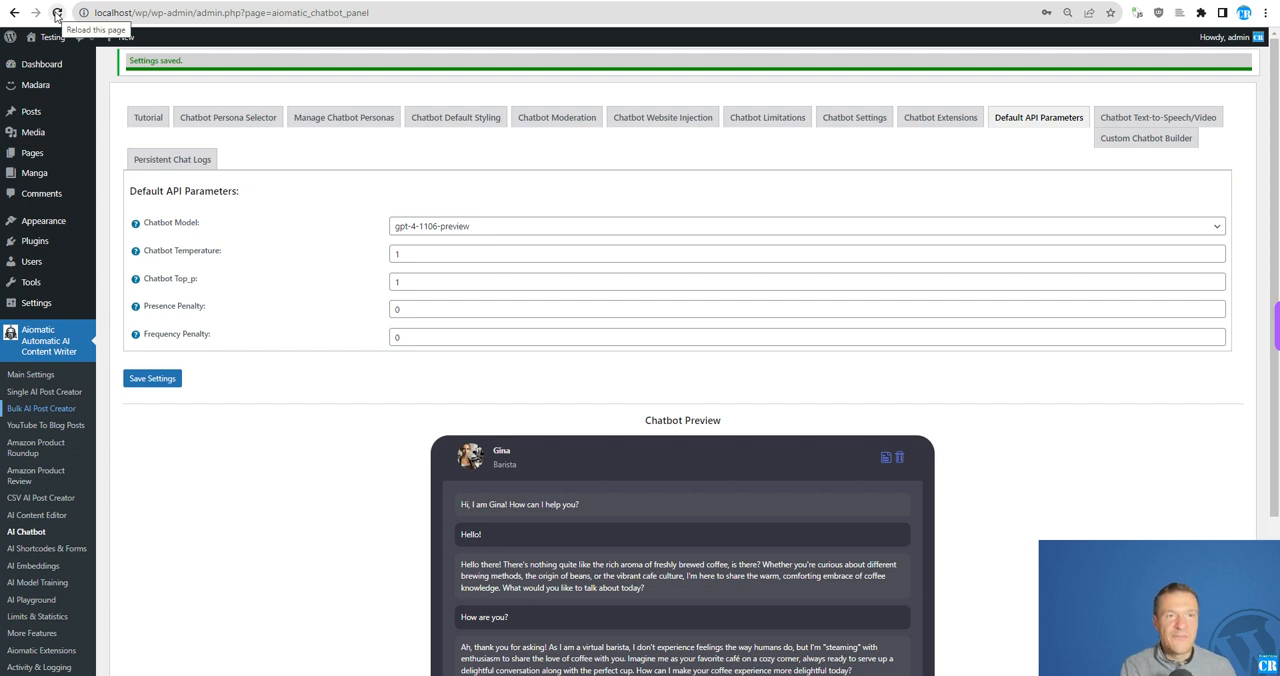
left_click(56, 12)
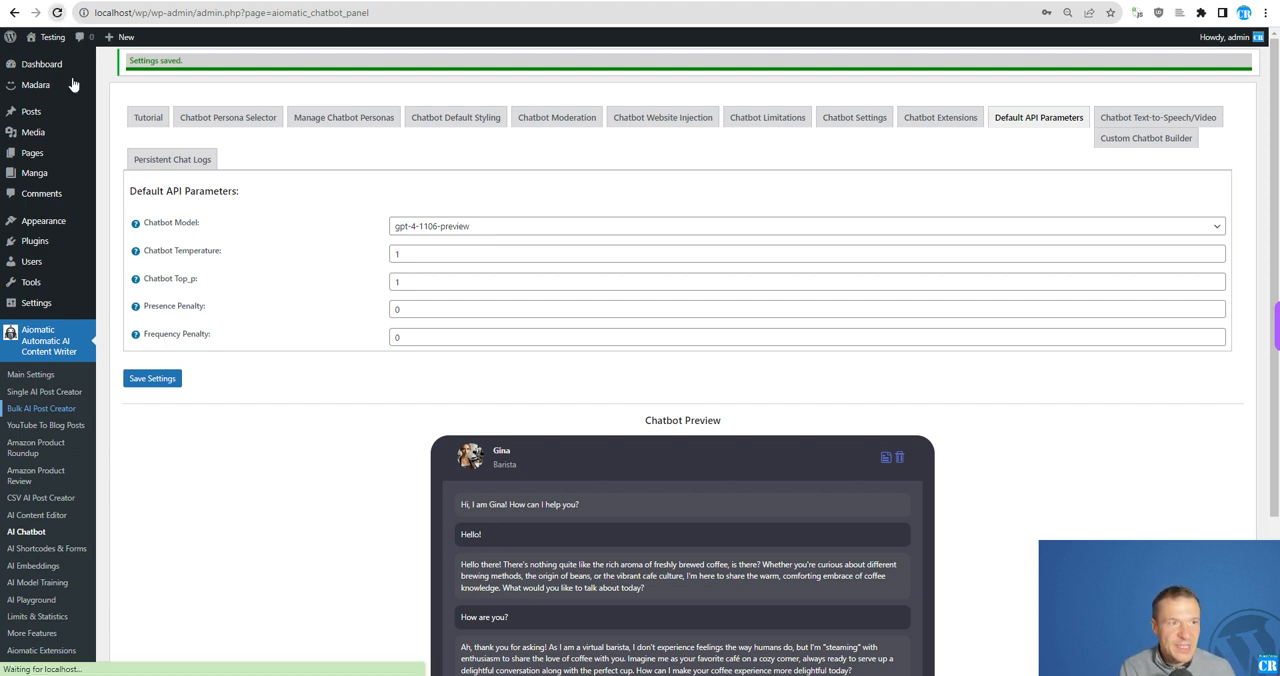
left_click(148, 116)
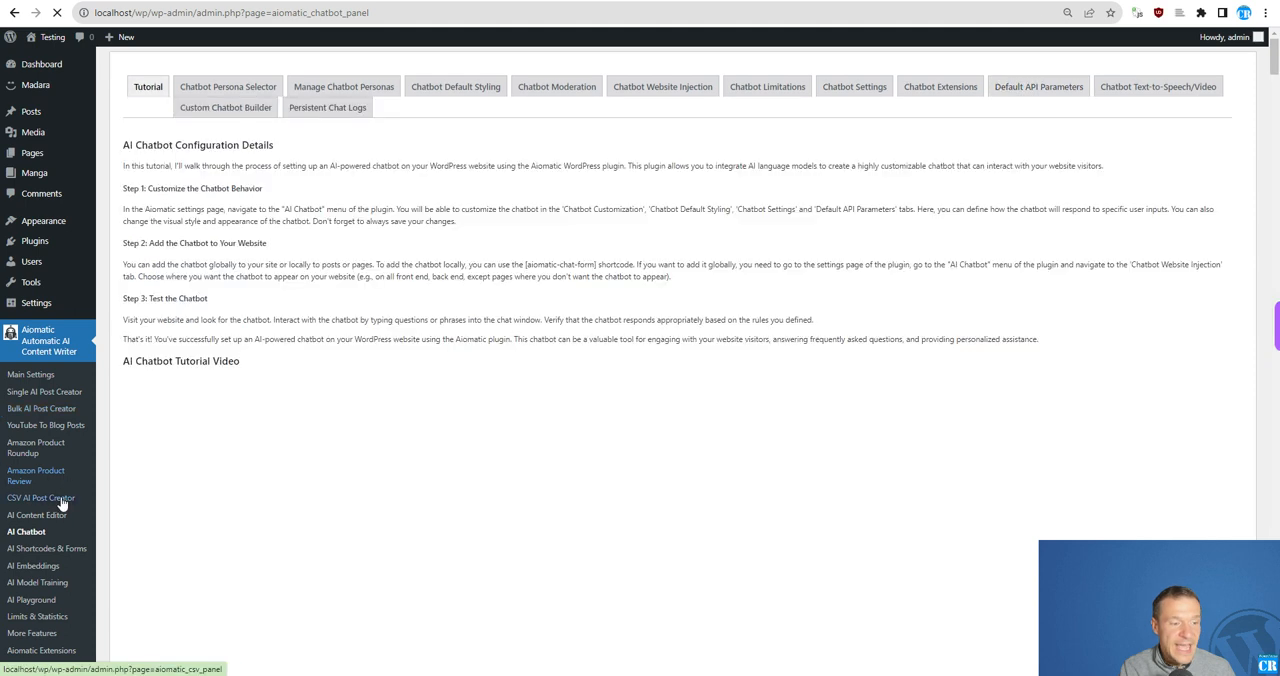
- Go to the AI Playground's DALL-E 3 Image Generator and focus its prompt box
left_click(1038, 86)
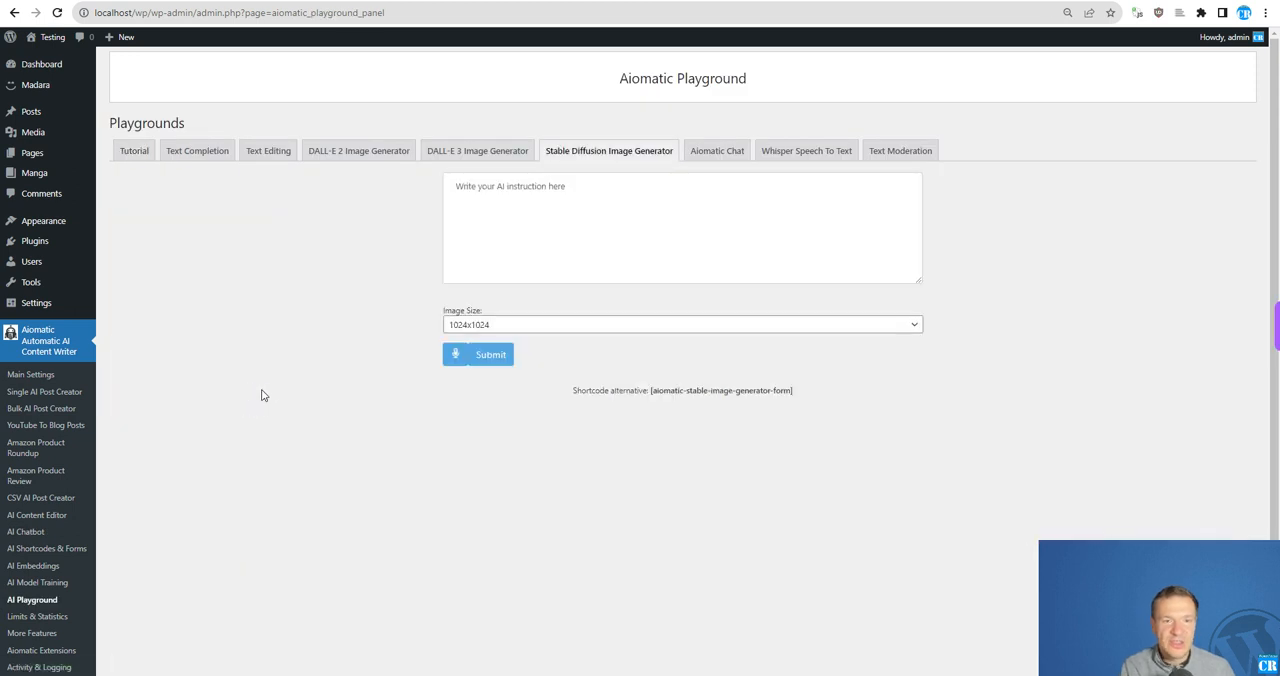
mouse_move(358, 150)
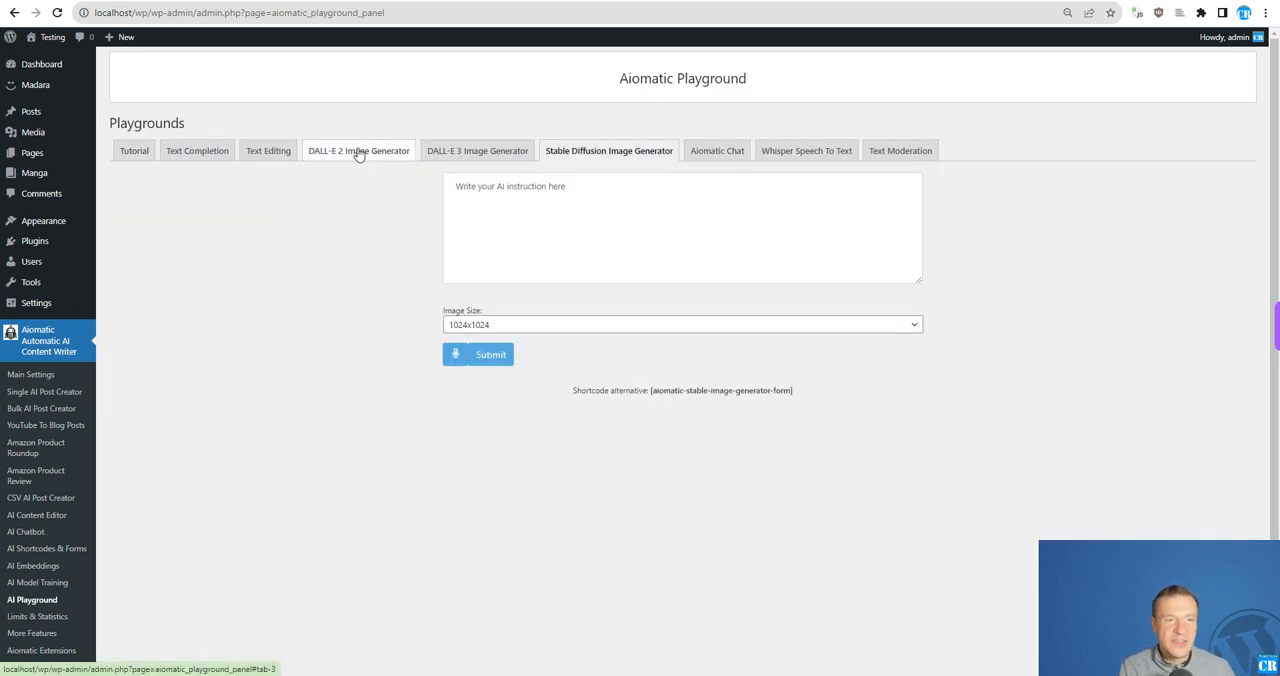
left_click(358, 150)
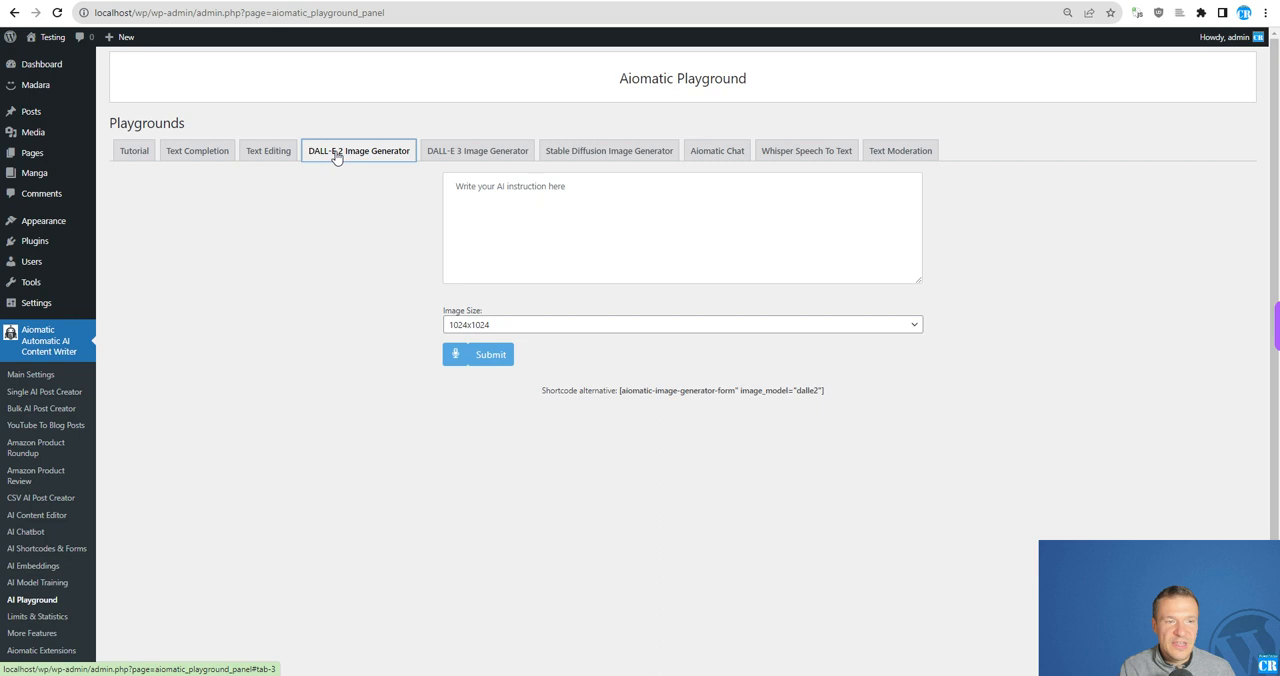
left_click(476, 150)
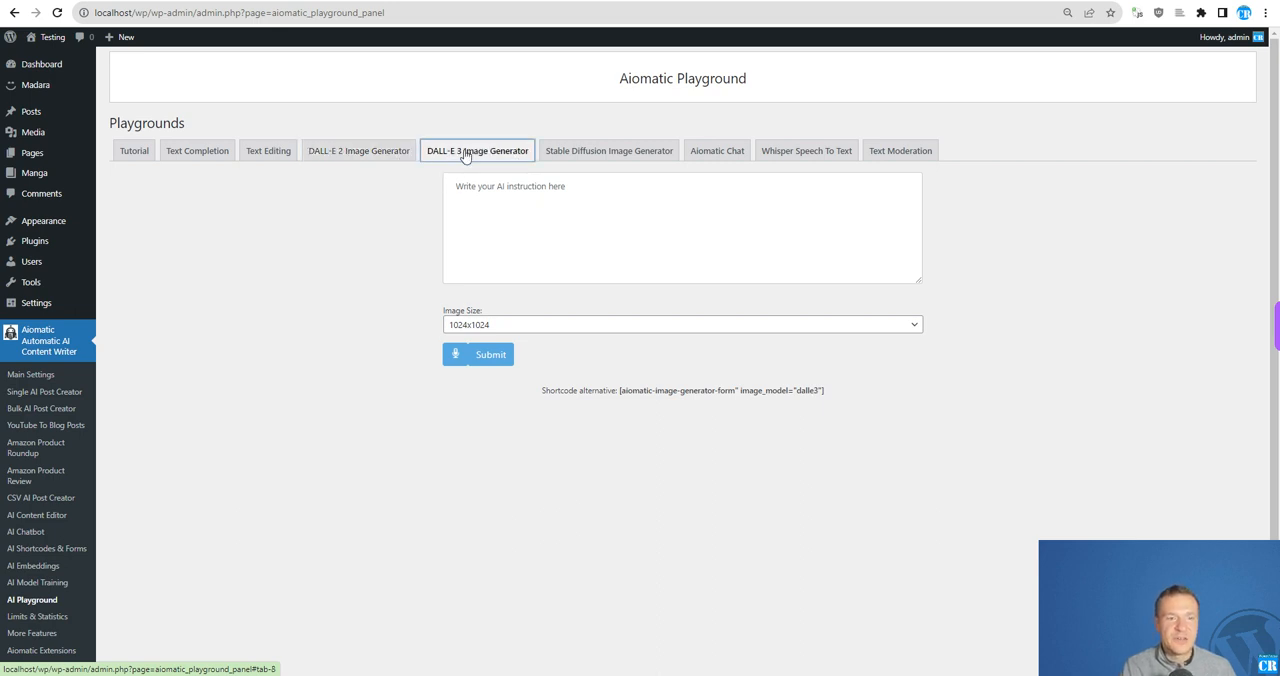
left_click(684, 228)
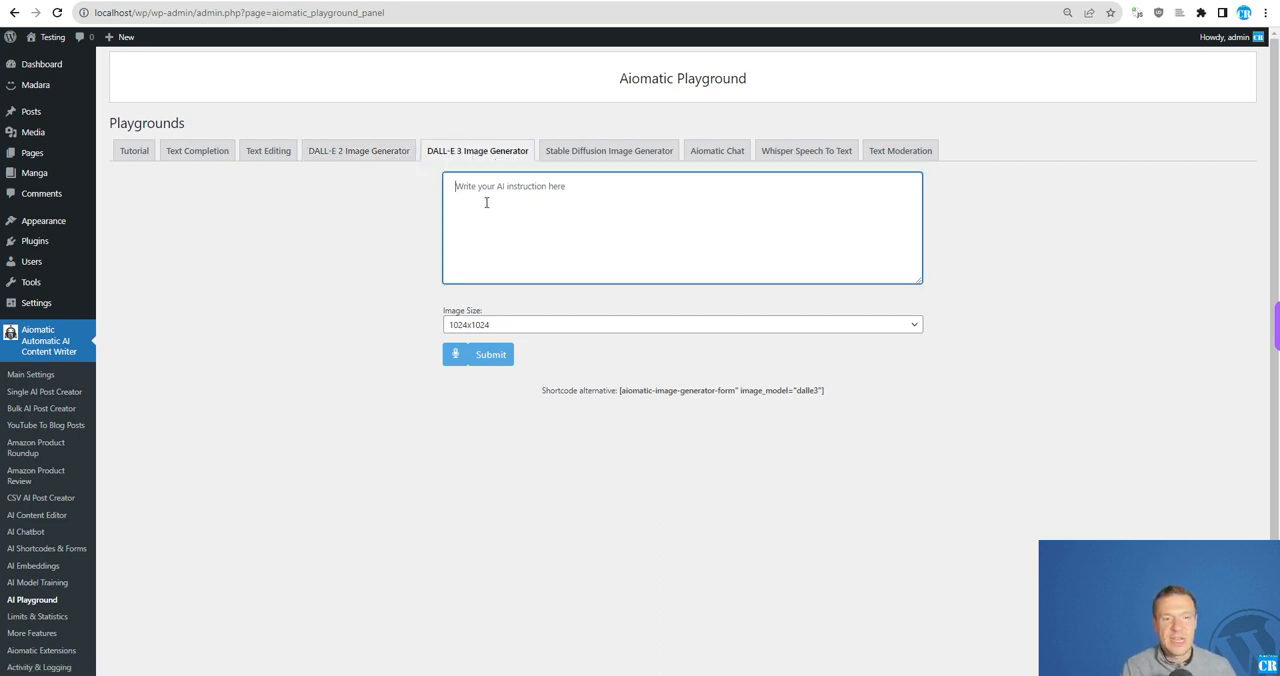
left_click(682, 324)
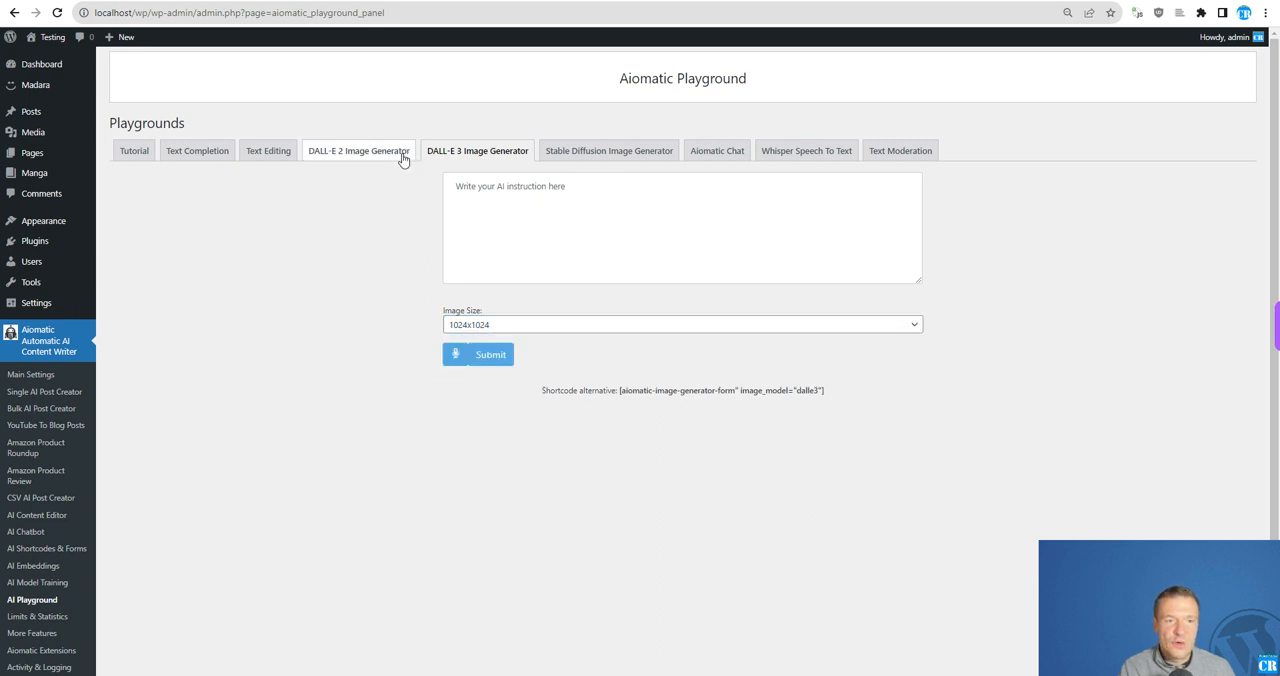
left_click(684, 324)
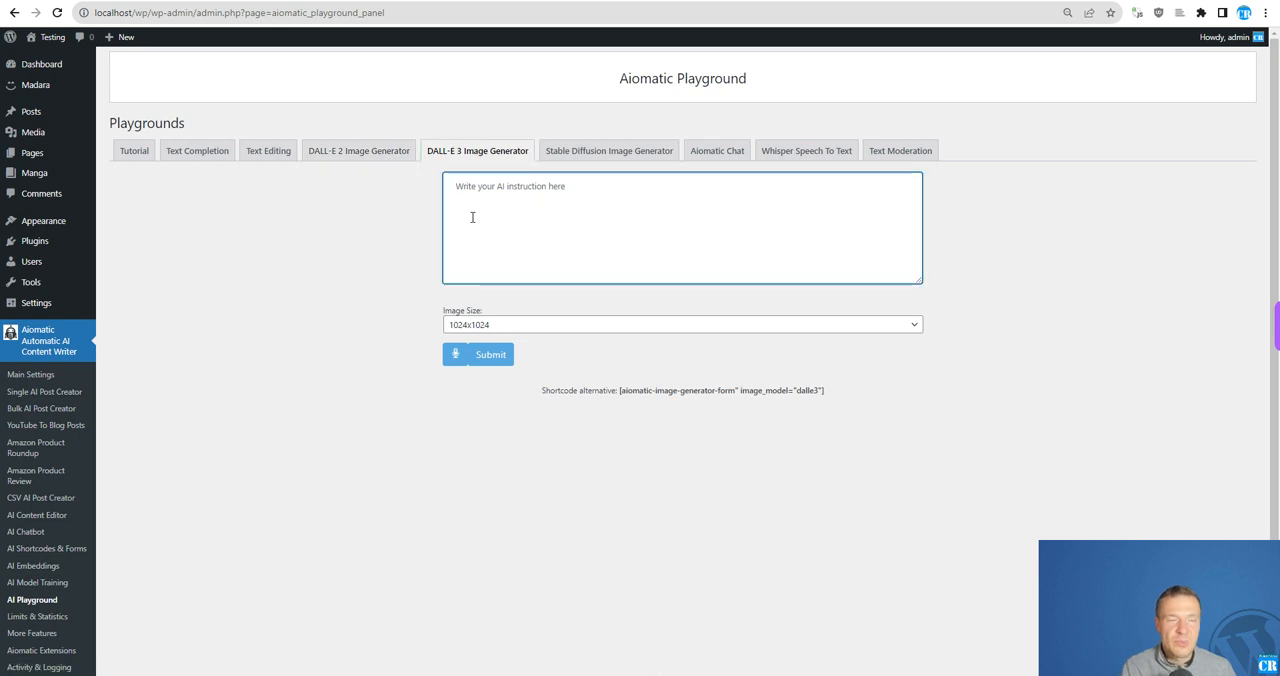
- Write the prompt: a stylish dog dressed with modern clothes on a vibrant street, realistic photo
type("A")
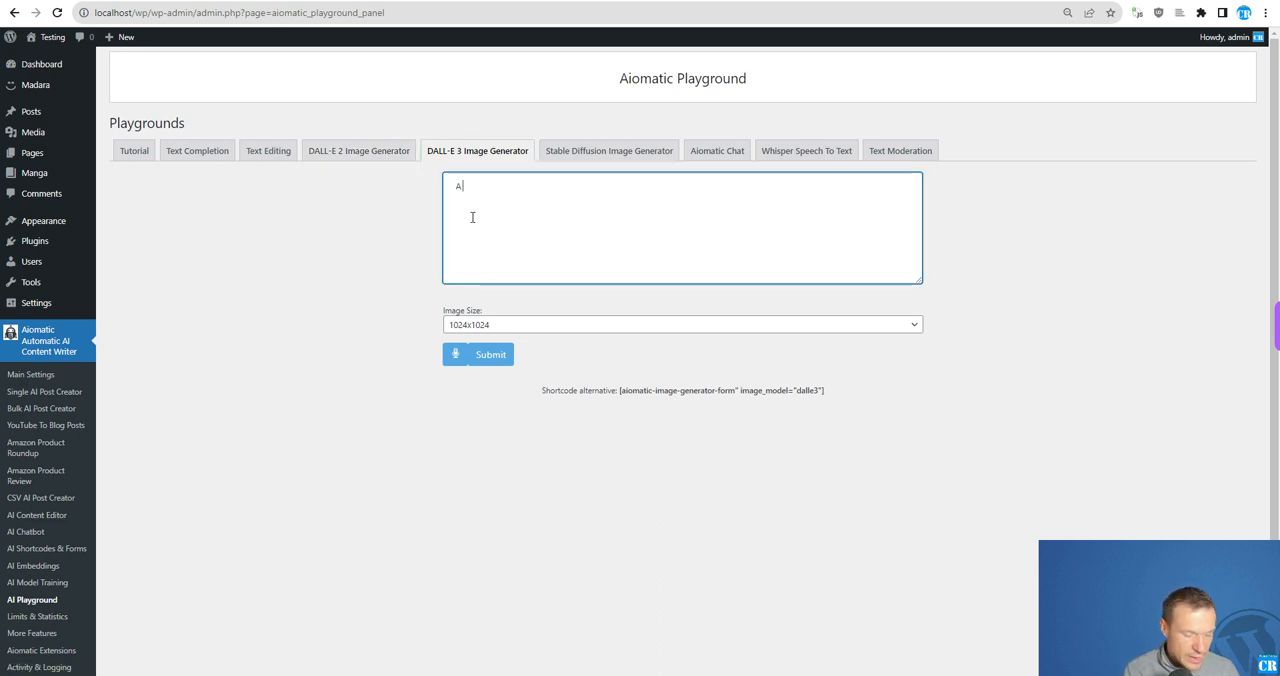
type("stylish dog")
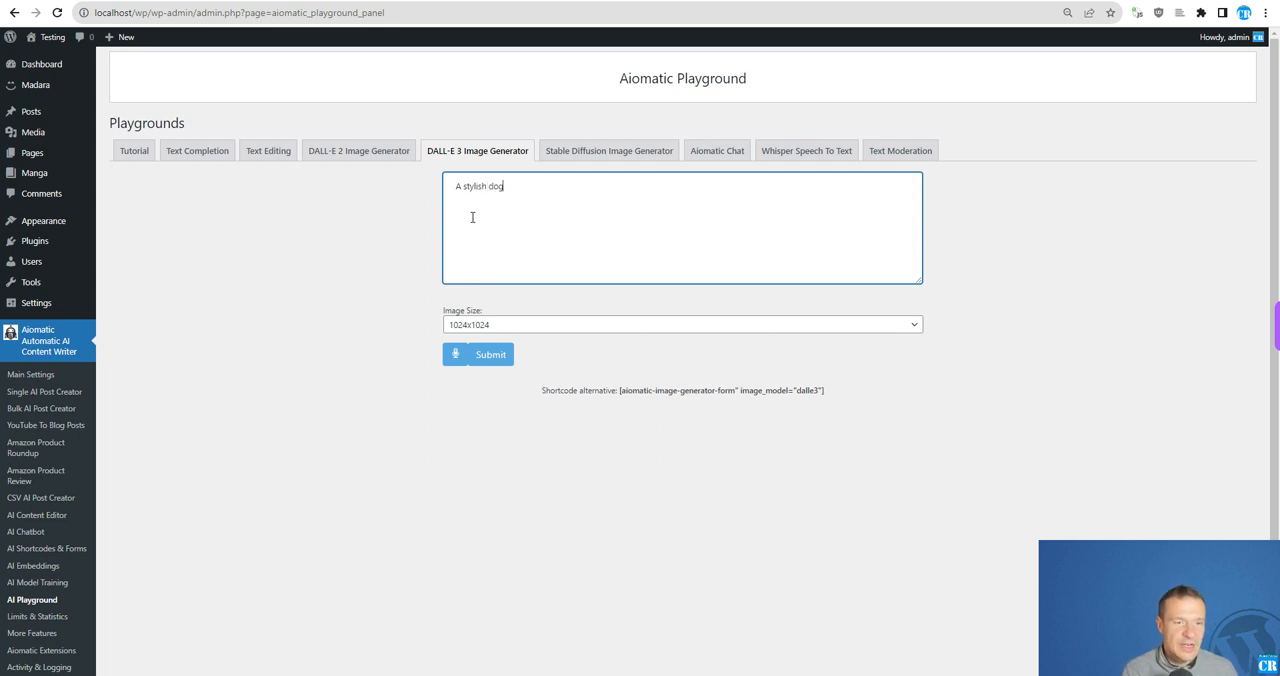
type(", dressed")
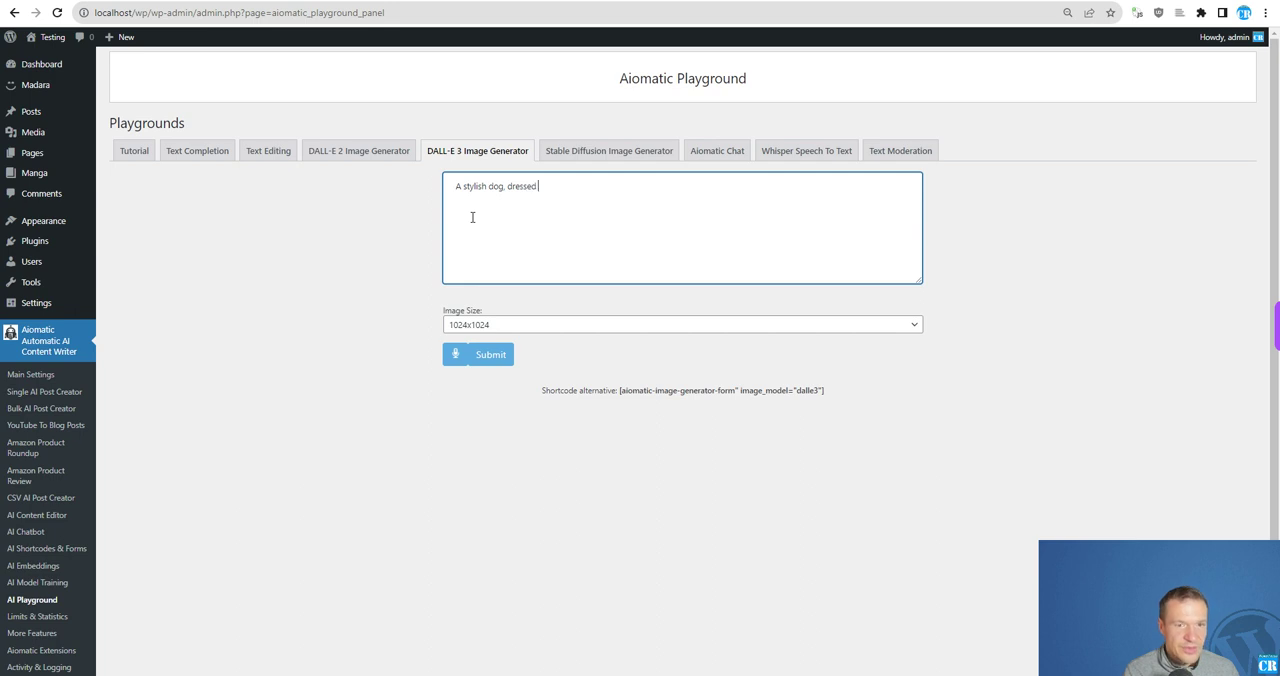
type("with modern cloth")
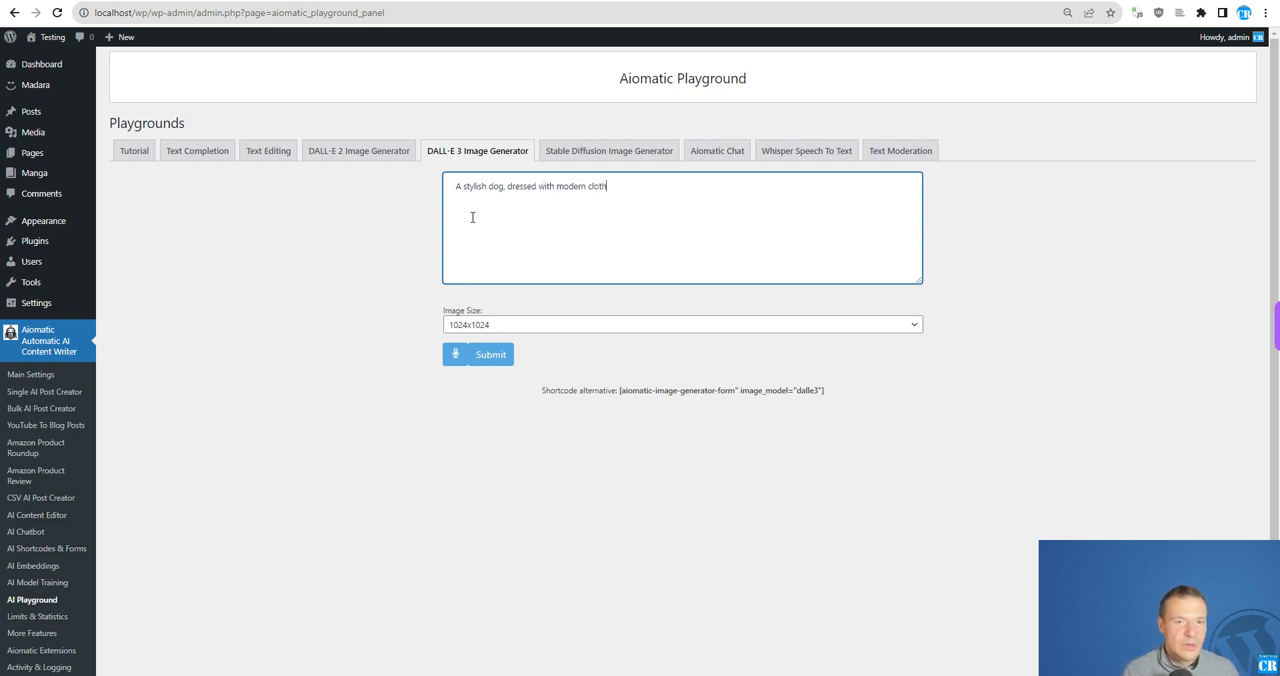
type("es,")
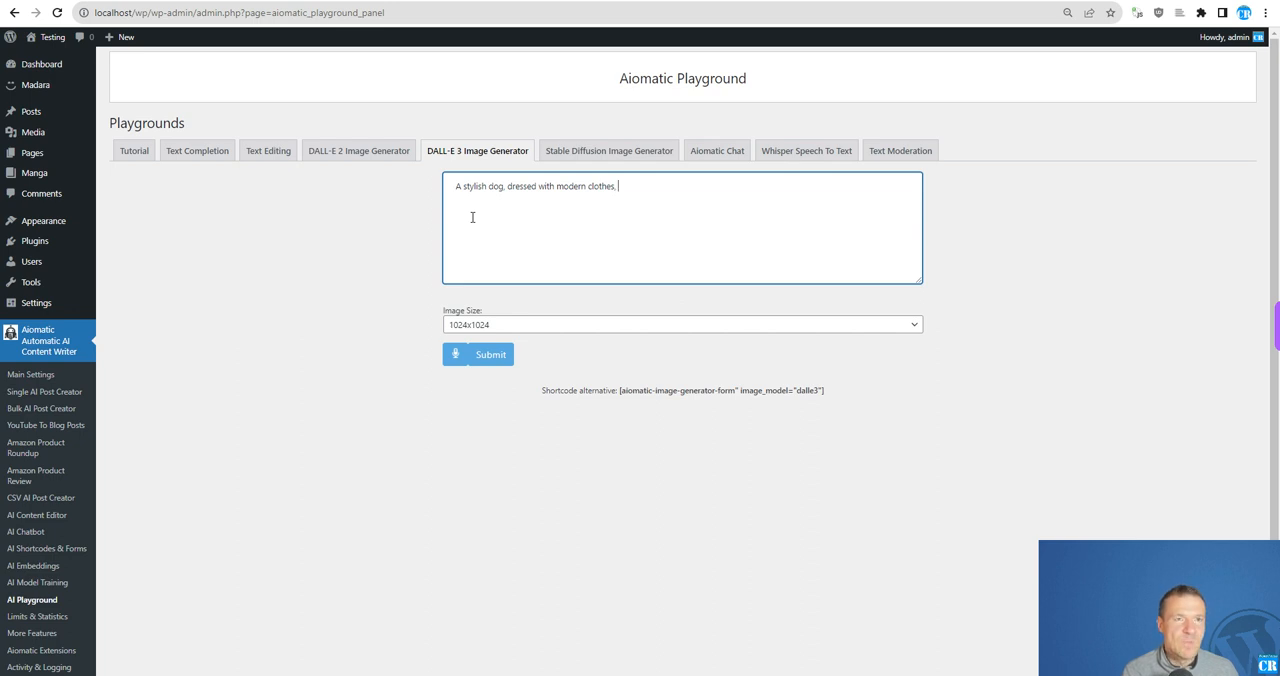
type("on a")
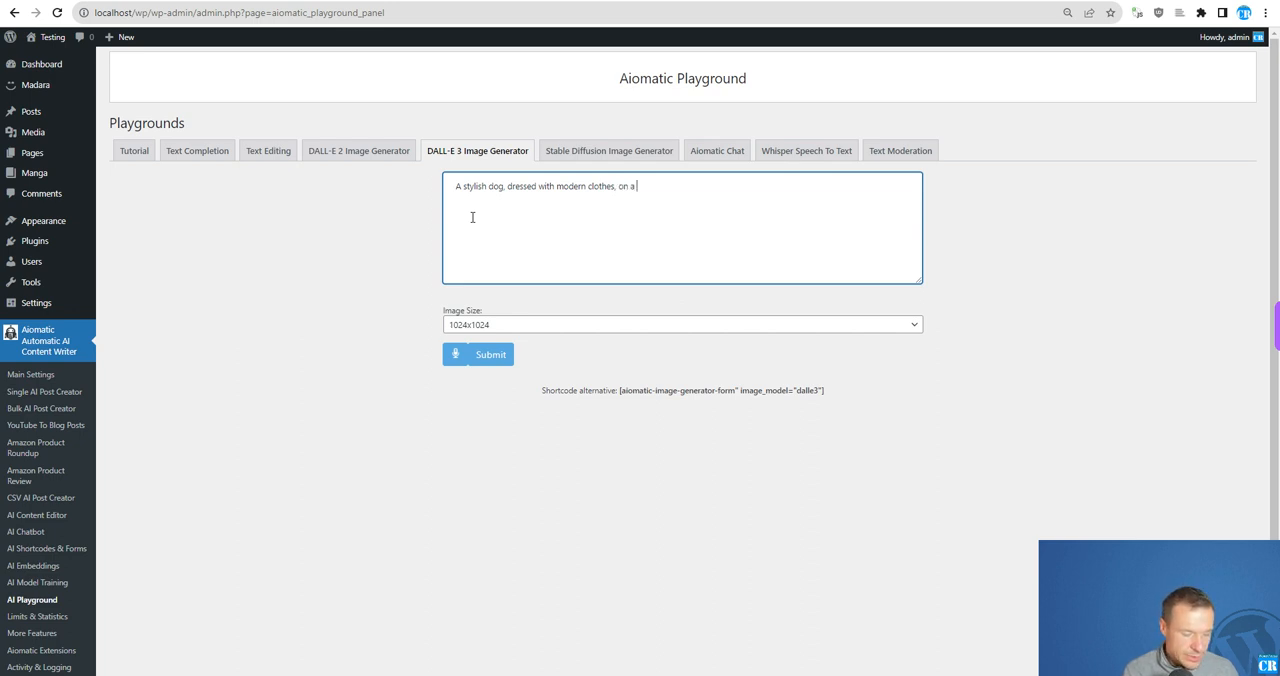
type("vibrant str")
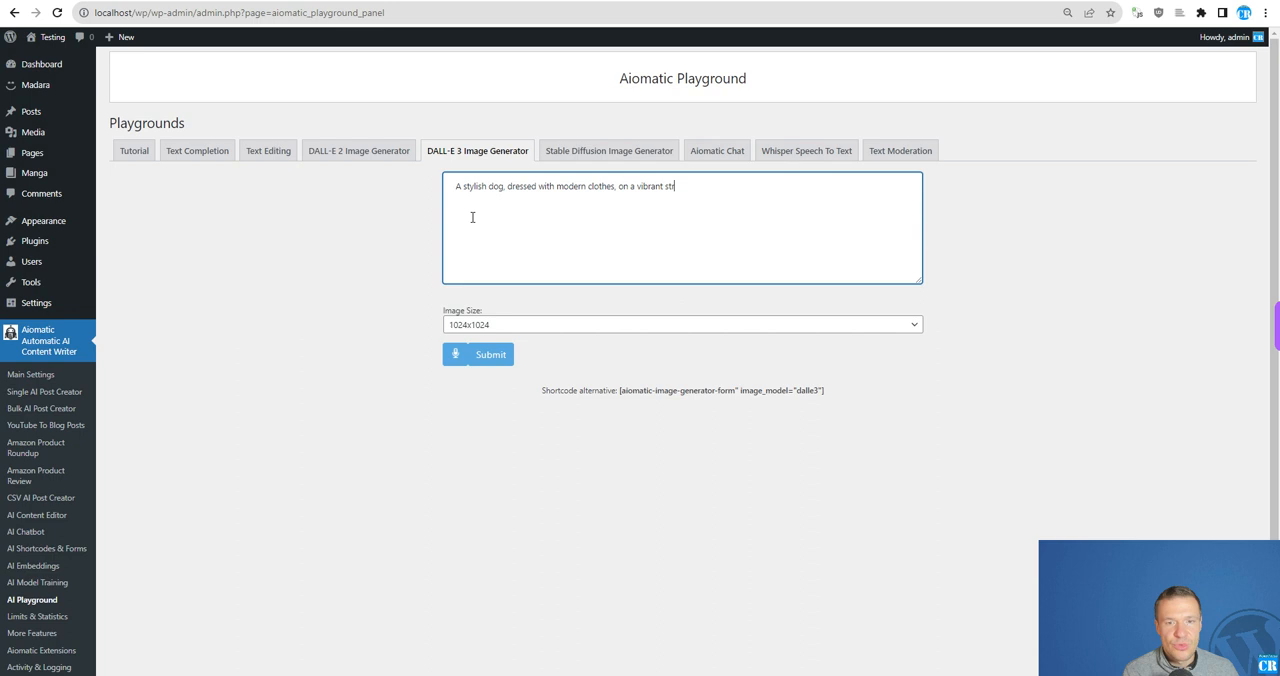
type("reet,")
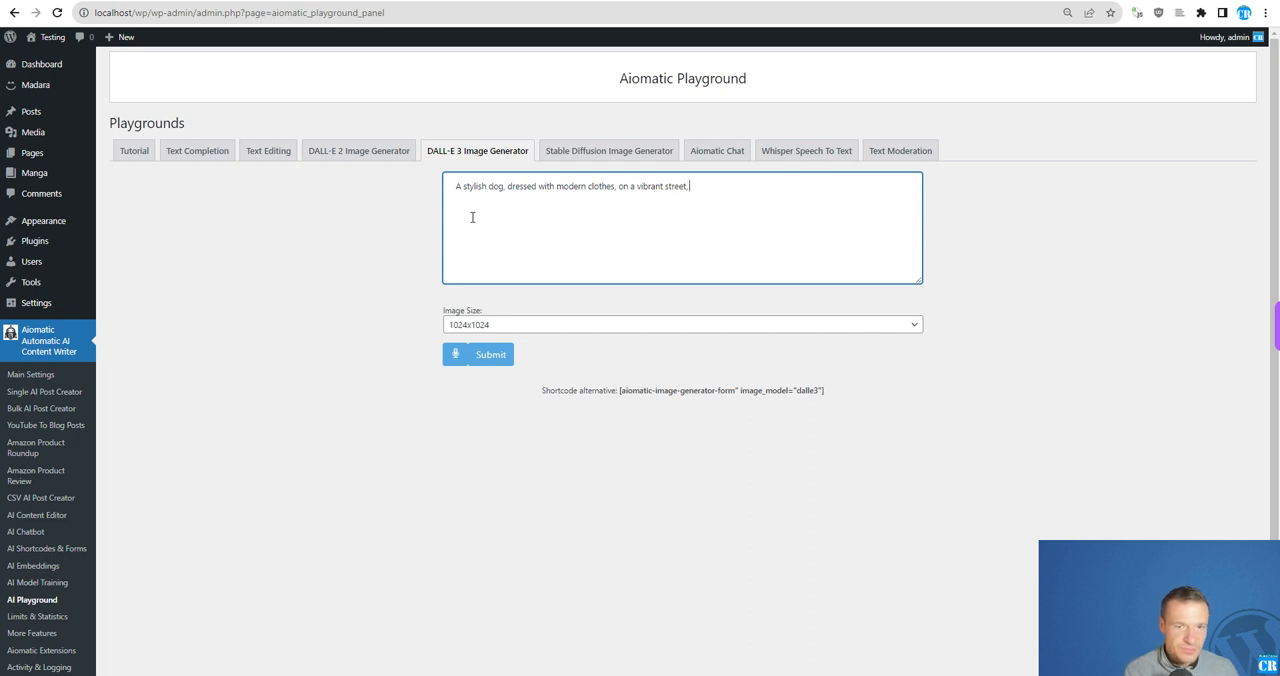
type("realistic photo")
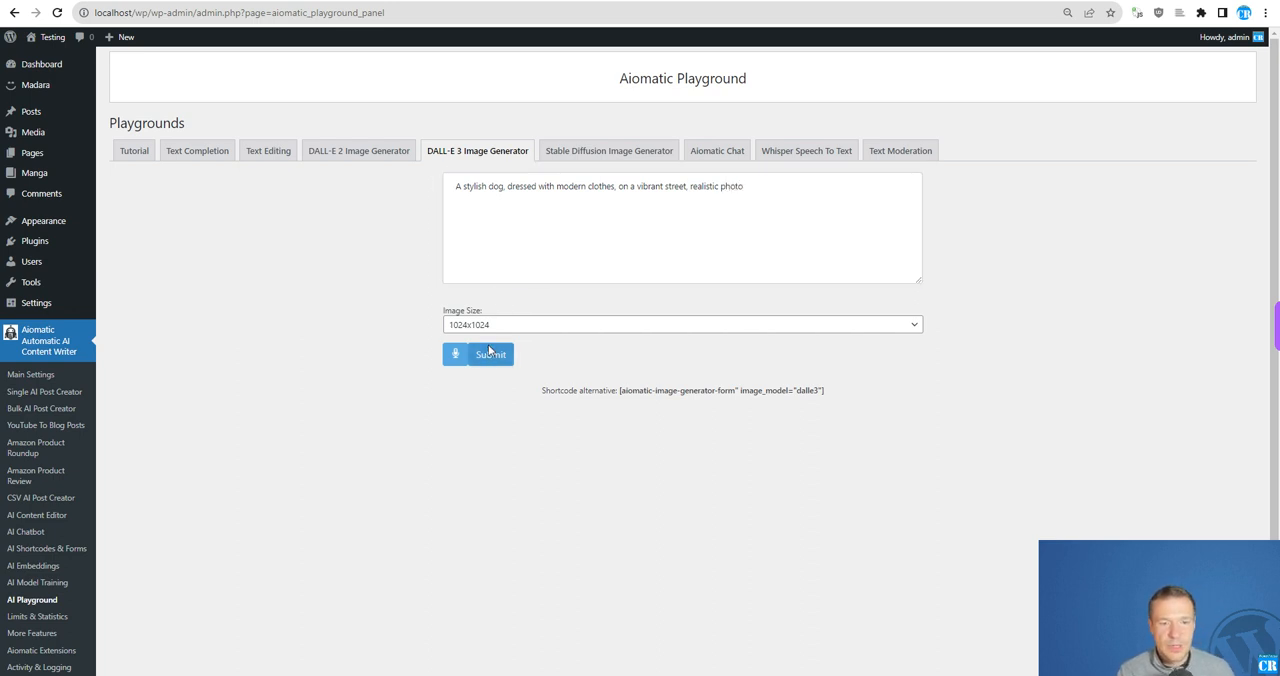
left_click(490, 352)
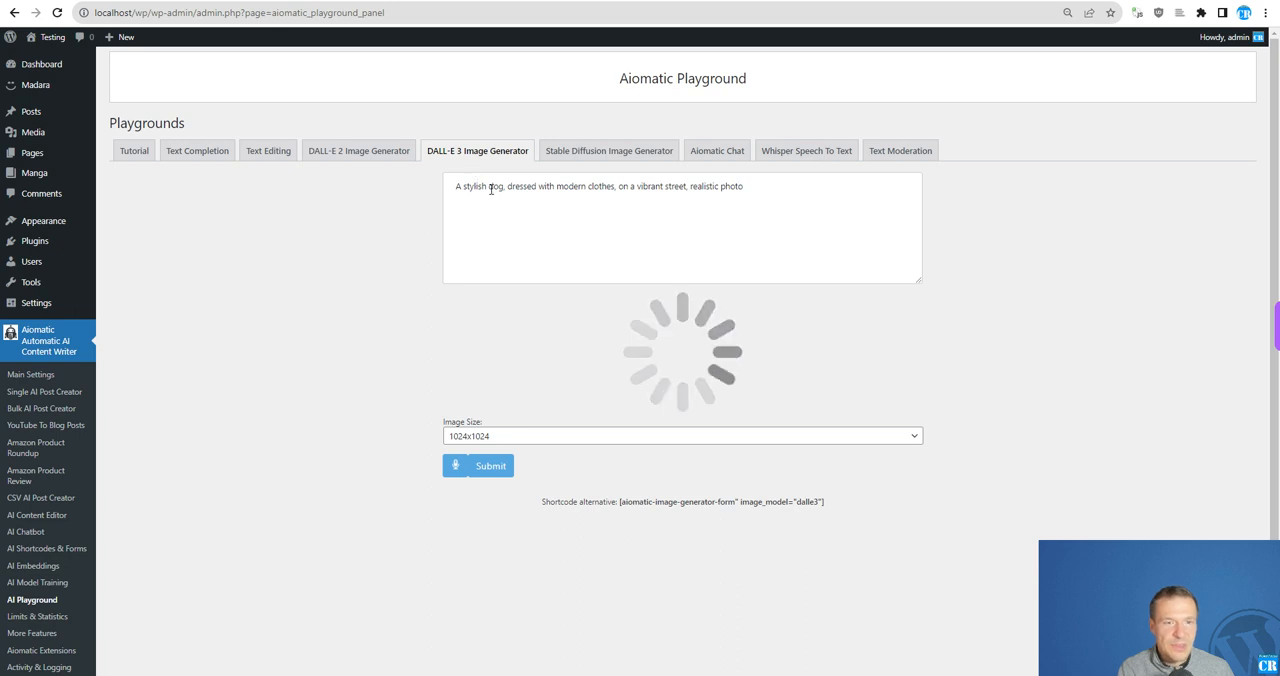
mouse_move(546, 336)
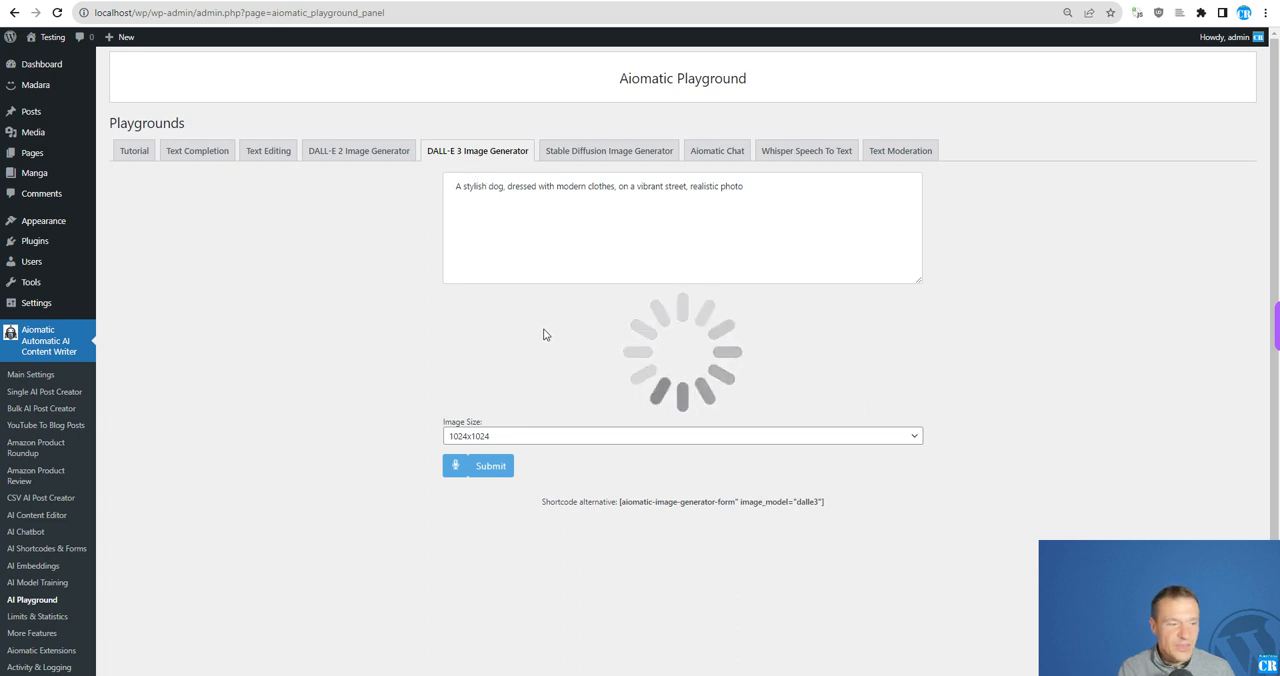
mouse_move(42, 408)
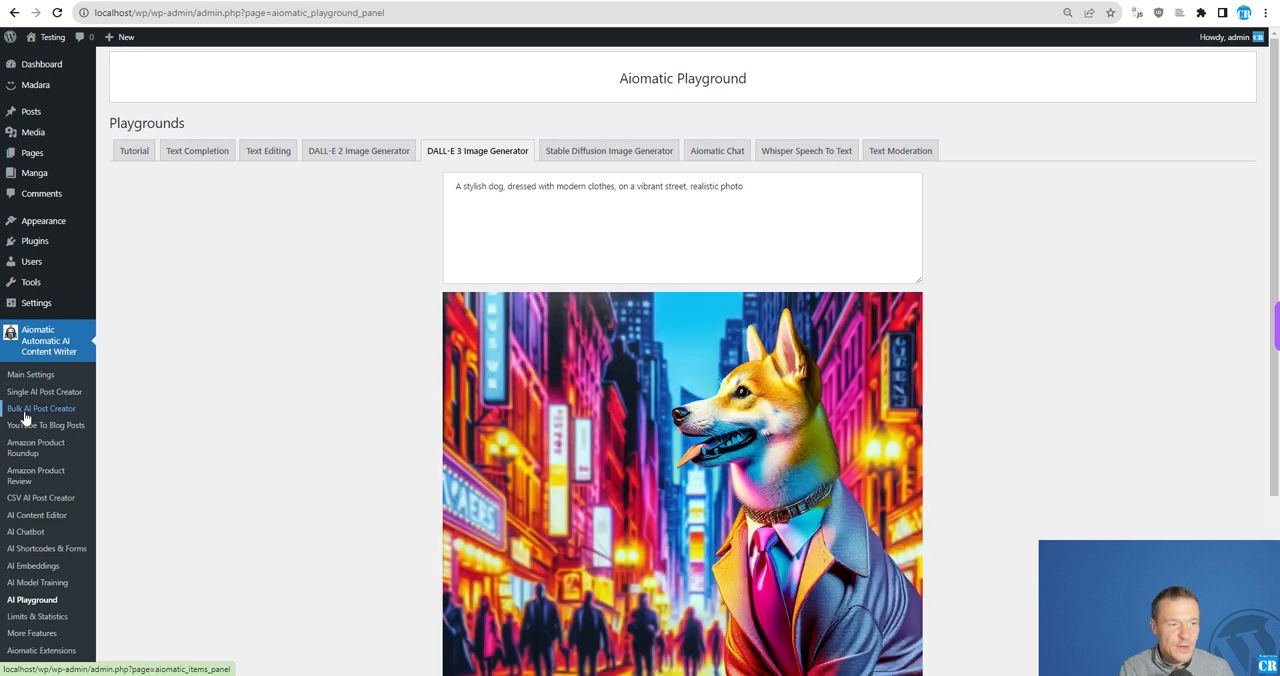
scroll("down", 3)
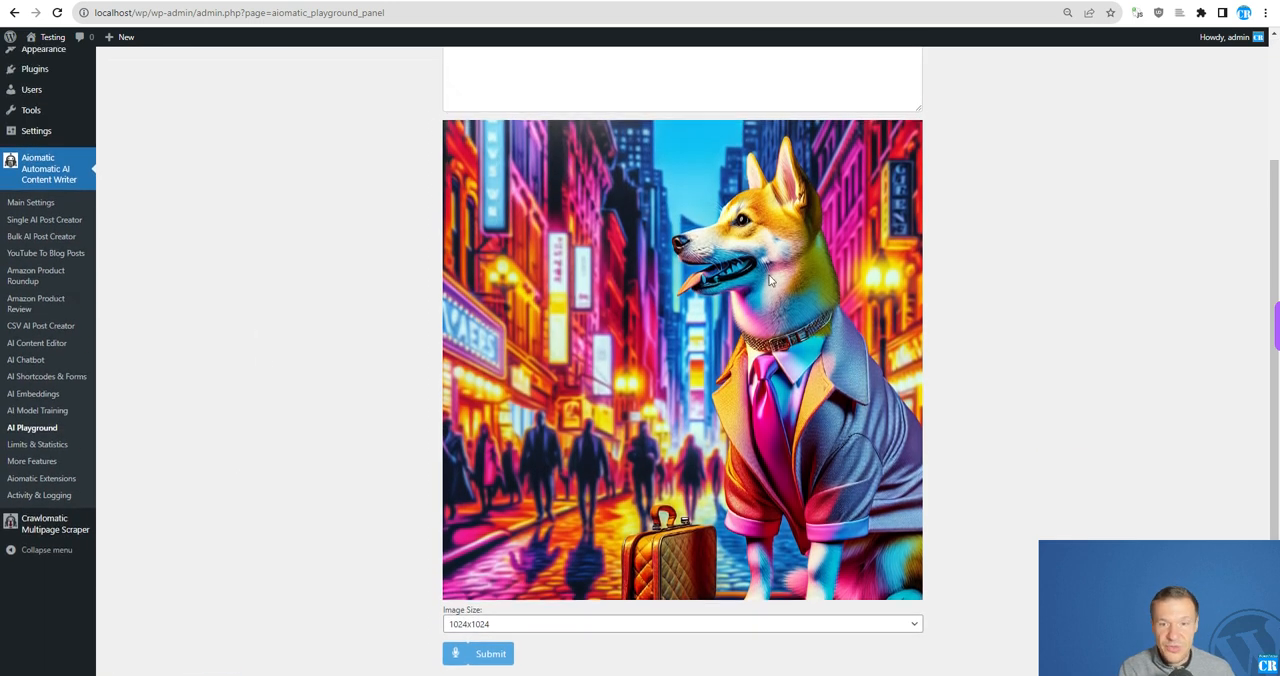
scroll("up", 3)
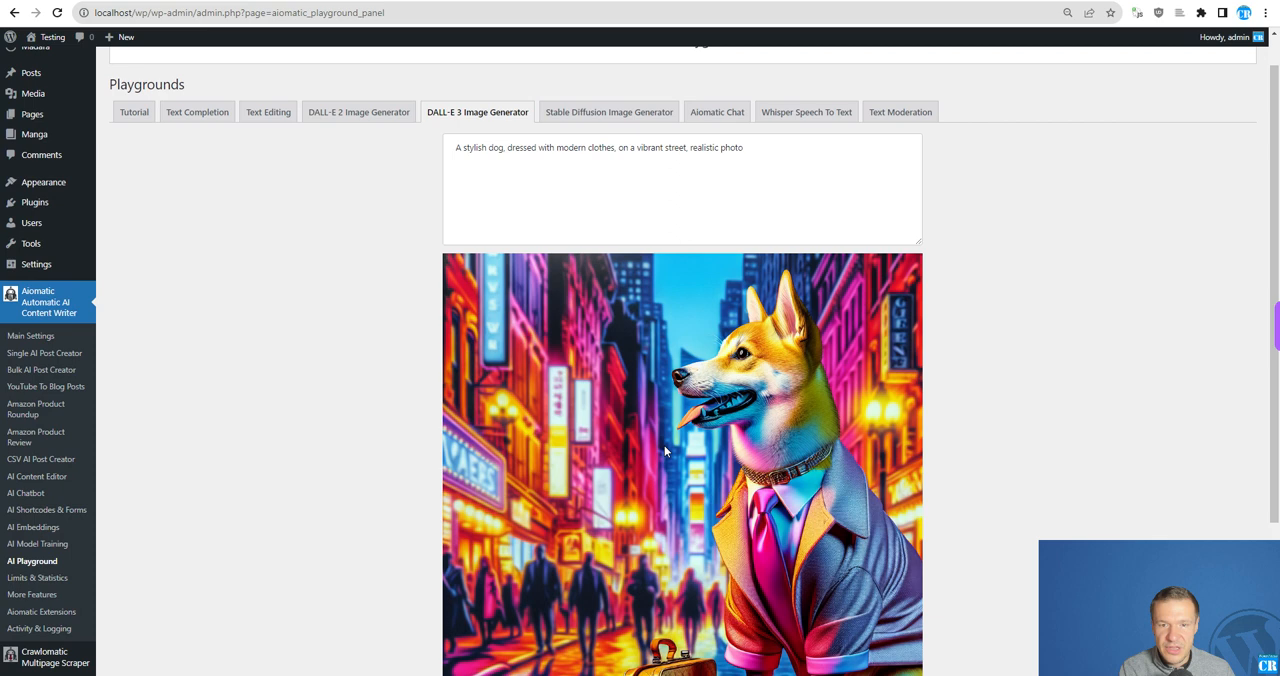
scroll("down", 3)
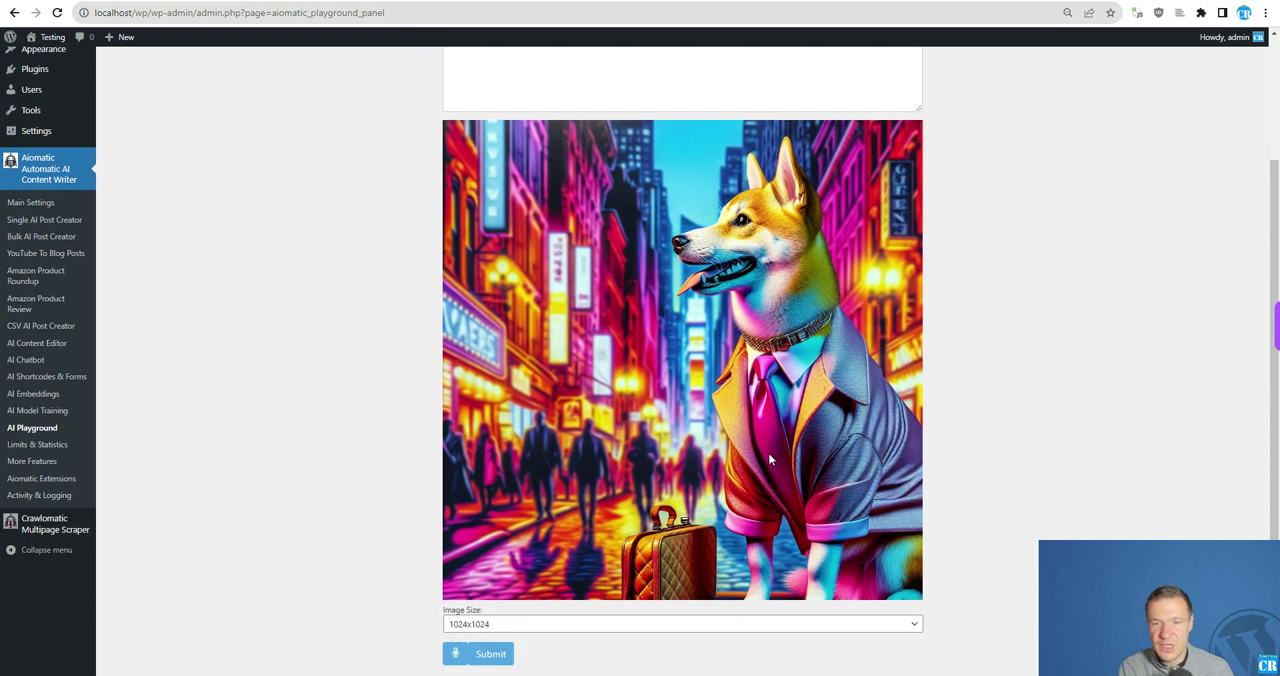
scroll("up", 3)
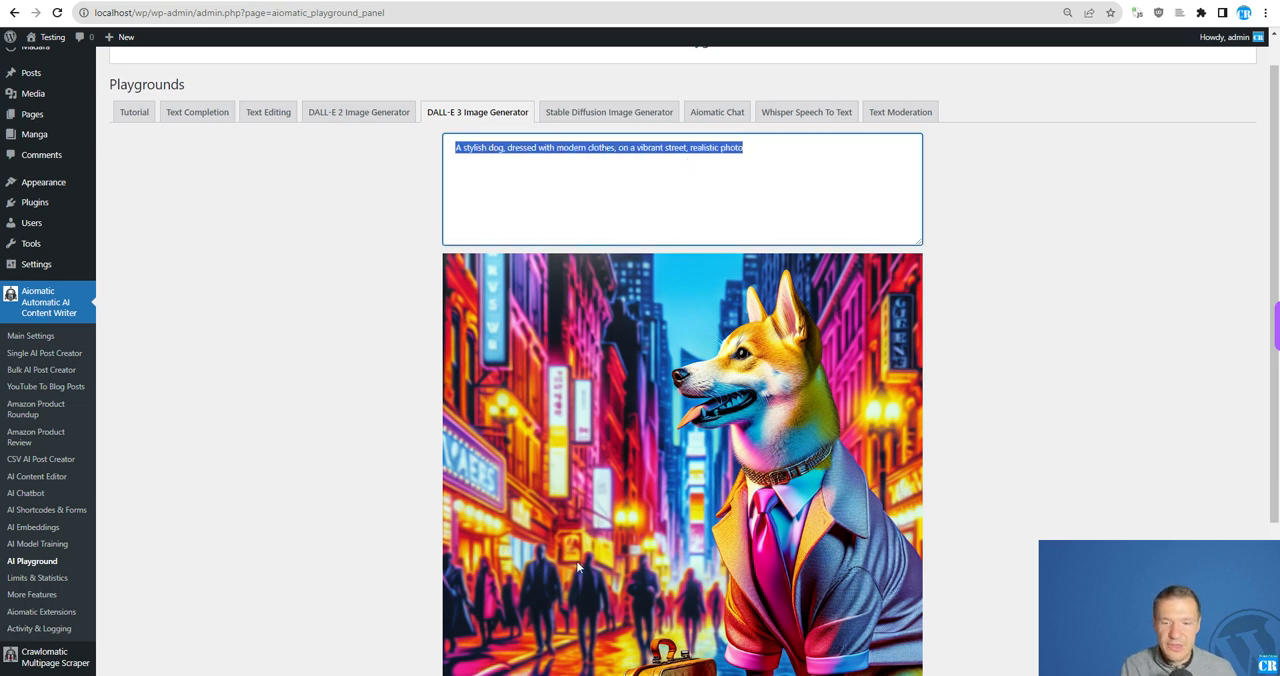
mouse_move(512, 412)
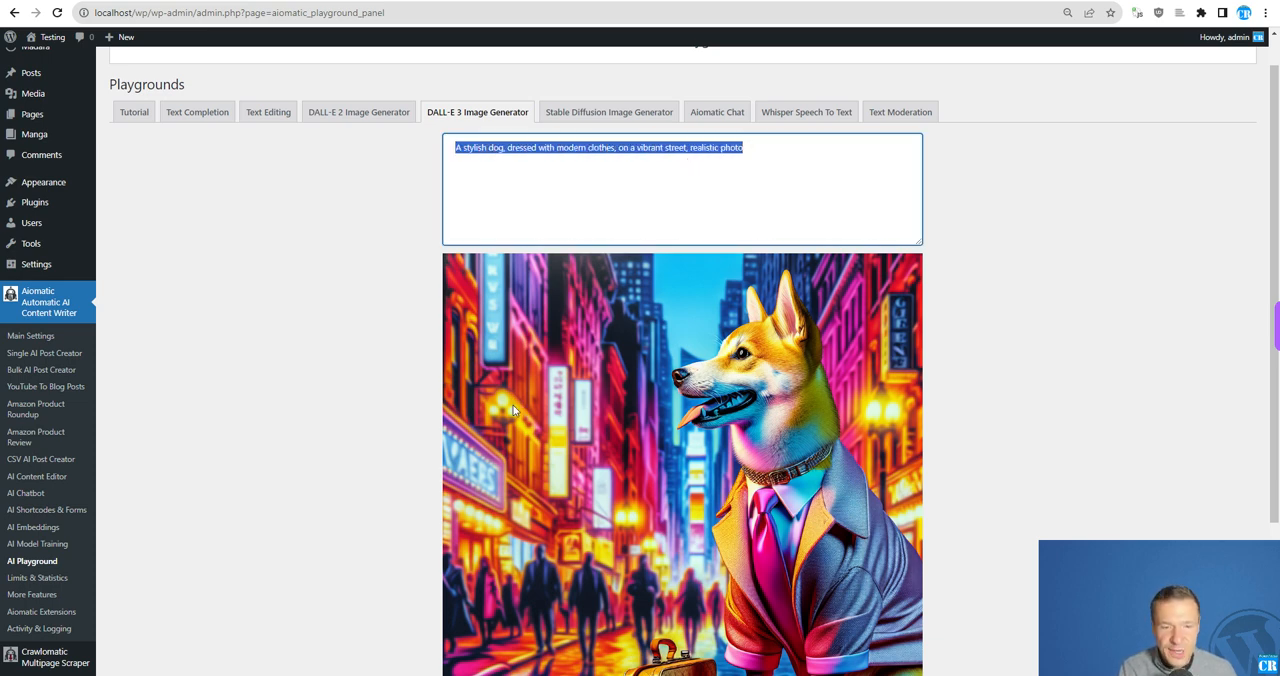
mouse_move(50, 460)
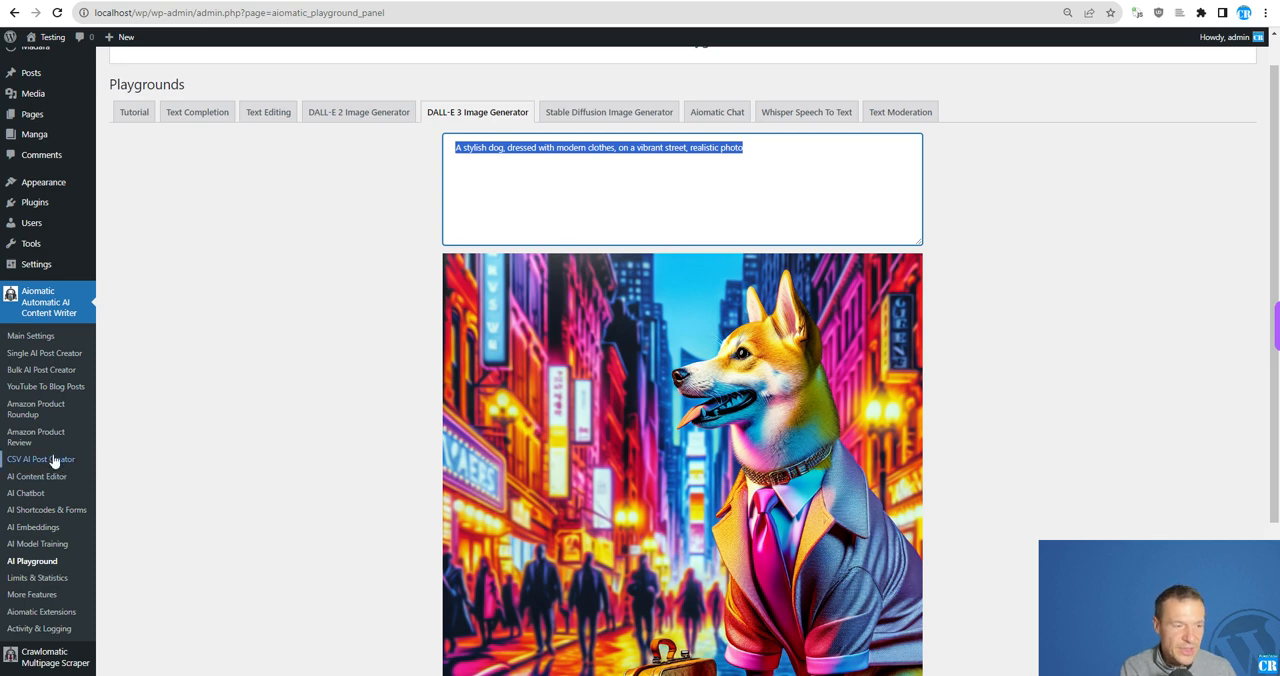
mouse_move(42, 370)
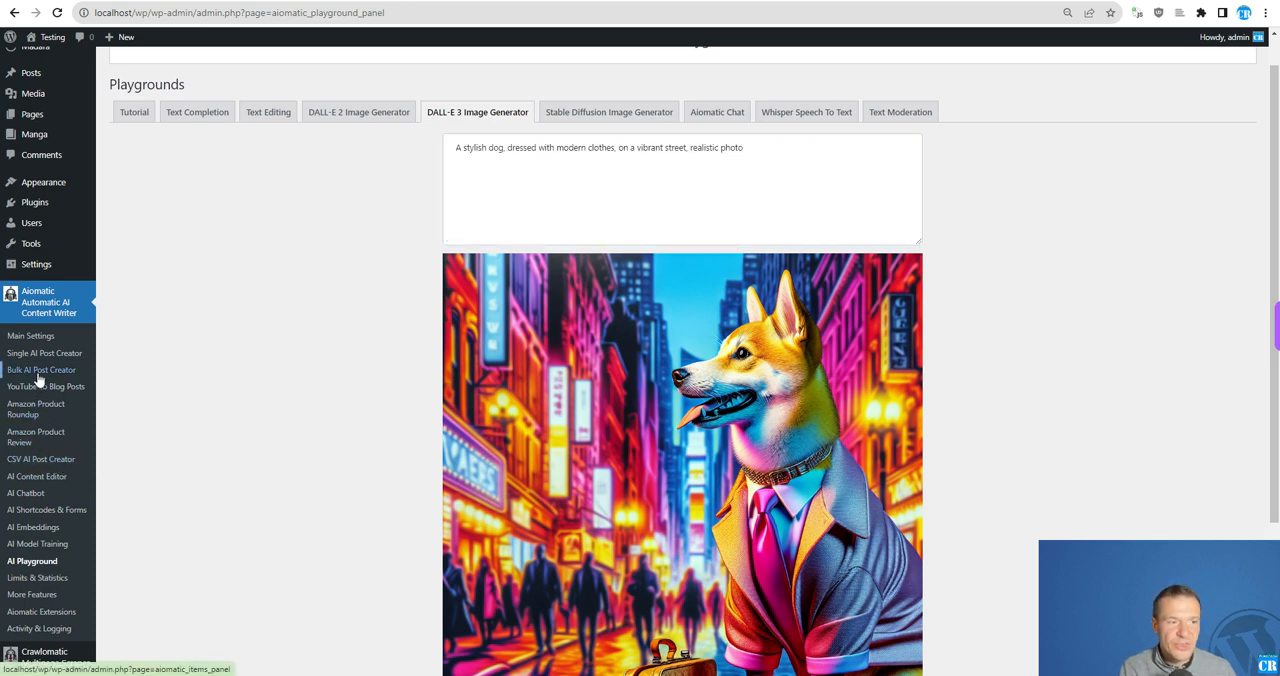
- Go to the Bulk AI Post Creator and scroll down to the rule's advanced image settings
left_click(42, 370)
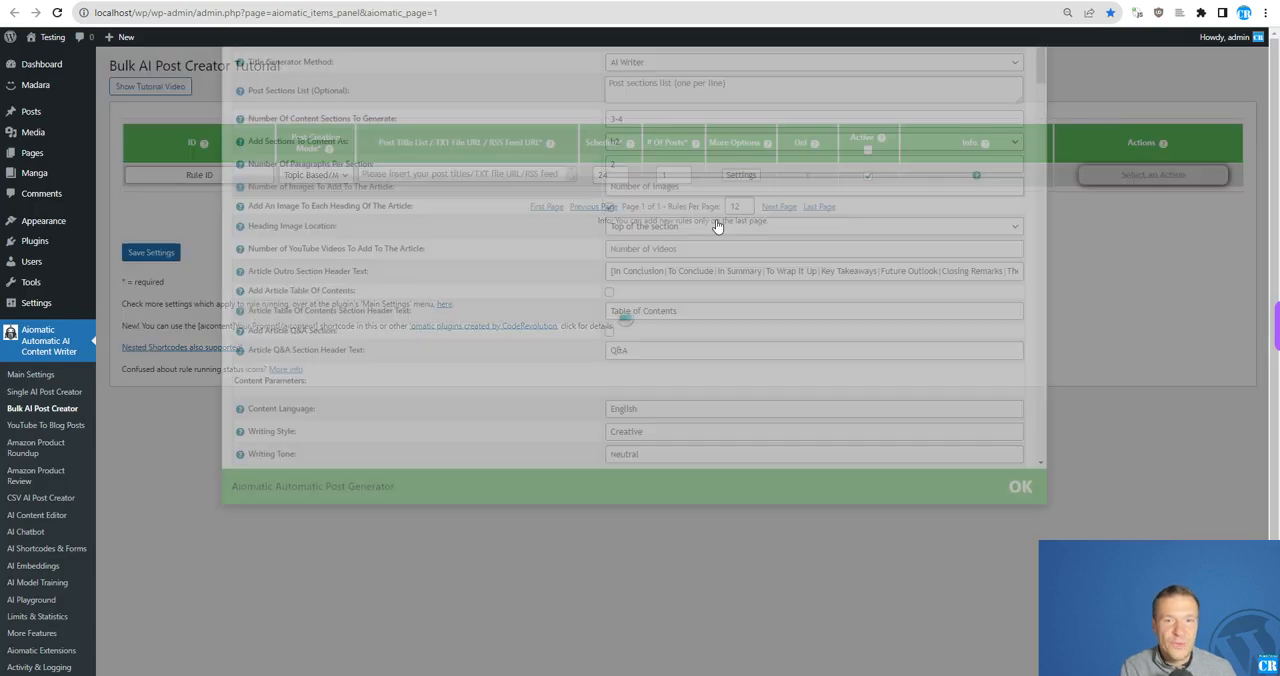
scroll("down", 3)
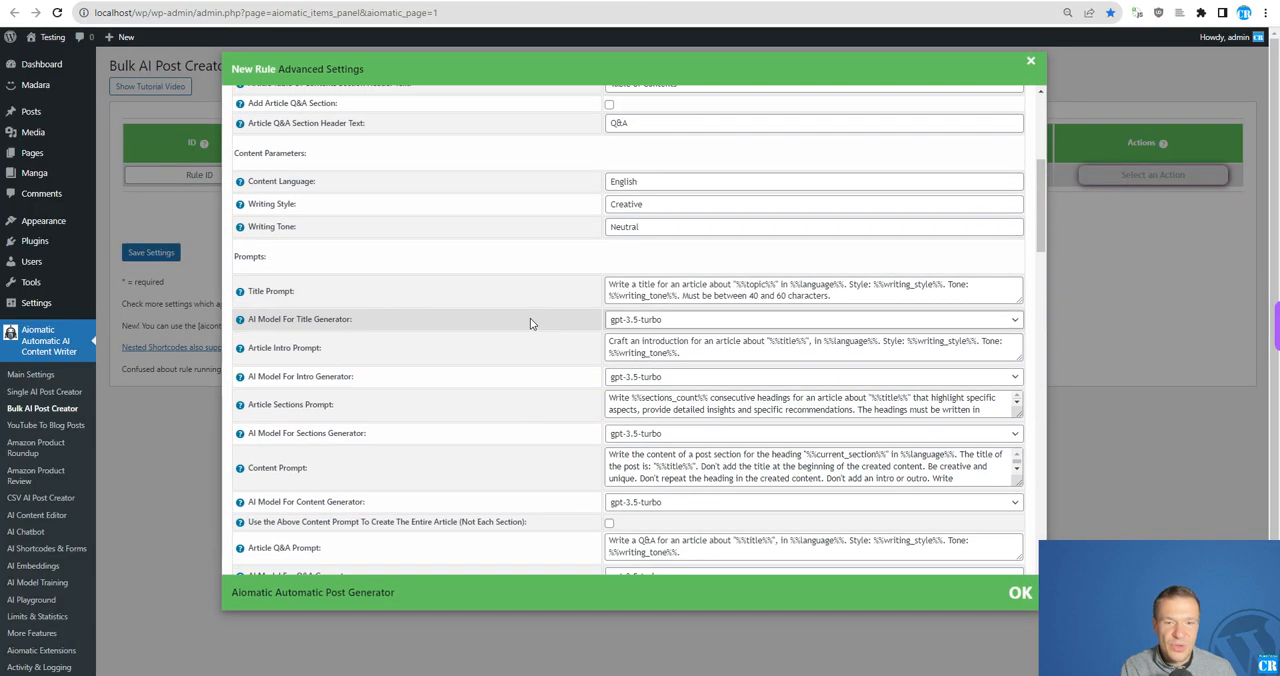
scroll("down", 3)
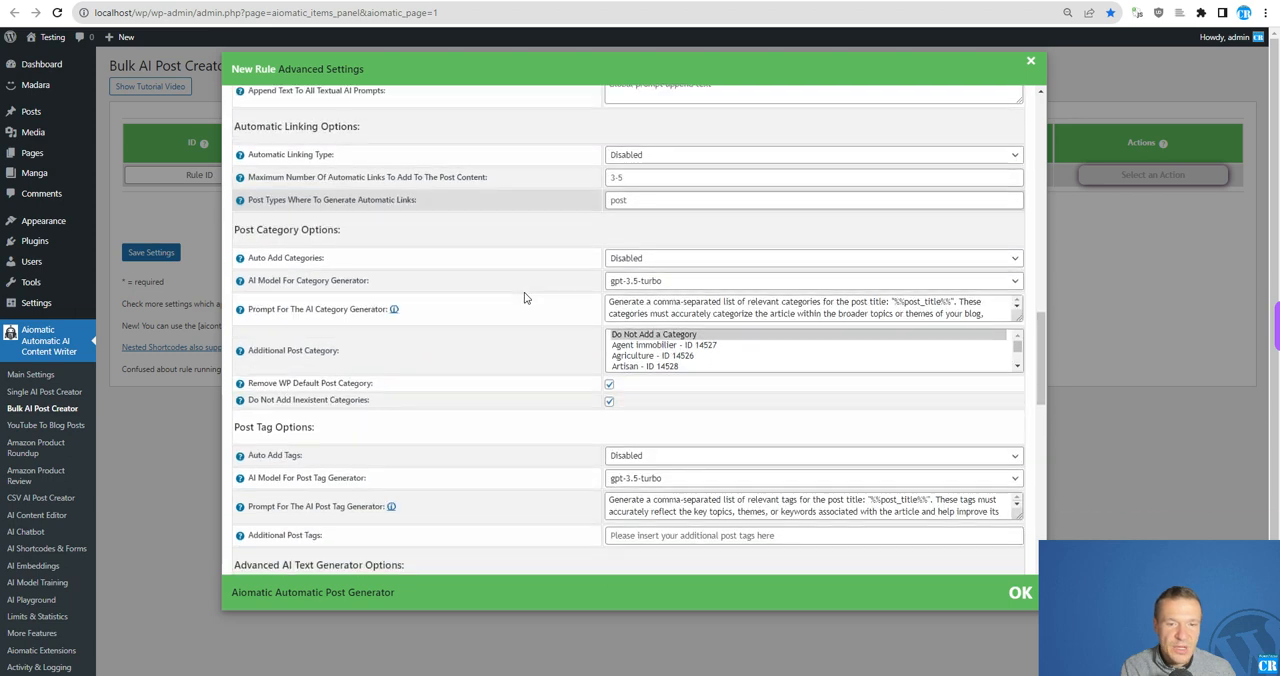
scroll("down", 3)
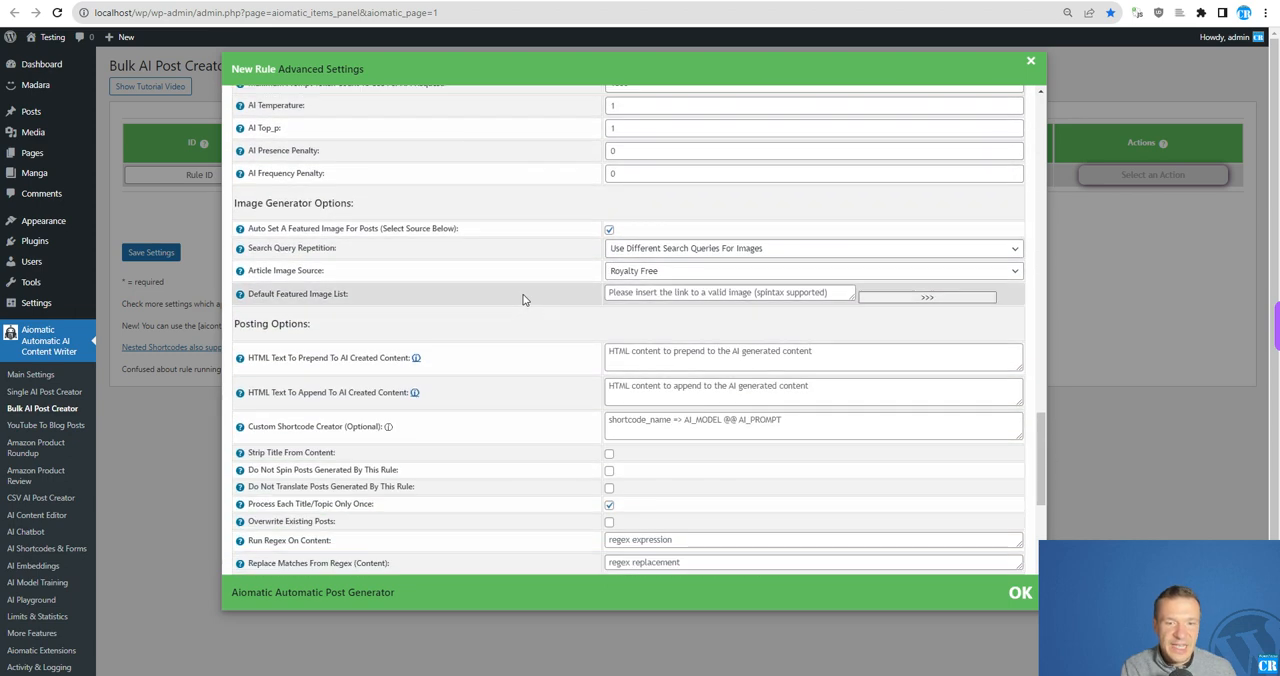
- Set Article Image Source to OpenAI with the Dall-E 3 HD model and list the image sizes
left_click(810, 270)
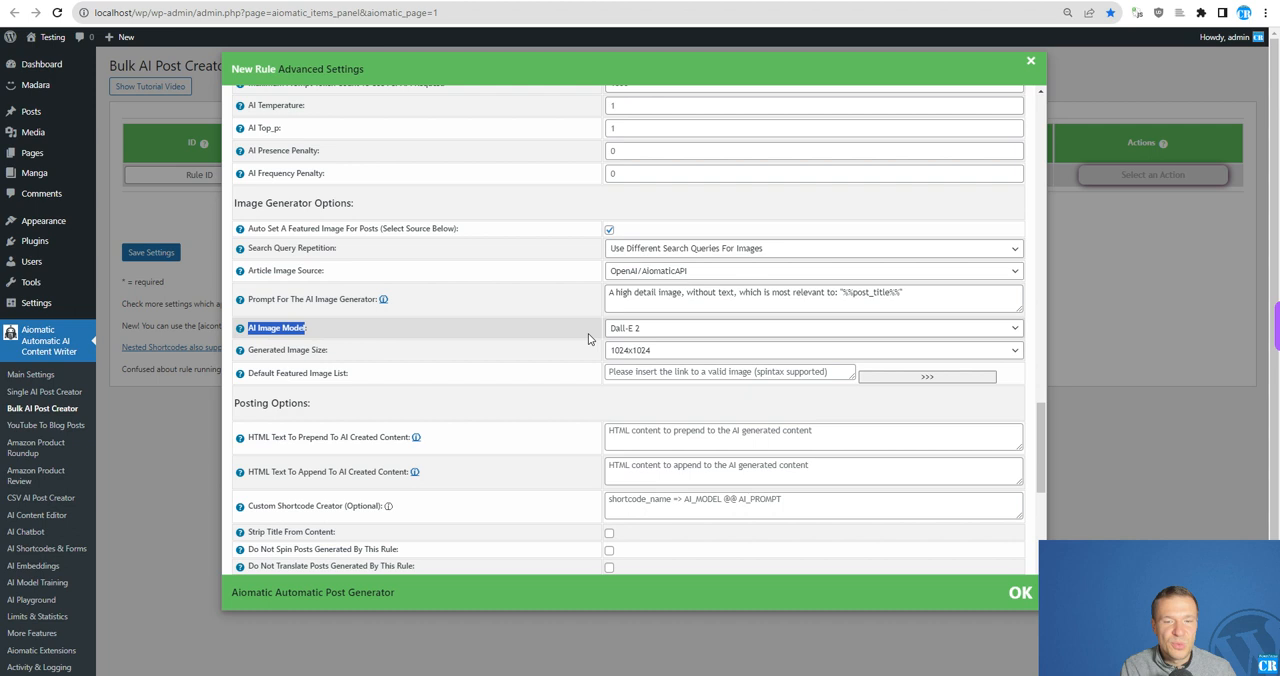
left_click(812, 328)
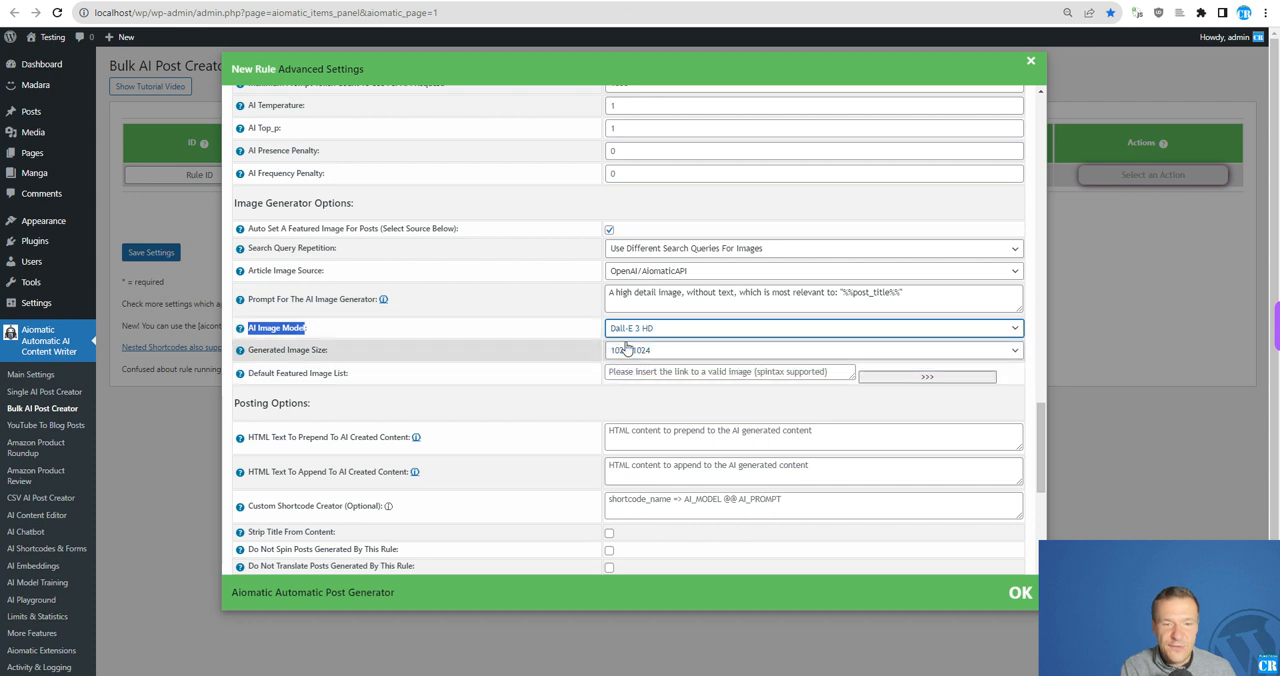
left_click(812, 348)
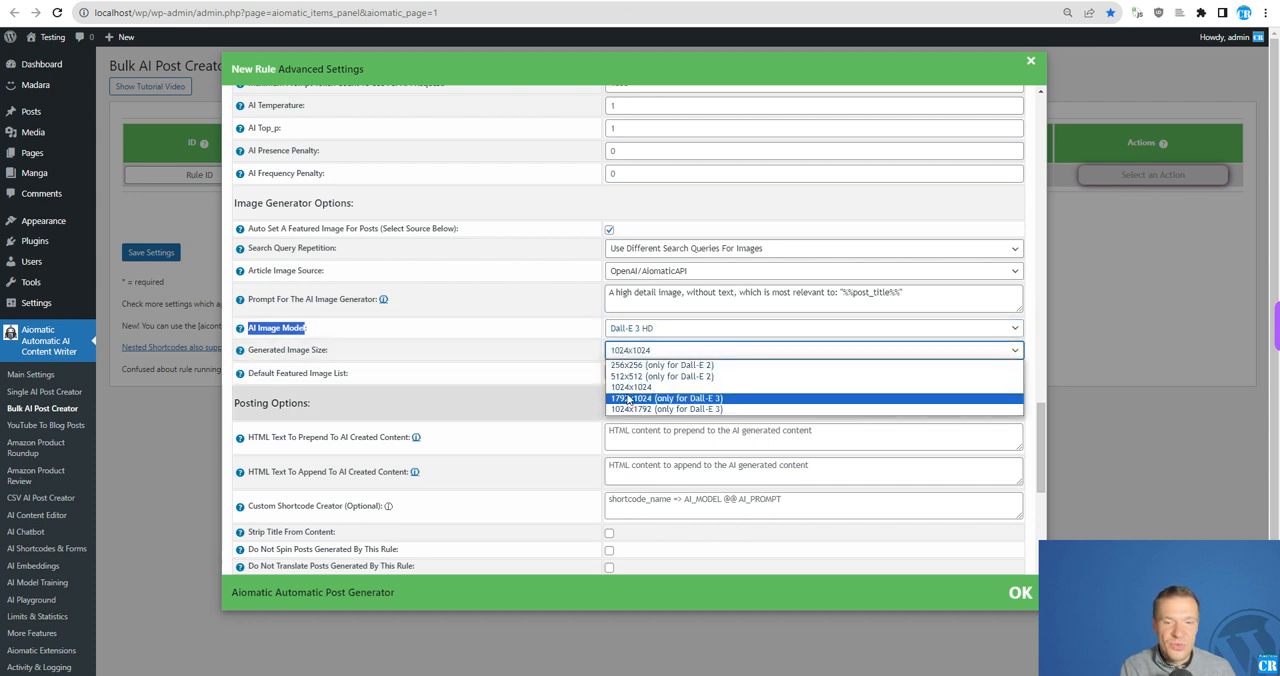
mouse_move(708, 408)
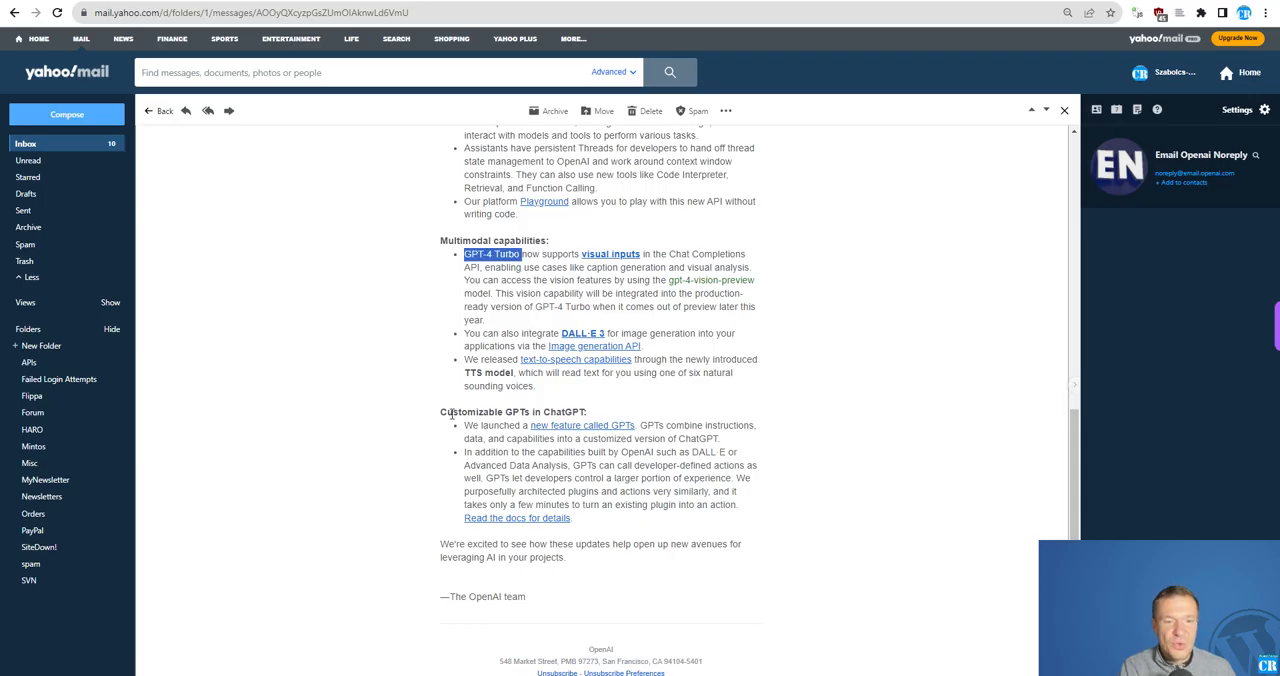
- Highlight 'ChatGPT' in the OpenAI DevDay email and scroll through its sections back to the top
double_click(568, 412)
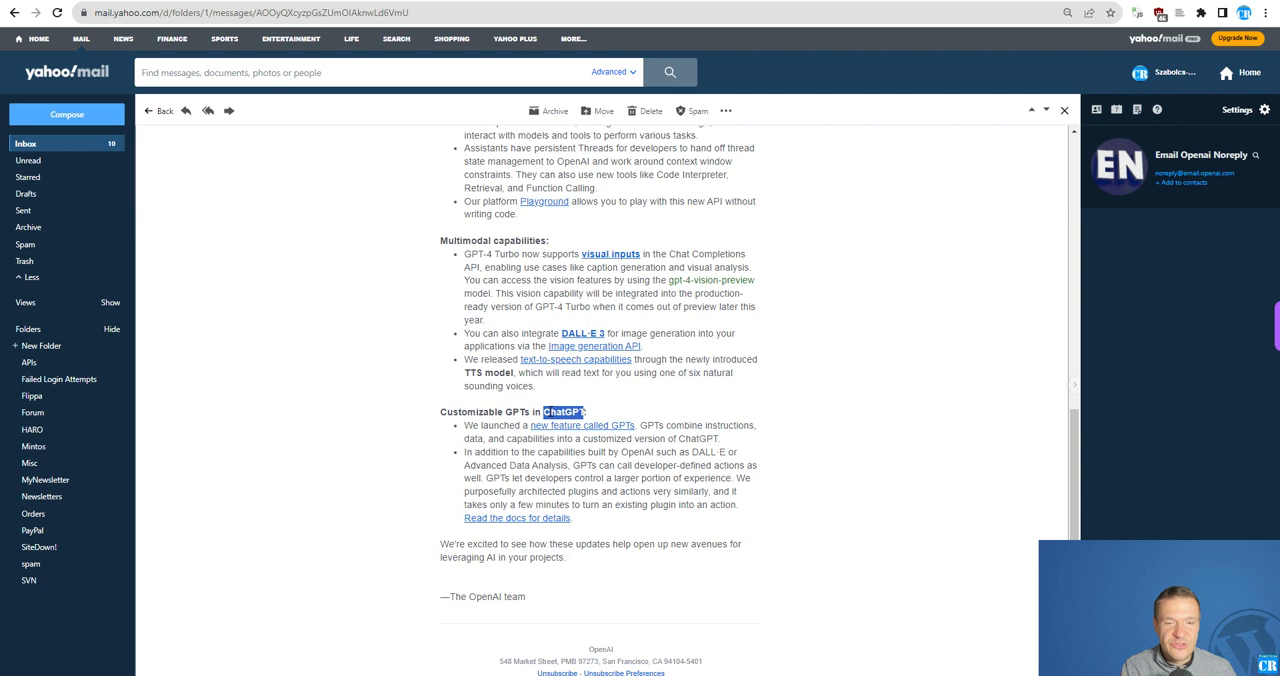
scroll("up", 3)
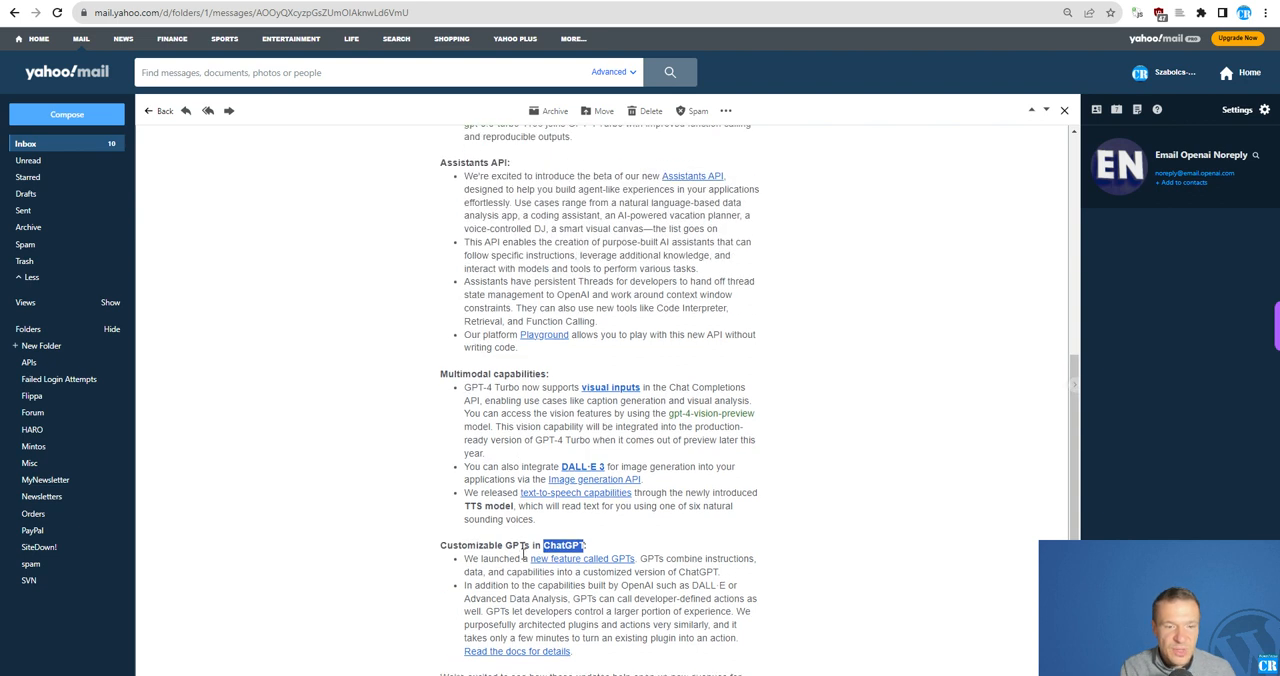
scroll("up", 3)
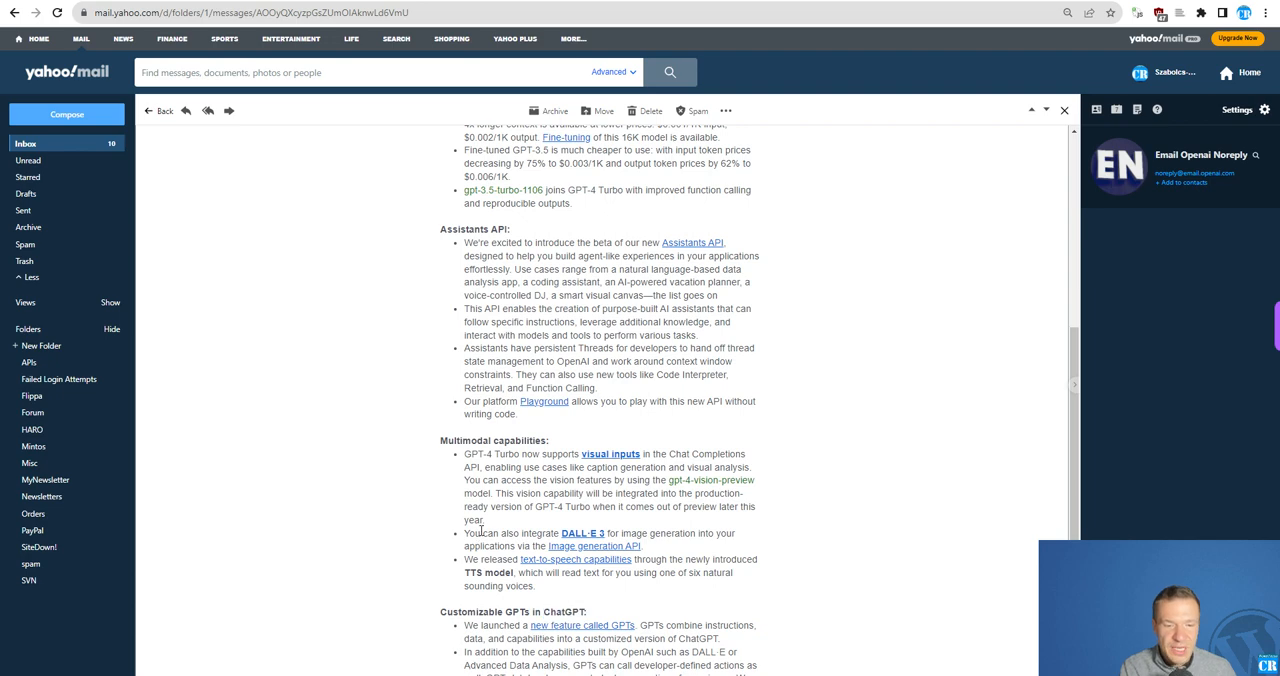
scroll("up", 3)
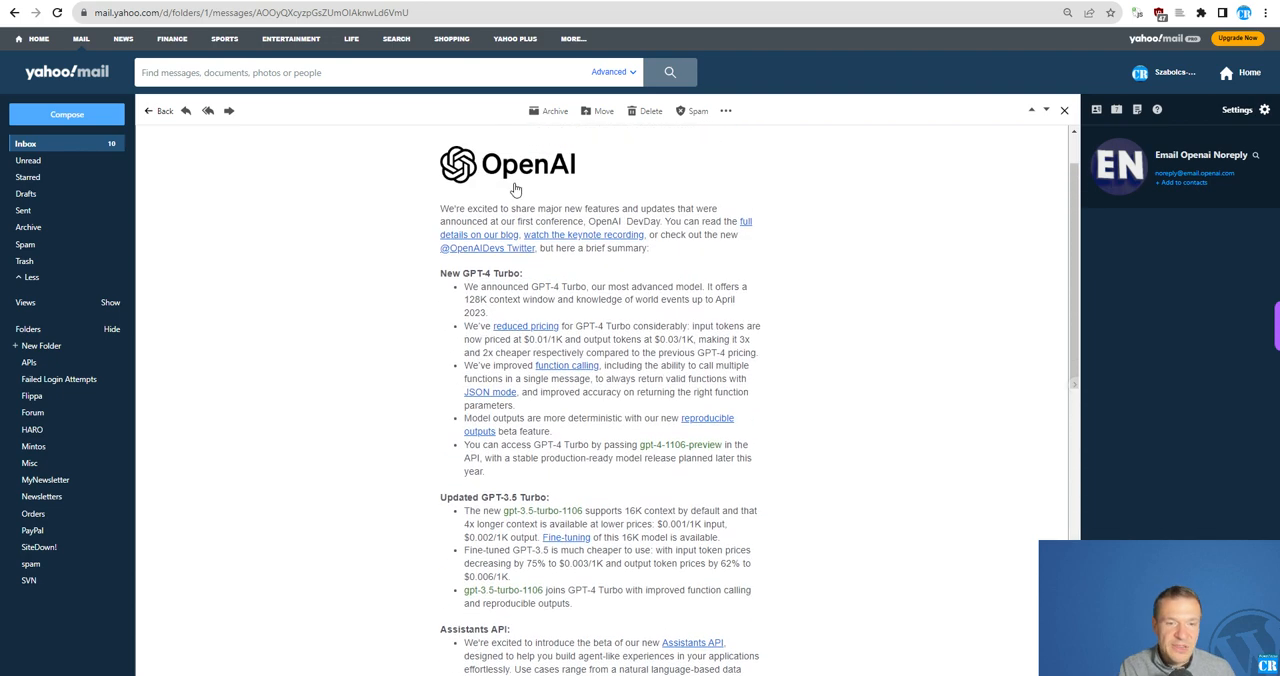
scroll("down", 3)
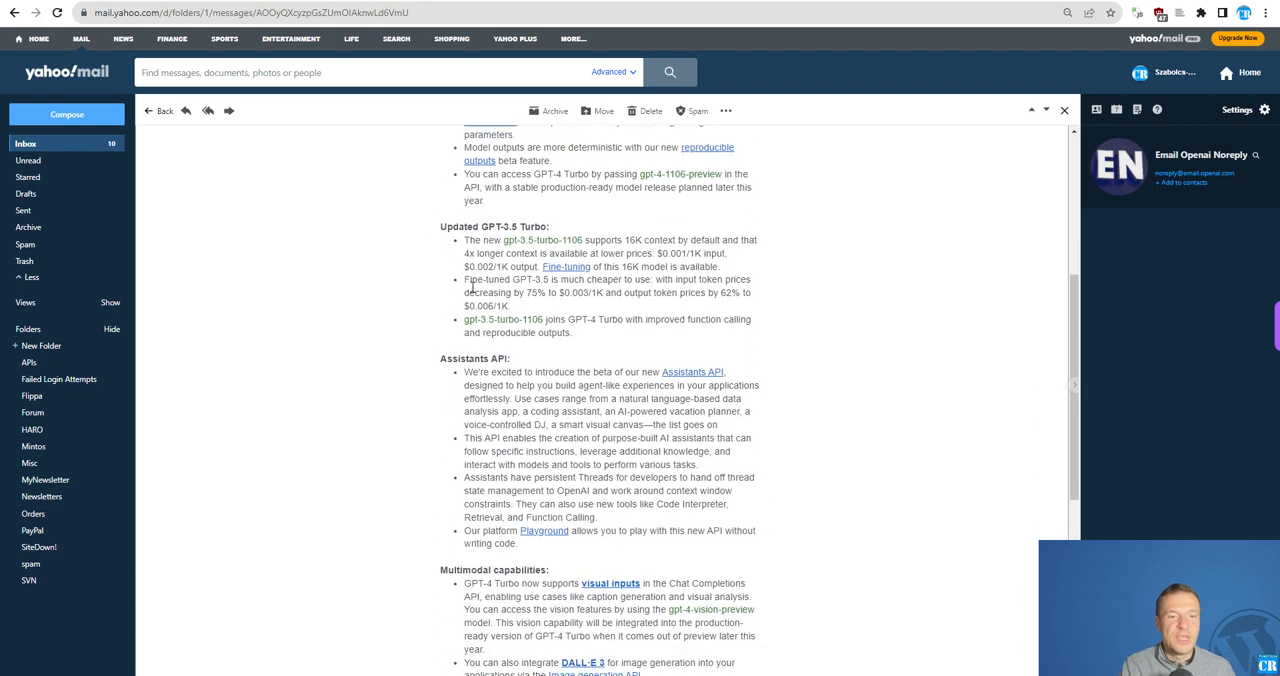
scroll("down", 3)
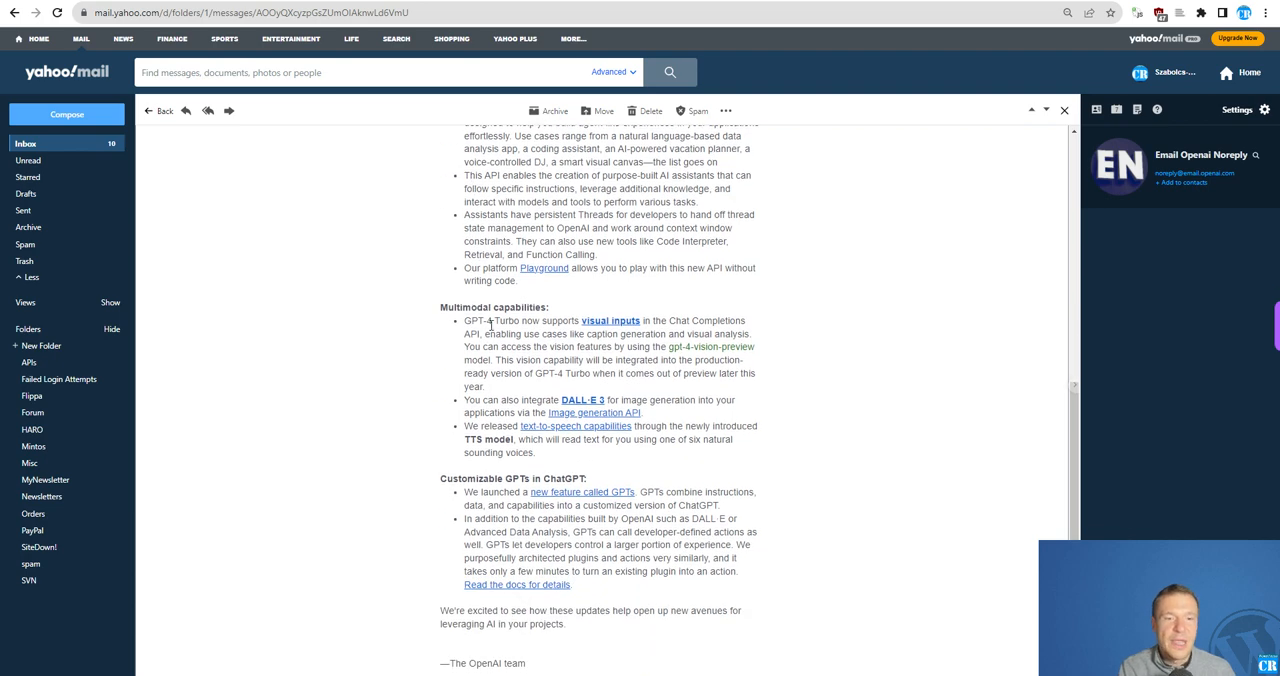
scroll("up", 3)
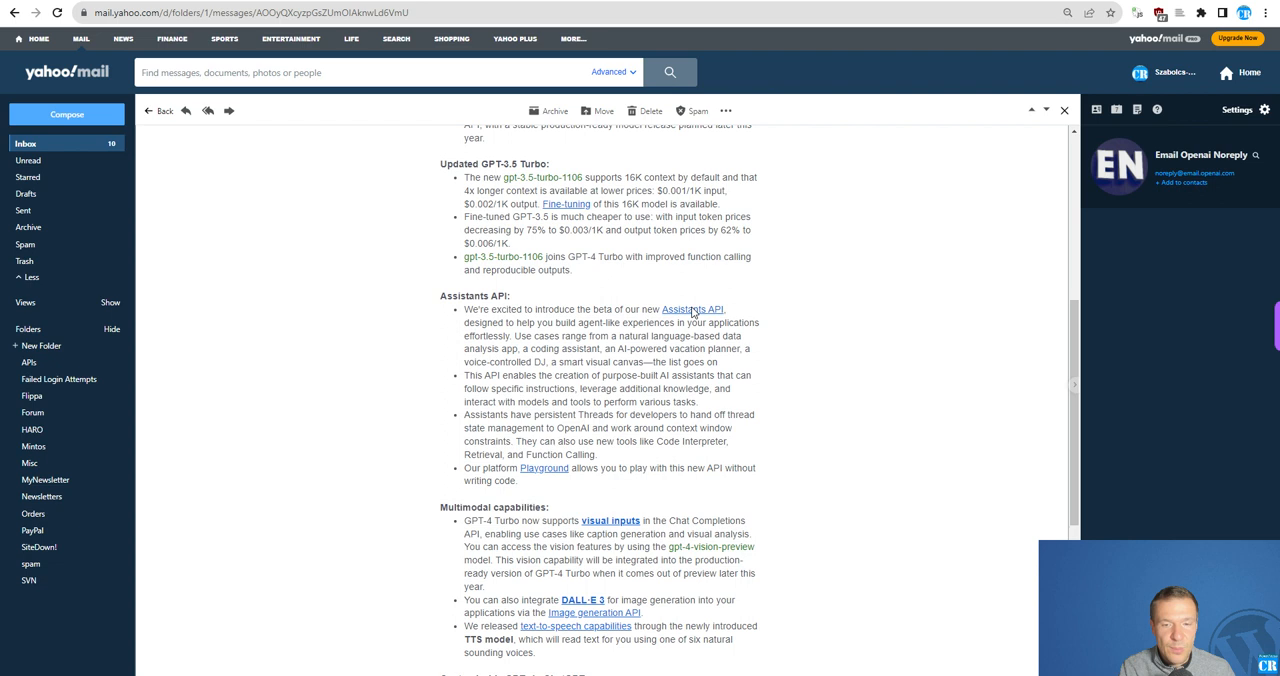
scroll("down", 3)
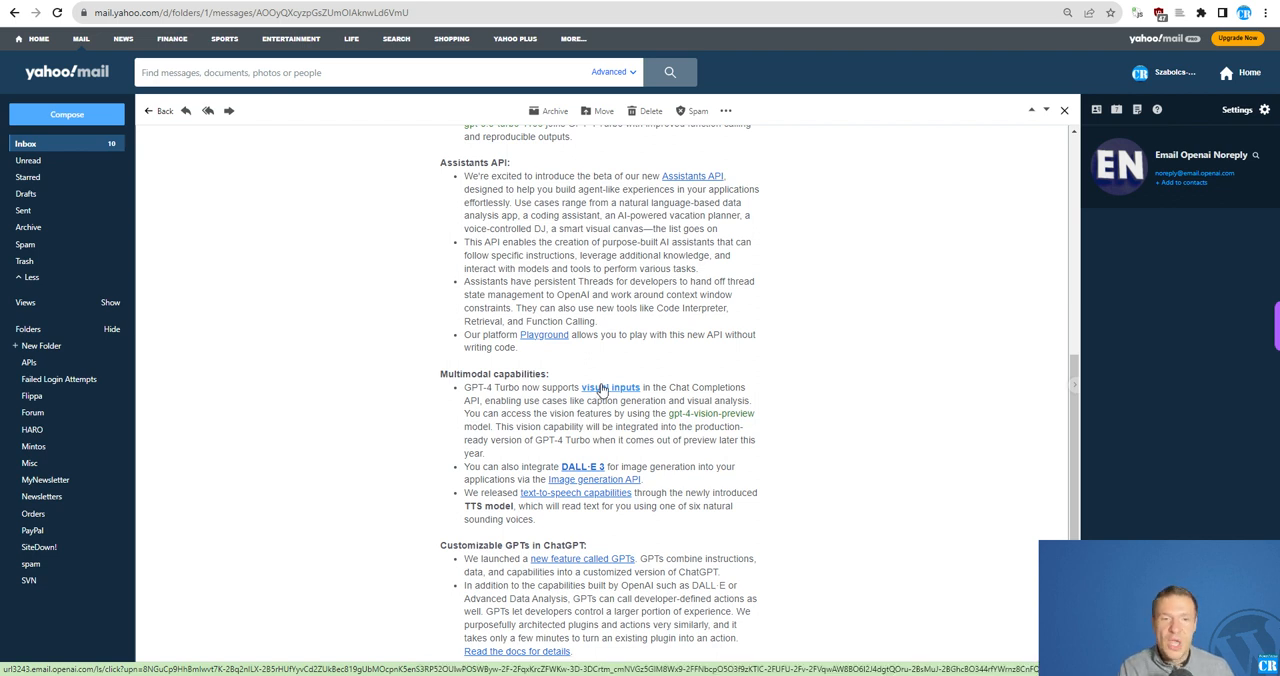
scroll("up", 3)
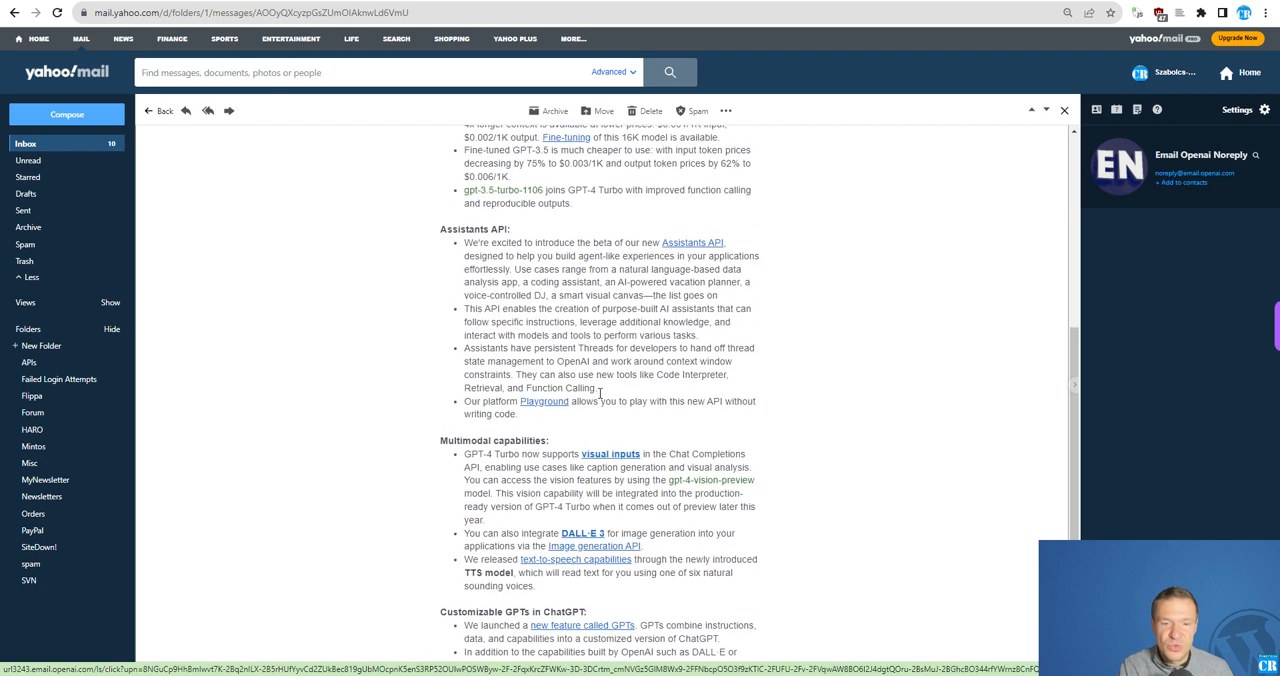
scroll("up", 3)
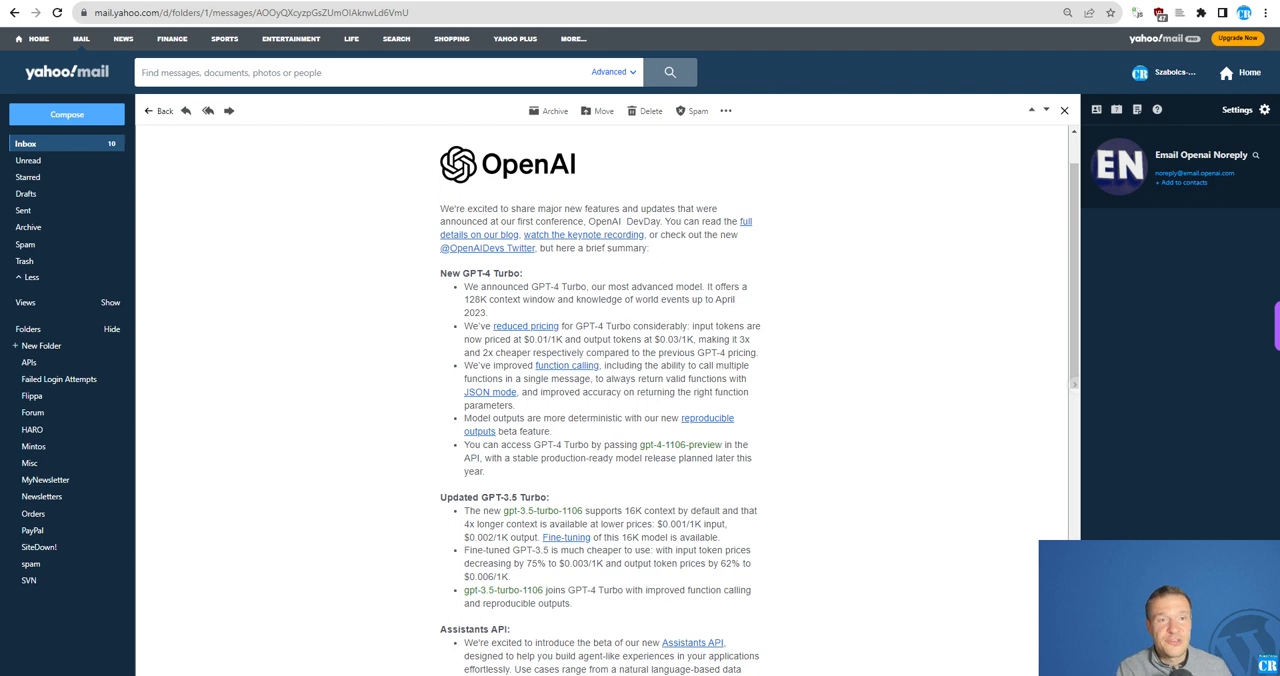
mouse_move(370, 446)
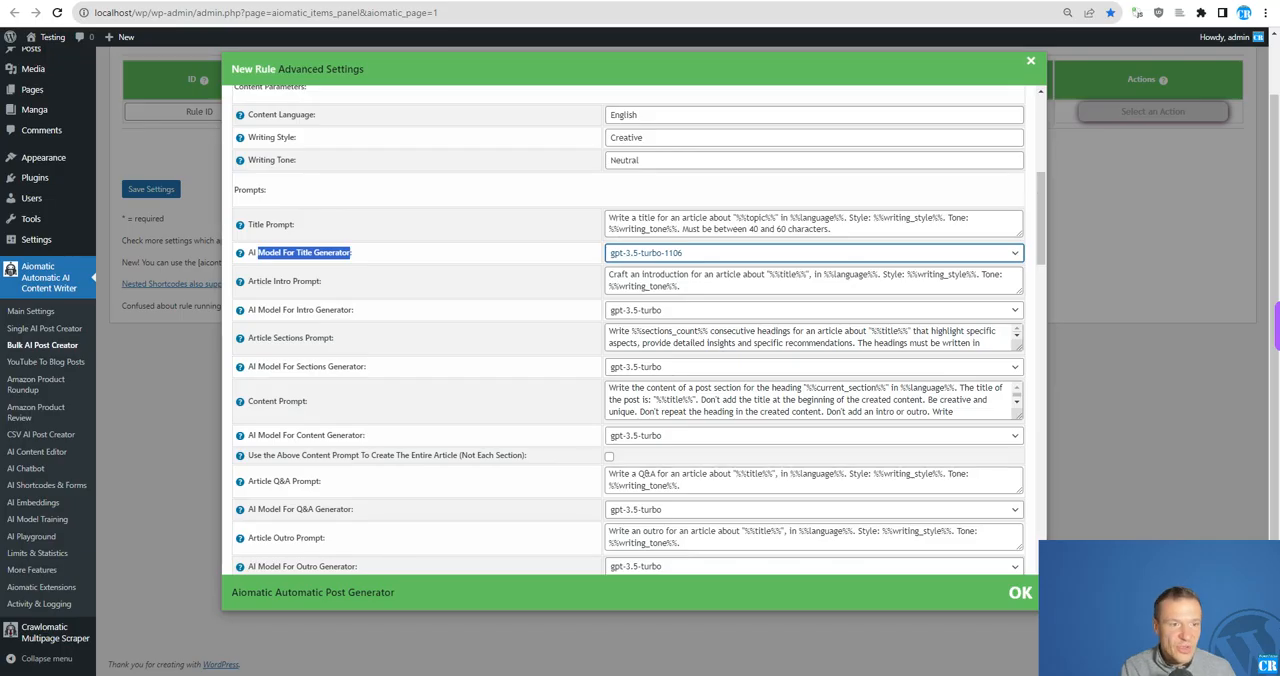
- Return to the DALL-E 3 Image Generator playground with the stylish dog image
scroll("down", 3)
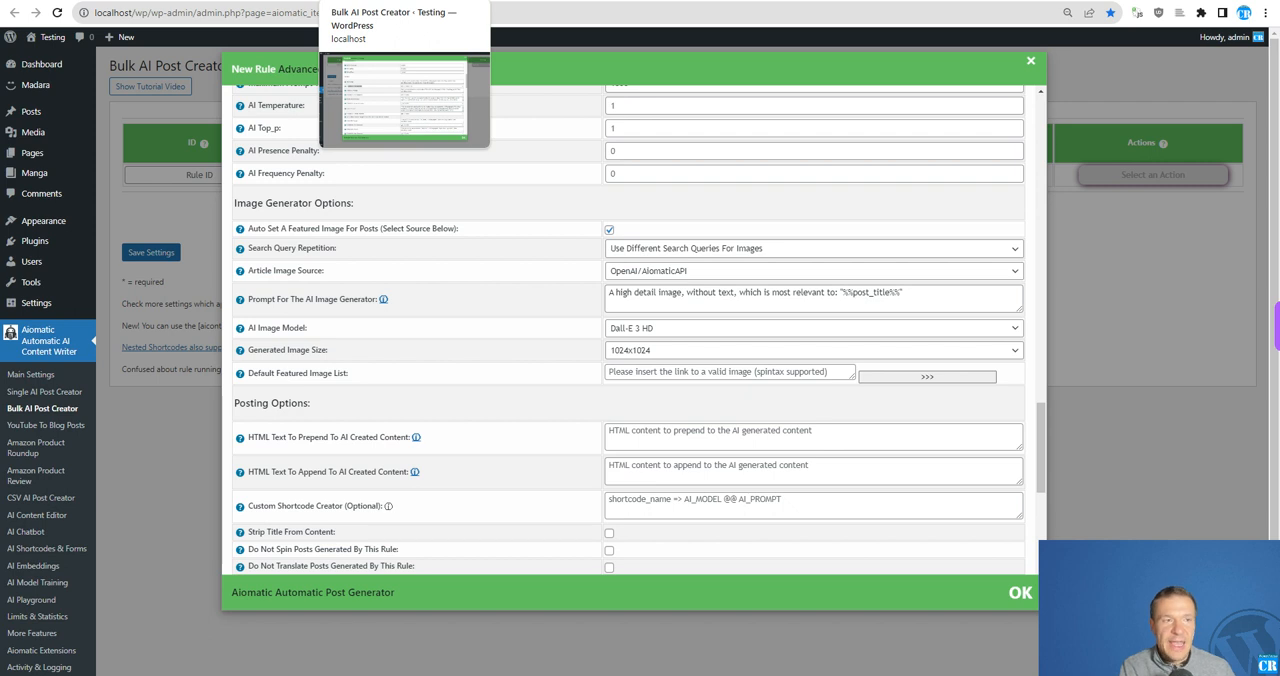
left_click(32, 560)
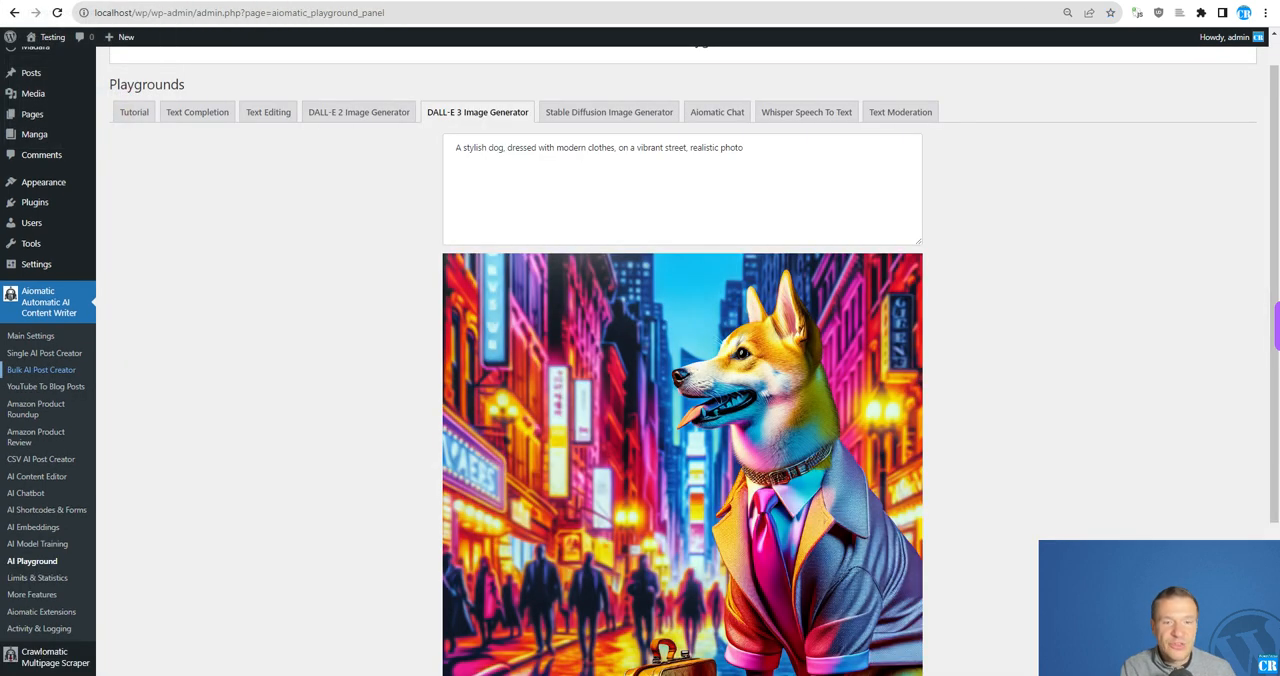
mouse_move(352, 268)
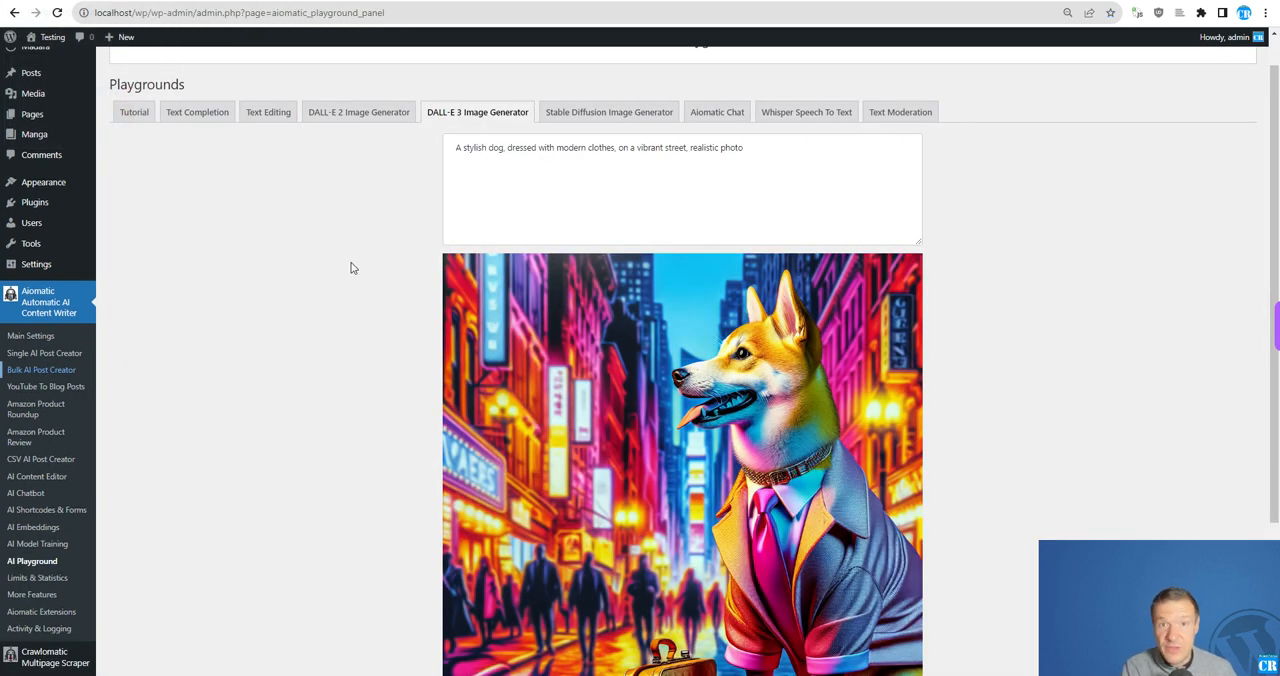